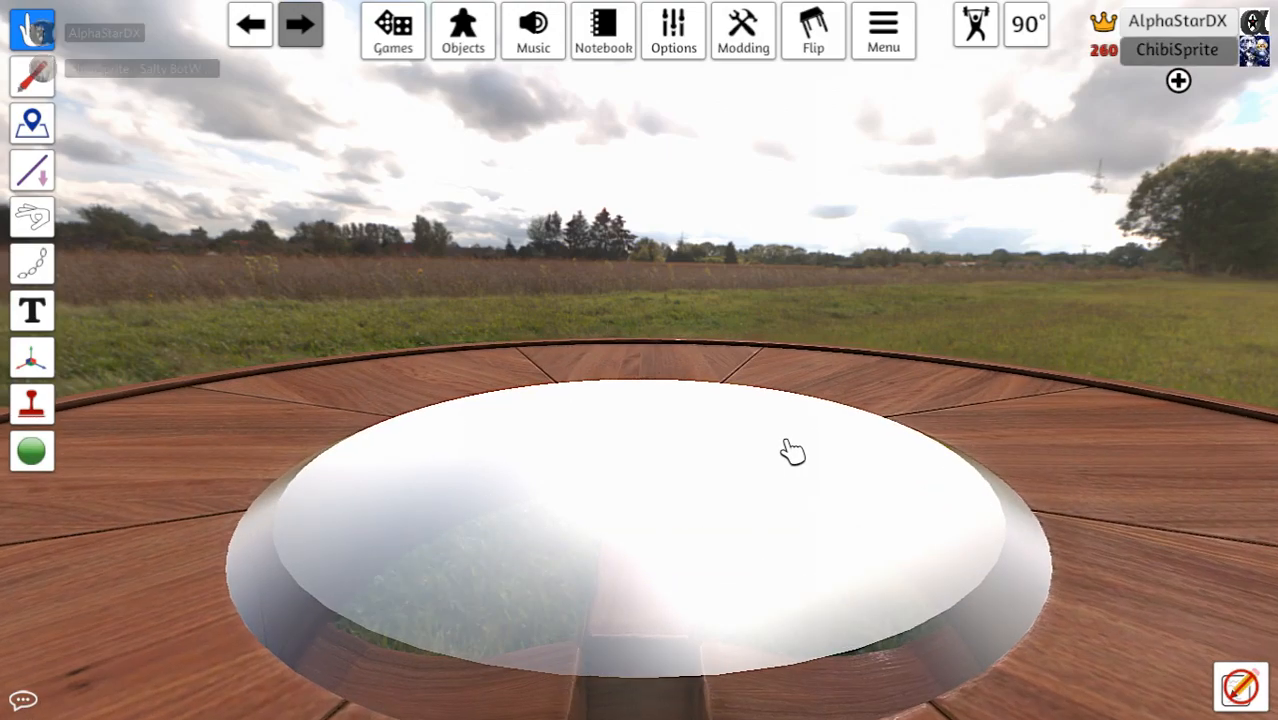
Browse the Games library briefly and close it again
click(392, 30)
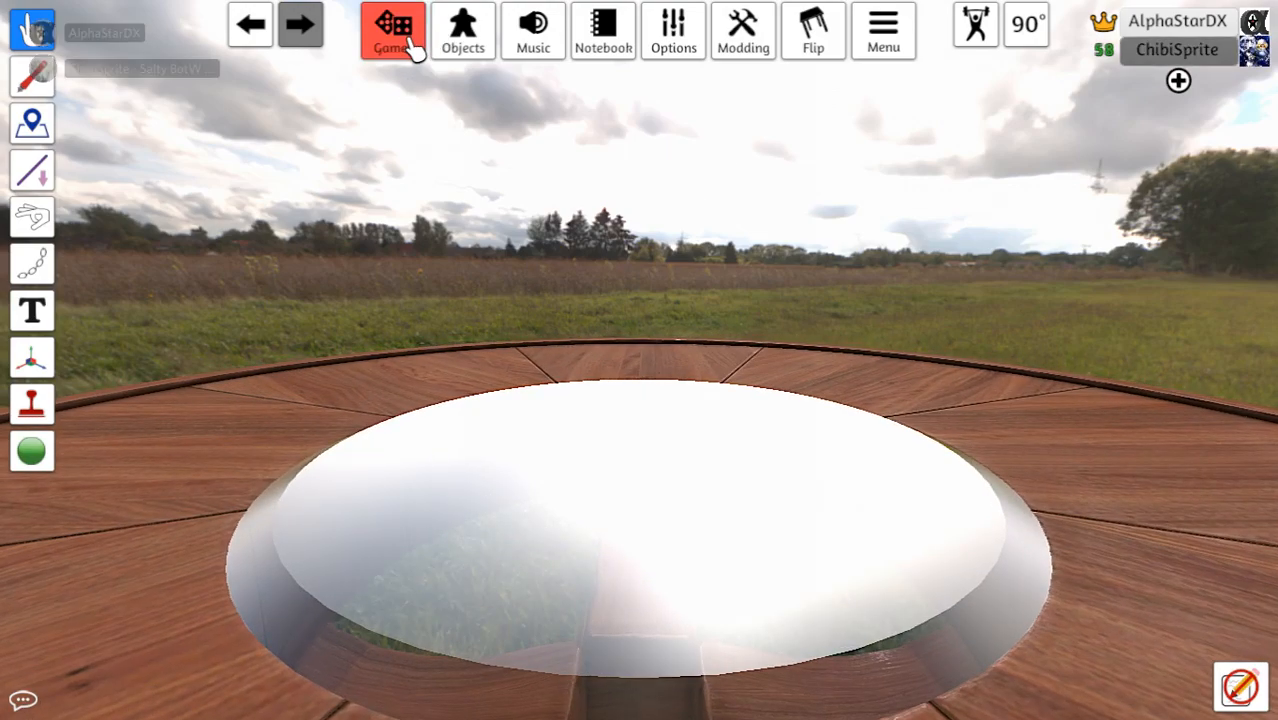
click(392, 30)
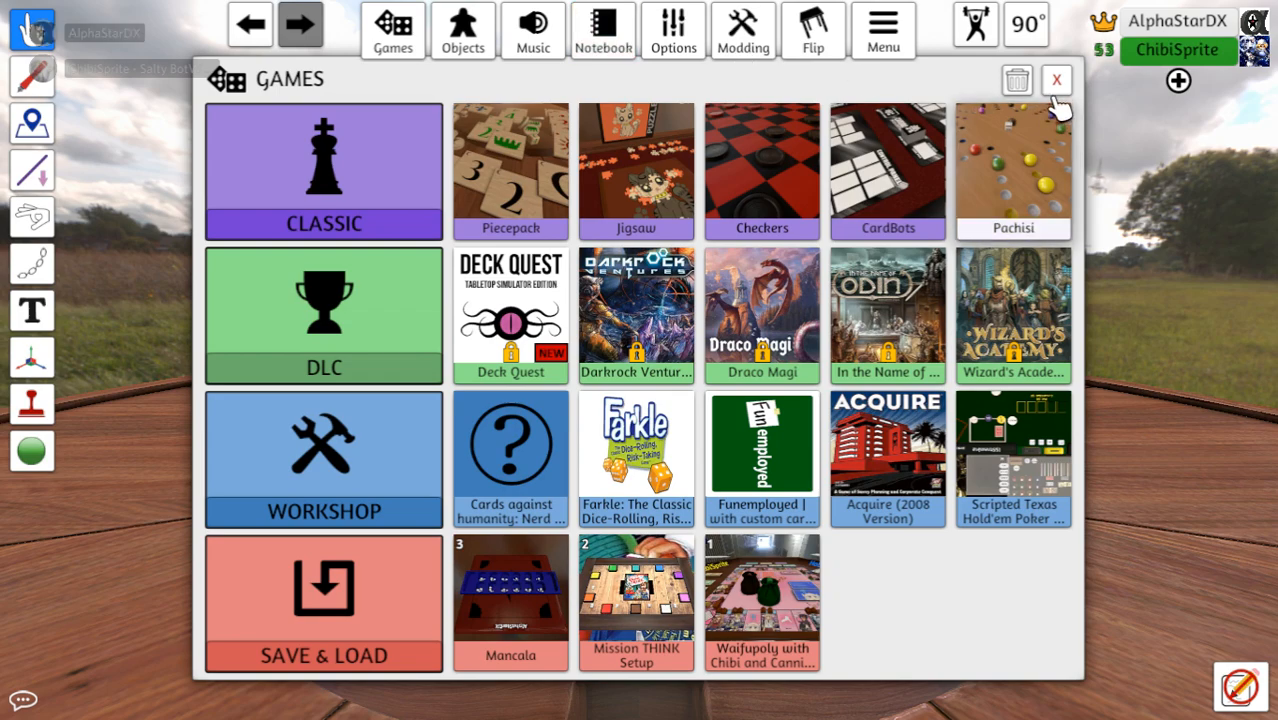
click(1056, 80)
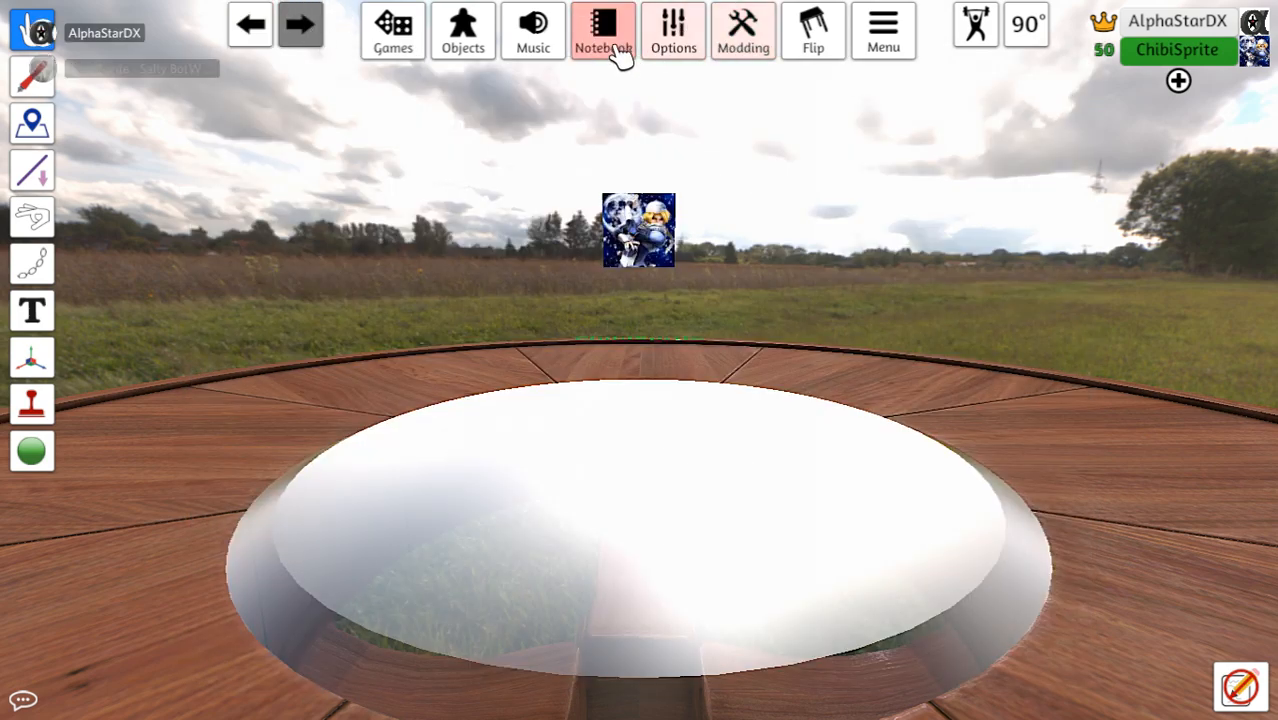
Spawn the saved Master Ball deck from Objects > Saved Objects onto the table
click(462, 30)
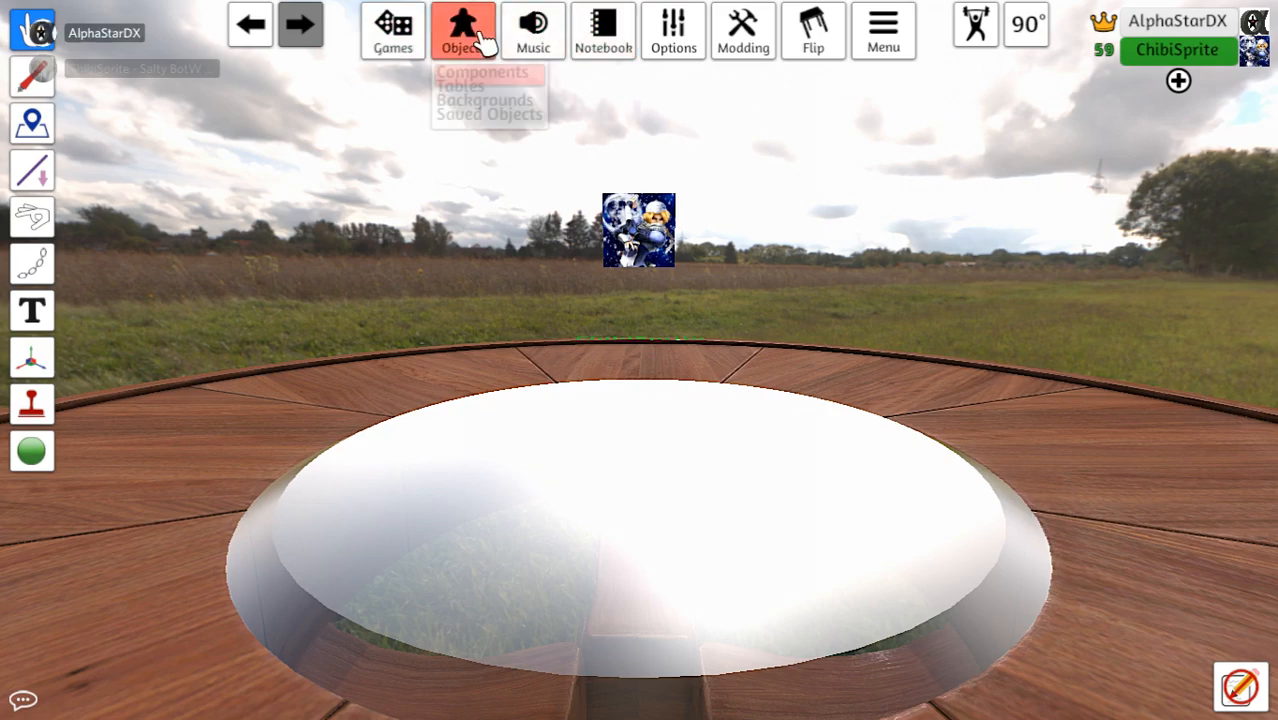
click(490, 112)
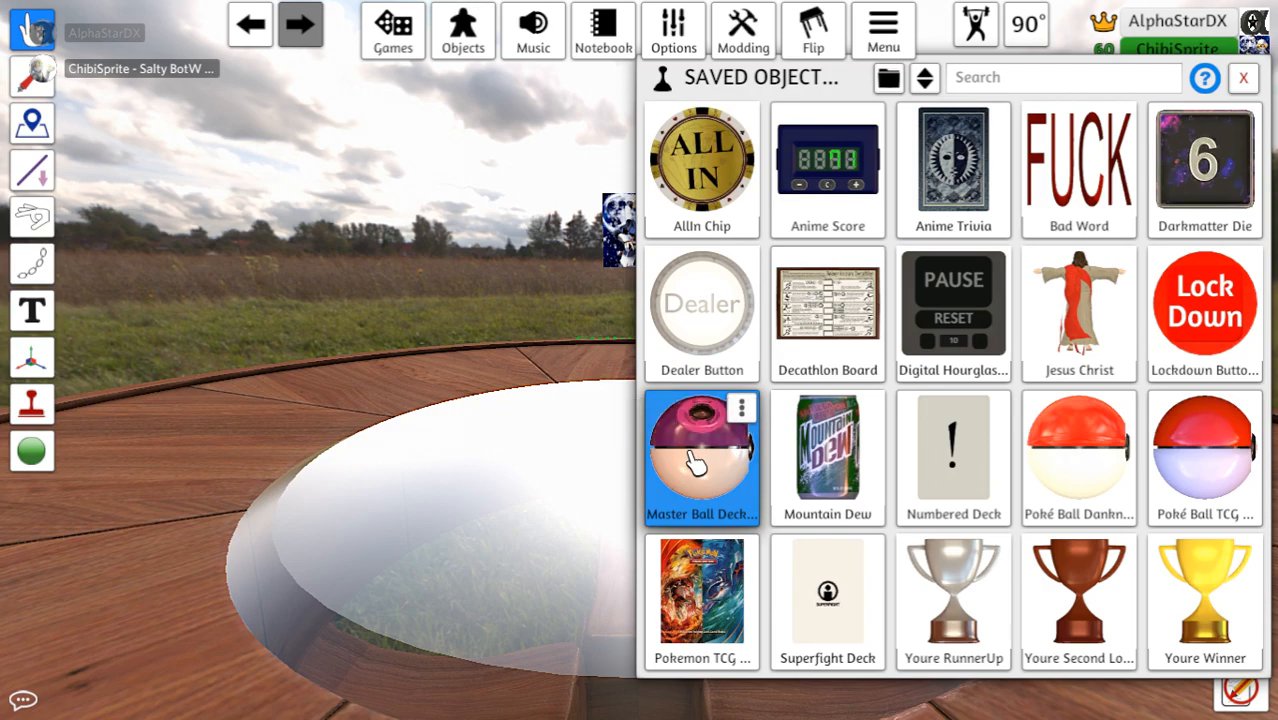
click(700, 456)
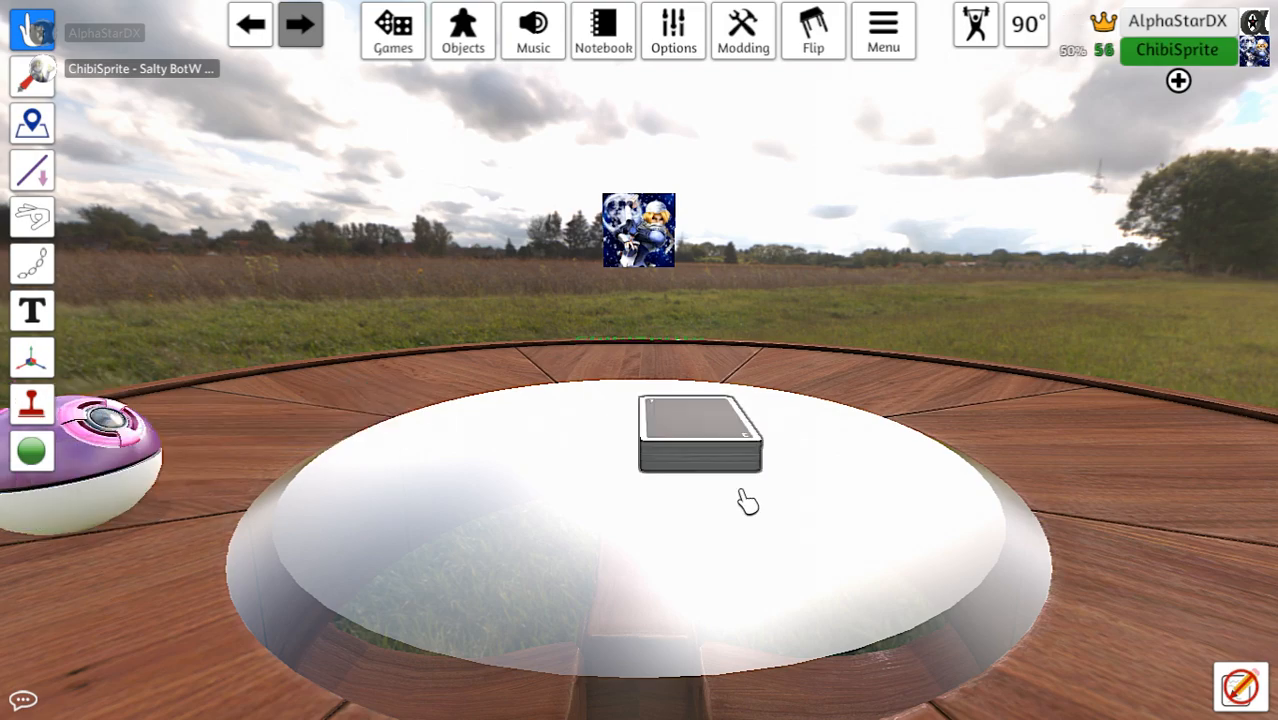
Save the Master Ball container over the existing 'Master Ball Decks' saved object and remove it
click(700, 432)
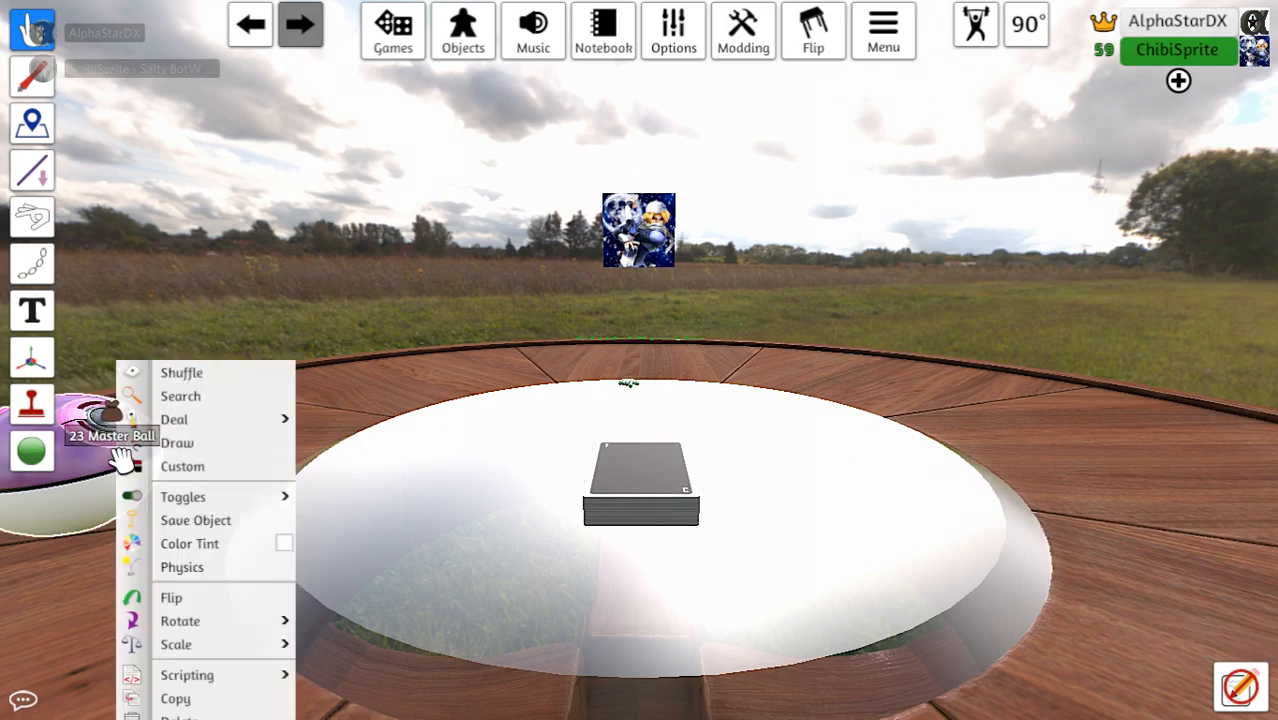
click(196, 520)
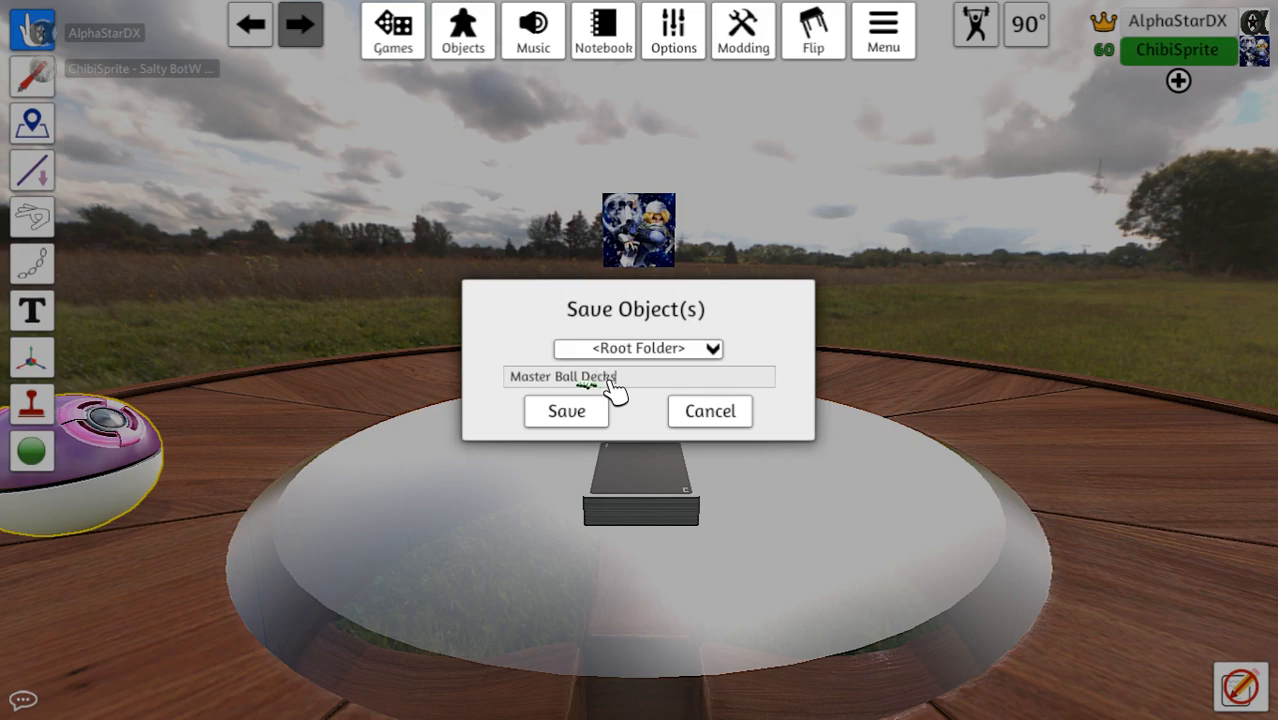
click(566, 412)
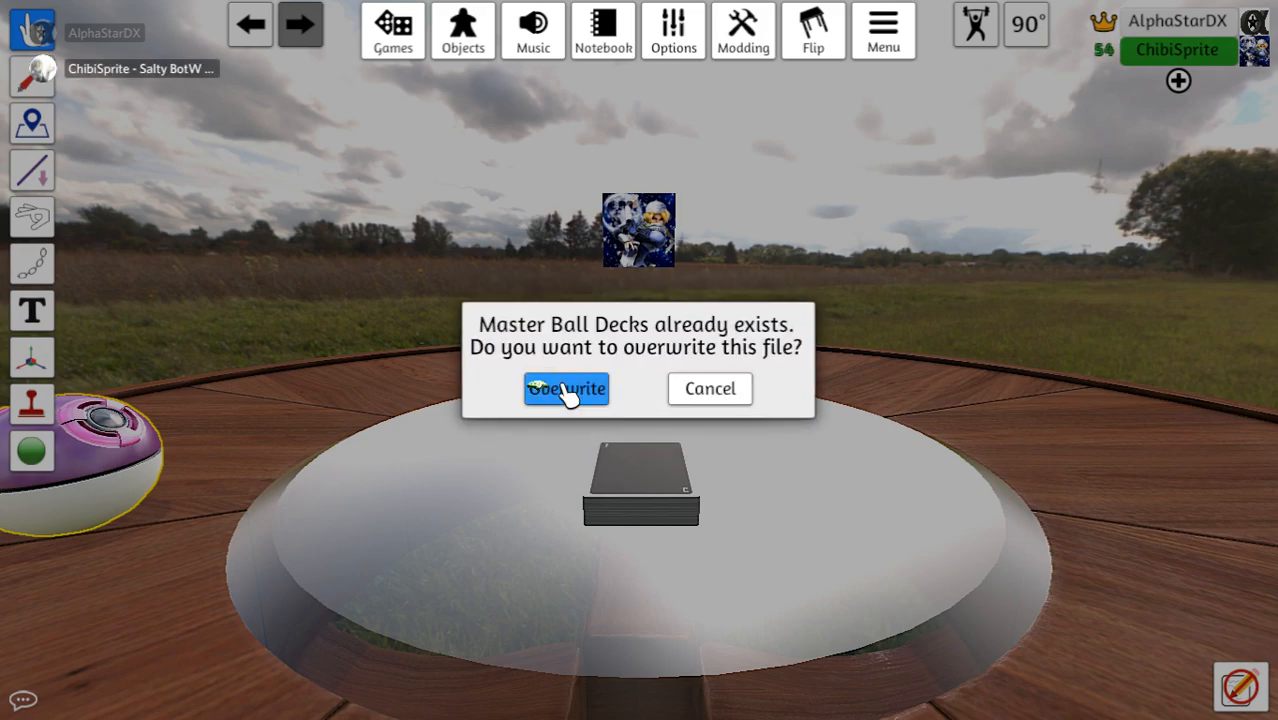
click(566, 388)
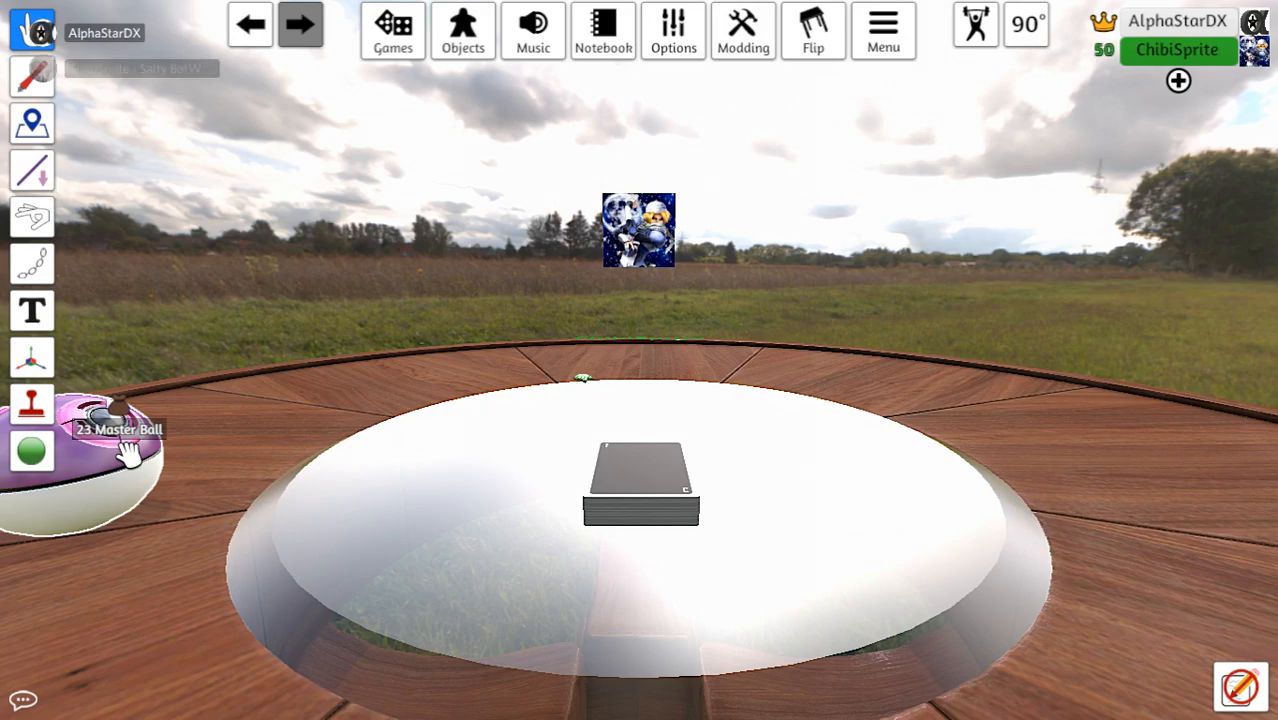
click(640, 486)
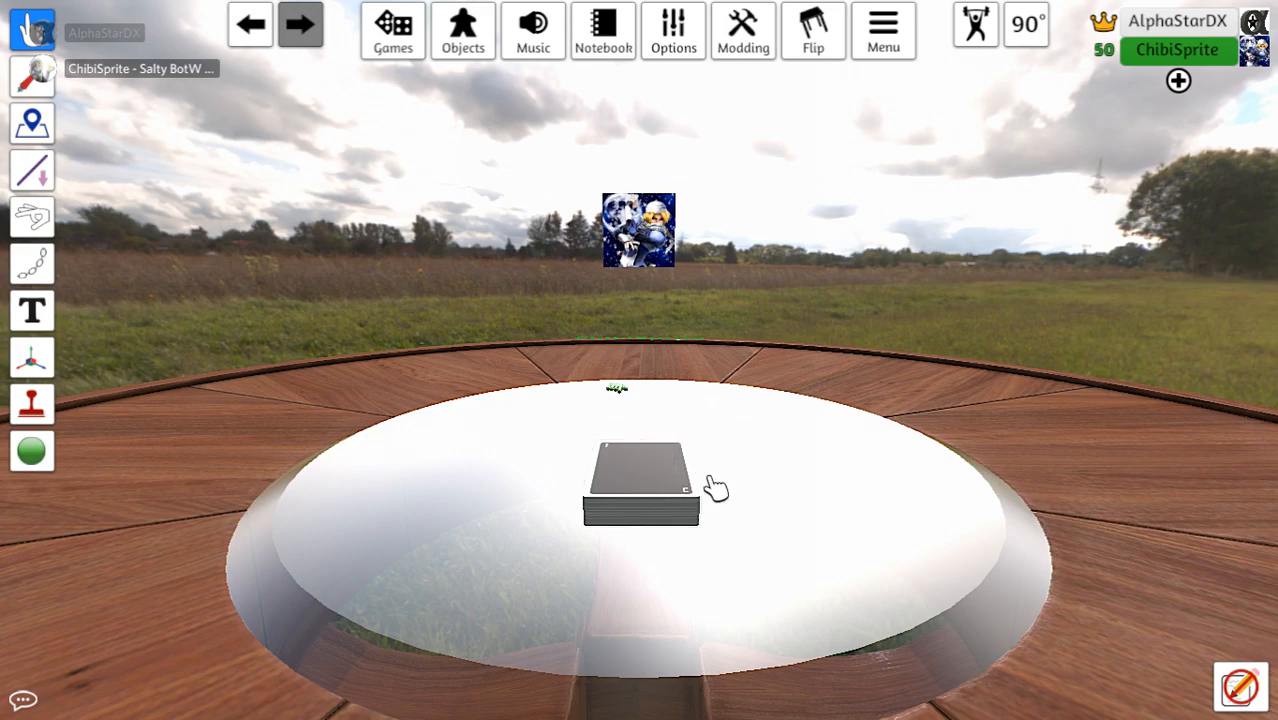
Deal a starting hand of seven cards from the deck into the player's hand
click(642, 486)
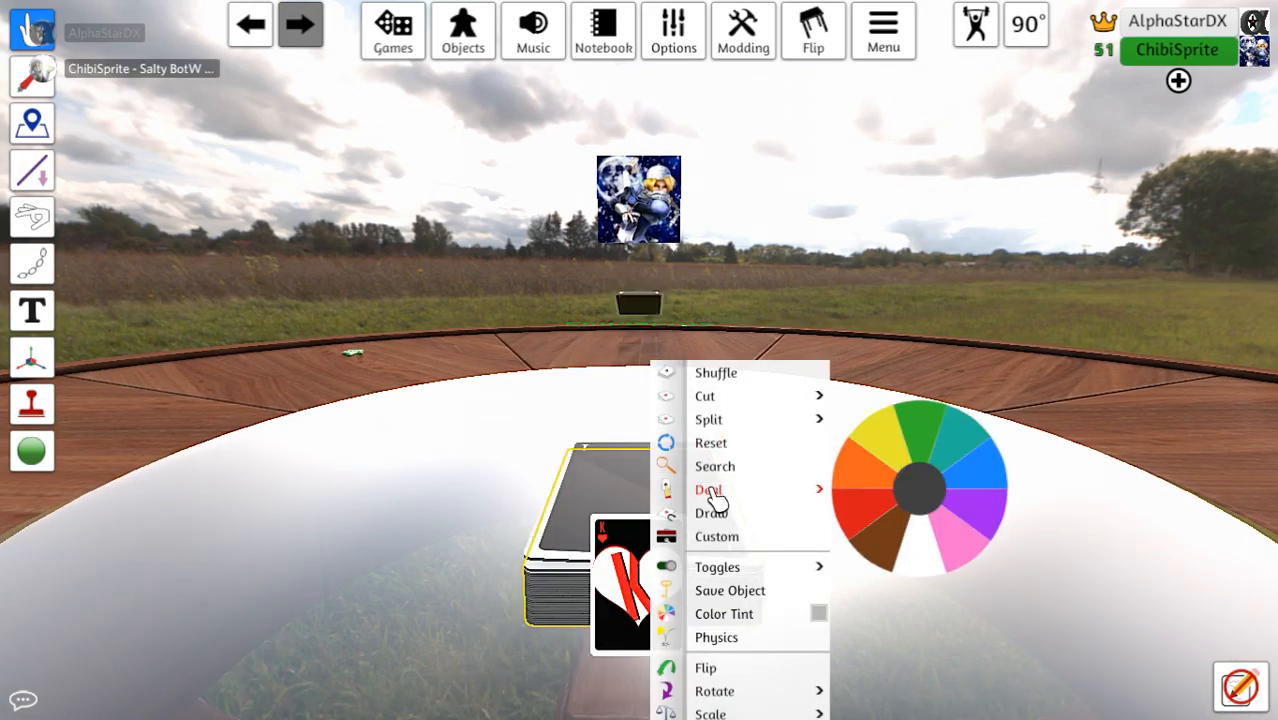
click(708, 490)
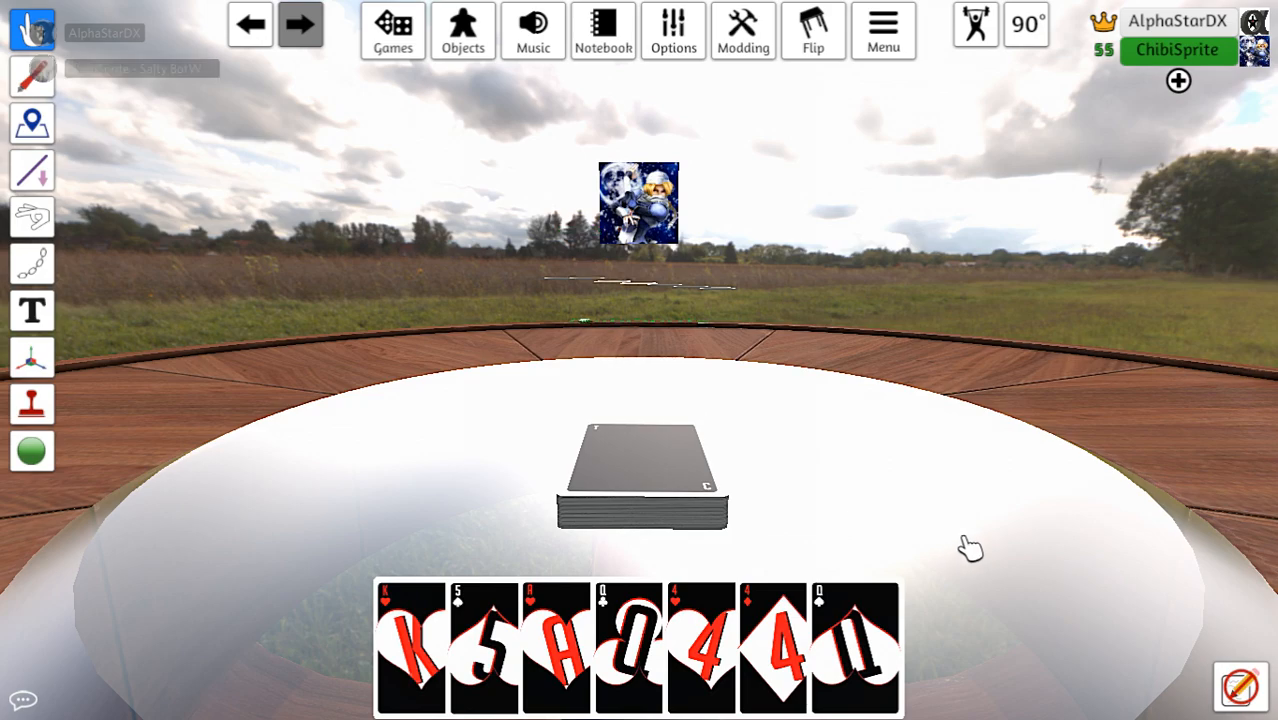
mouse_move(920, 532)
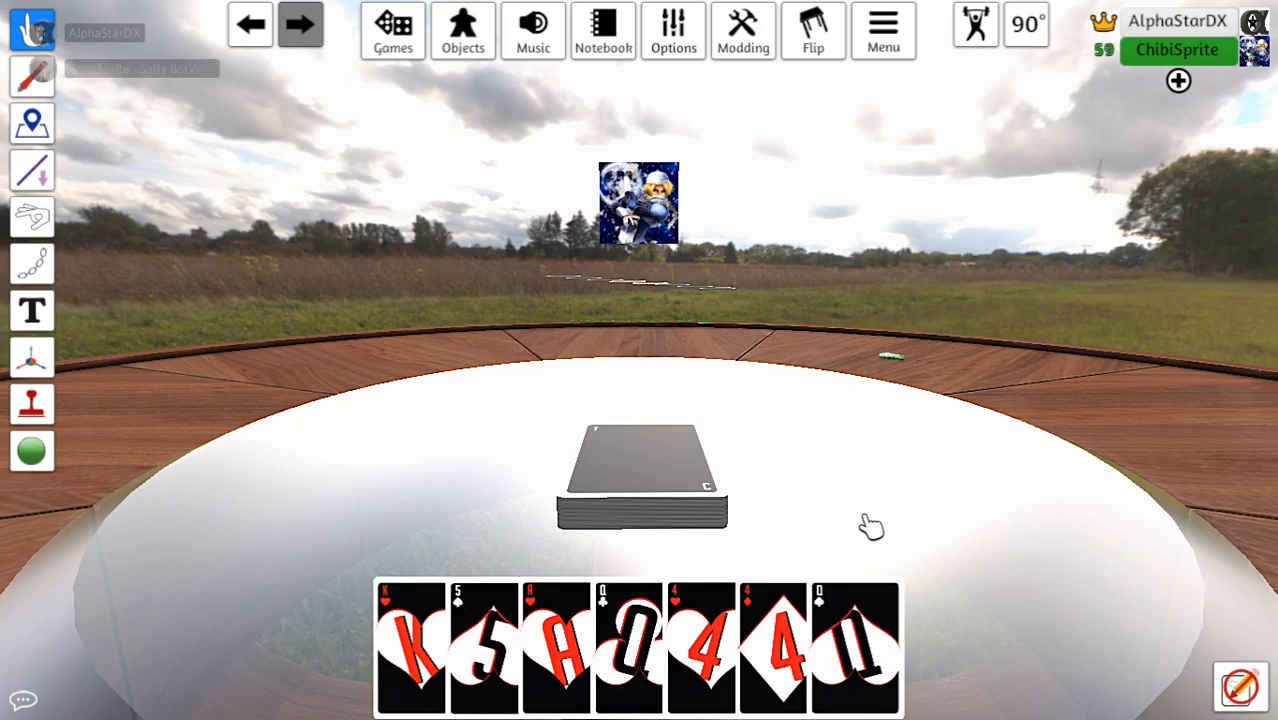
Enable Turns under Options and draw an eighth card from the deck
click(462, 30)
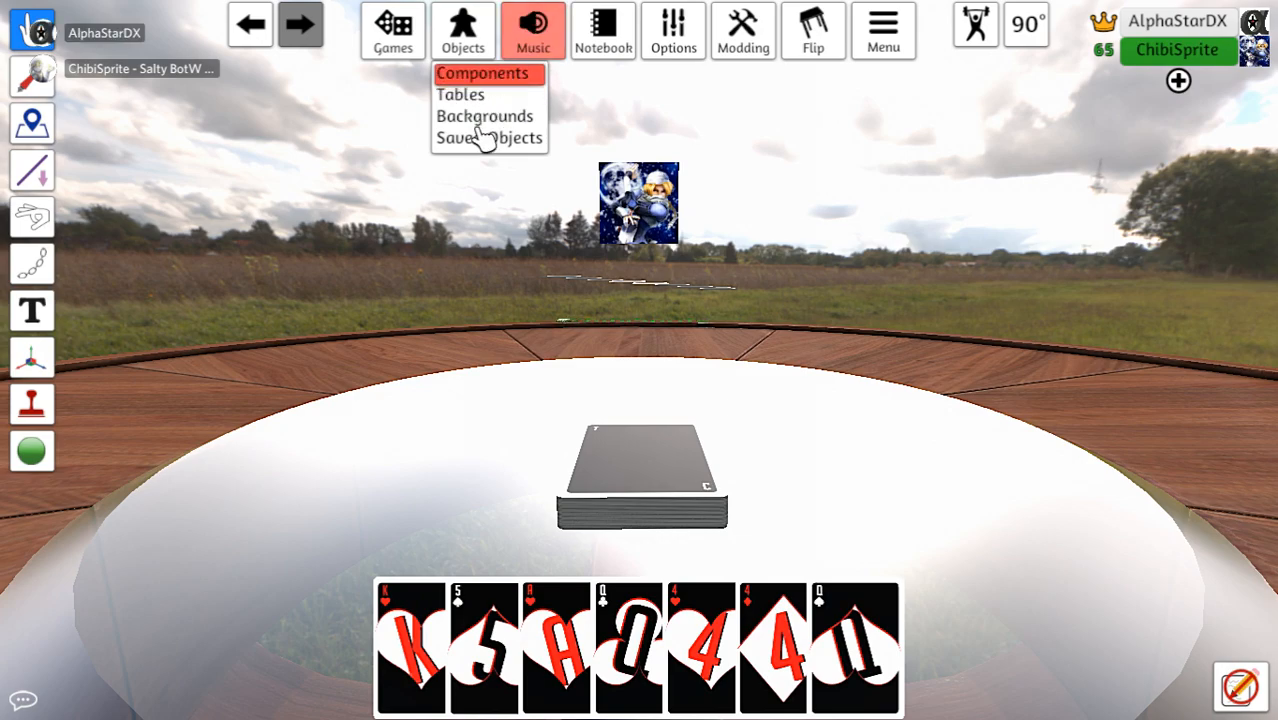
click(674, 30)
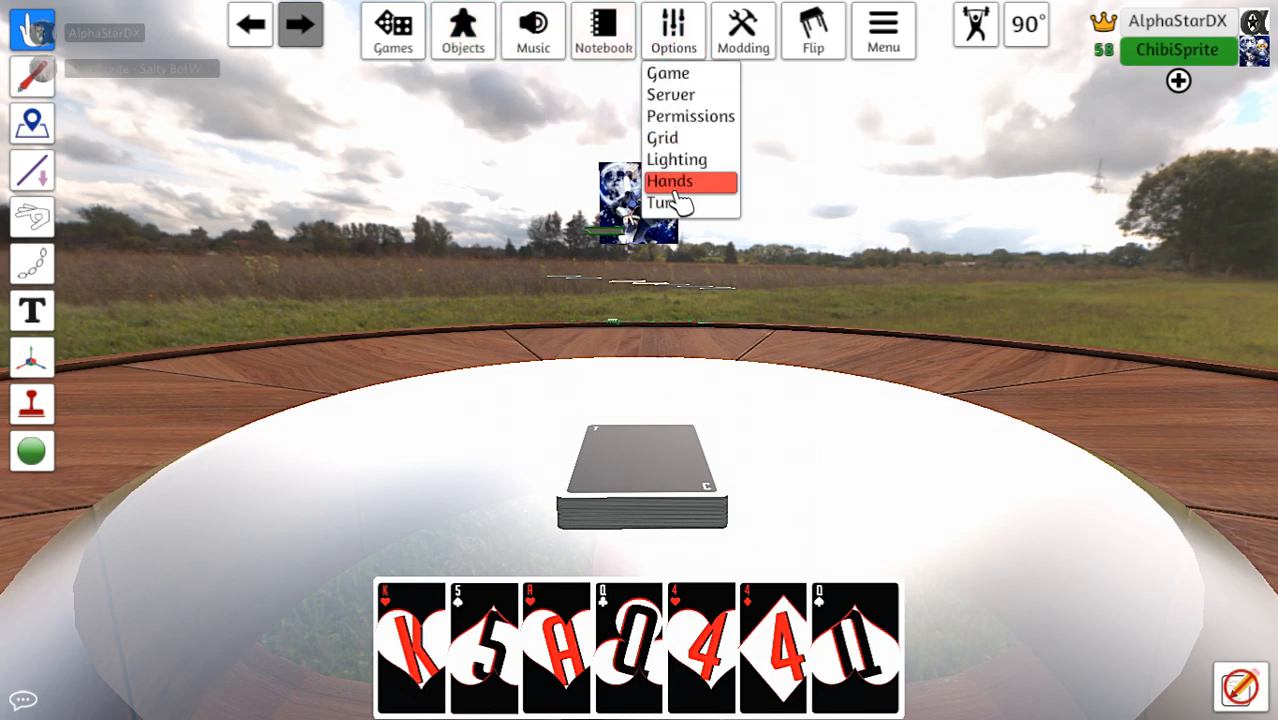
click(664, 202)
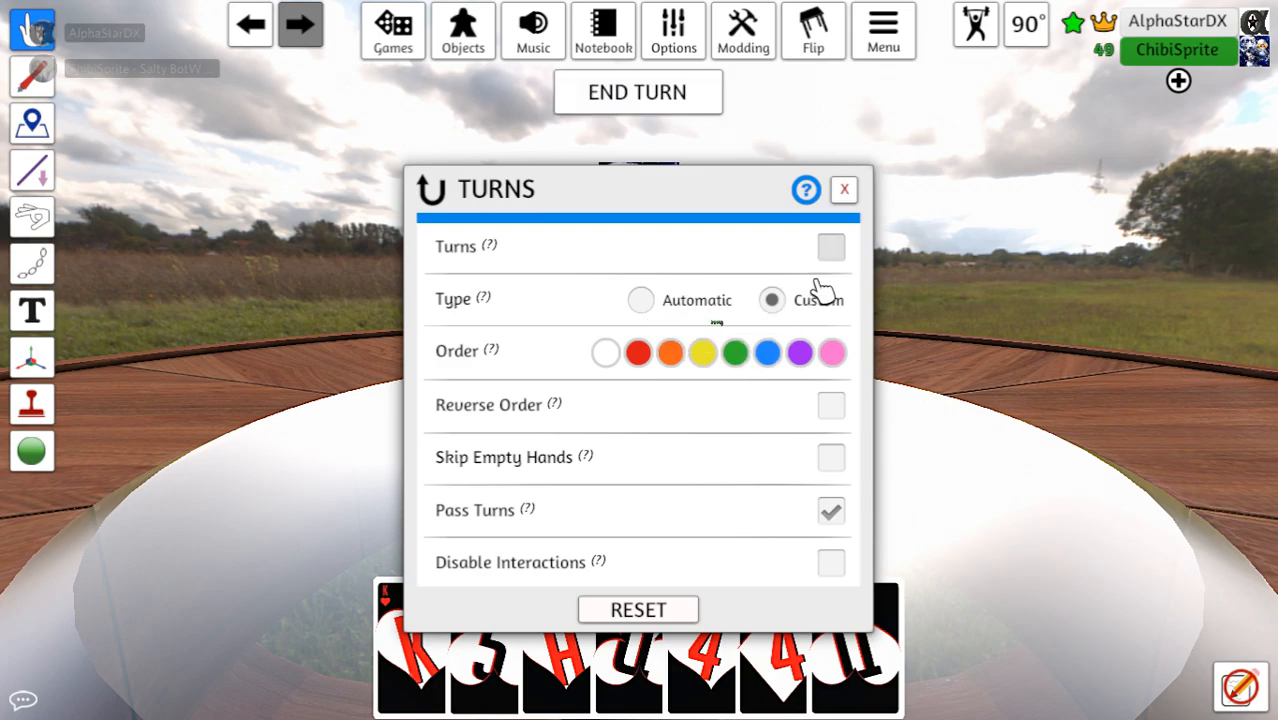
click(844, 188)
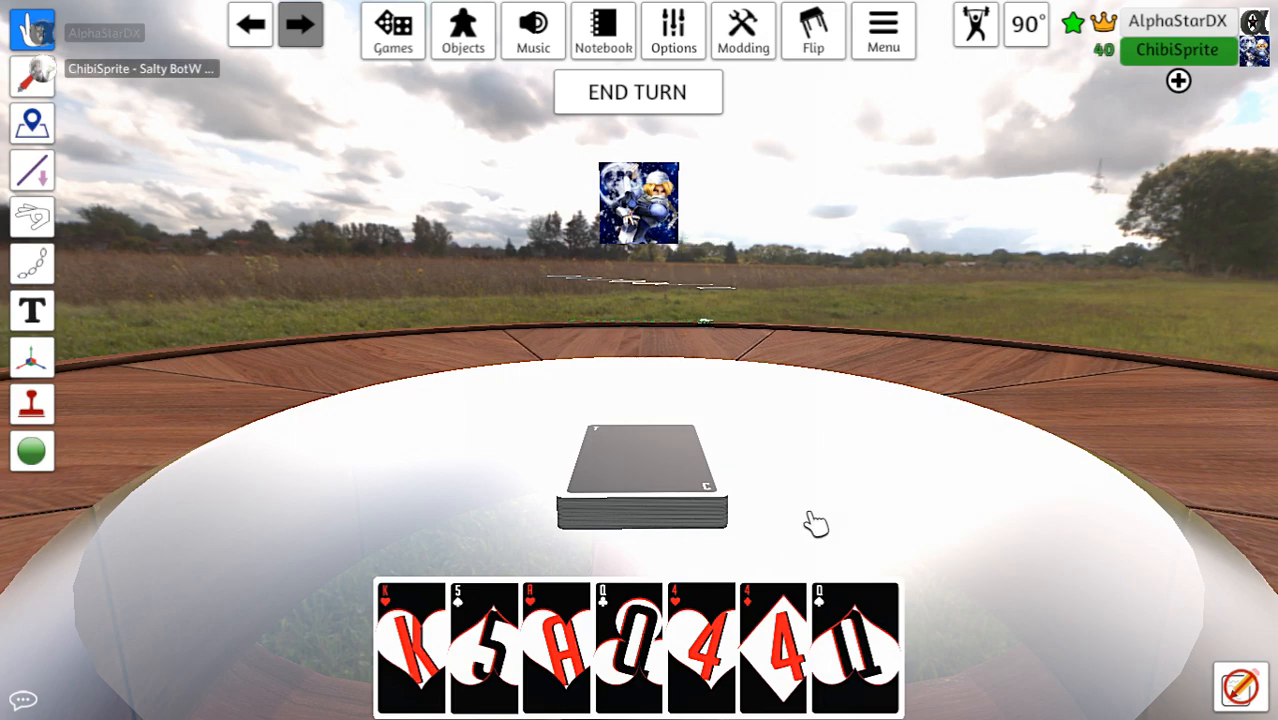
right_click(640, 476)
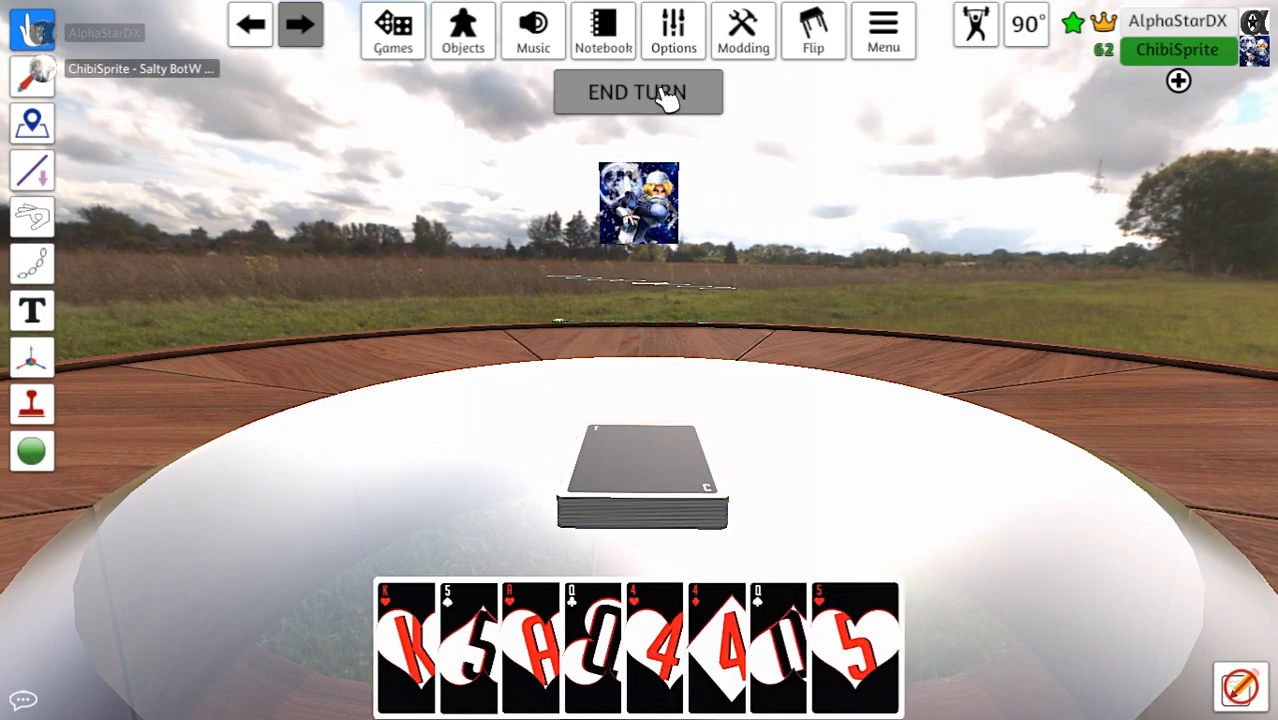
End turns and keep drawing until the hand holds about a dozen cards
click(636, 92)
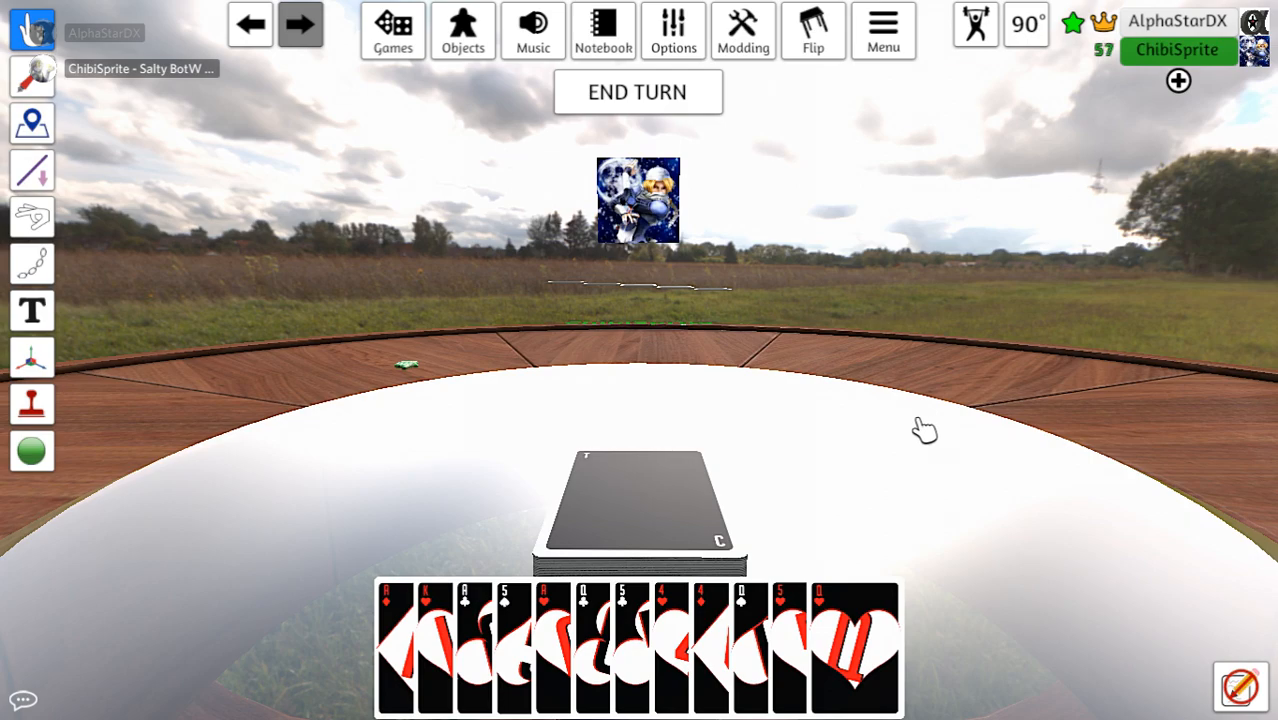
right_click(638, 510)
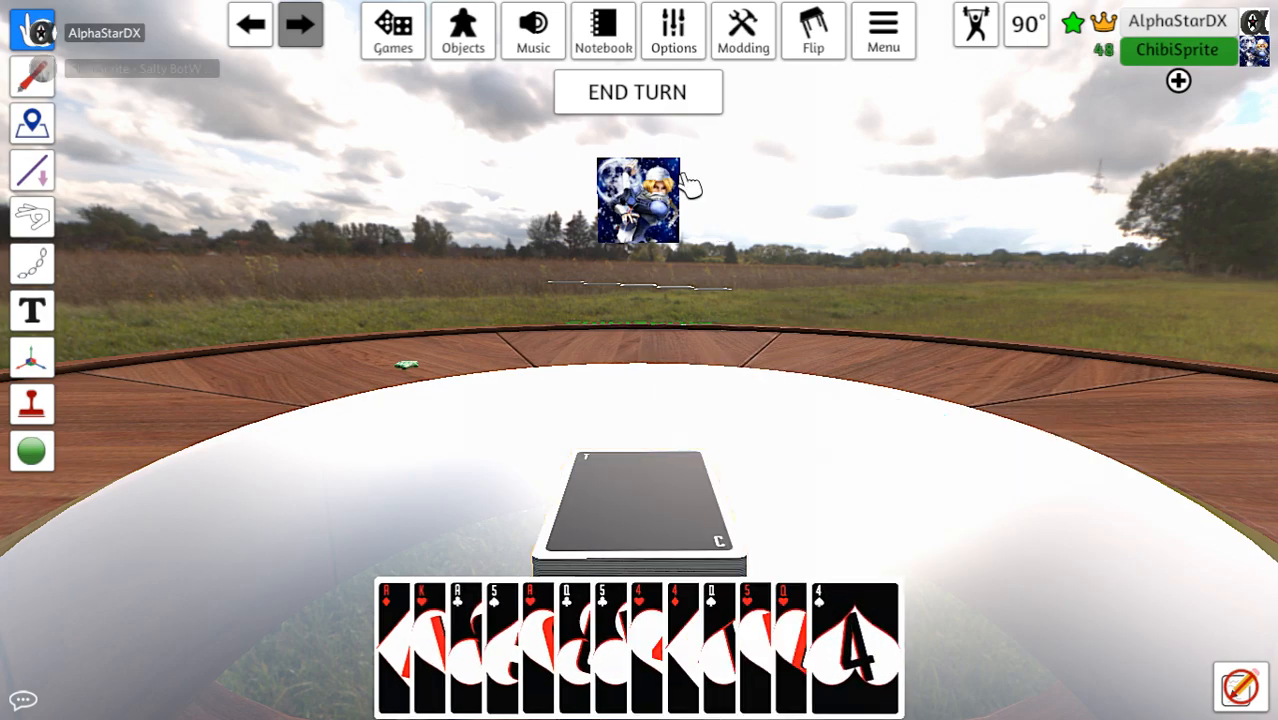
click(636, 92)
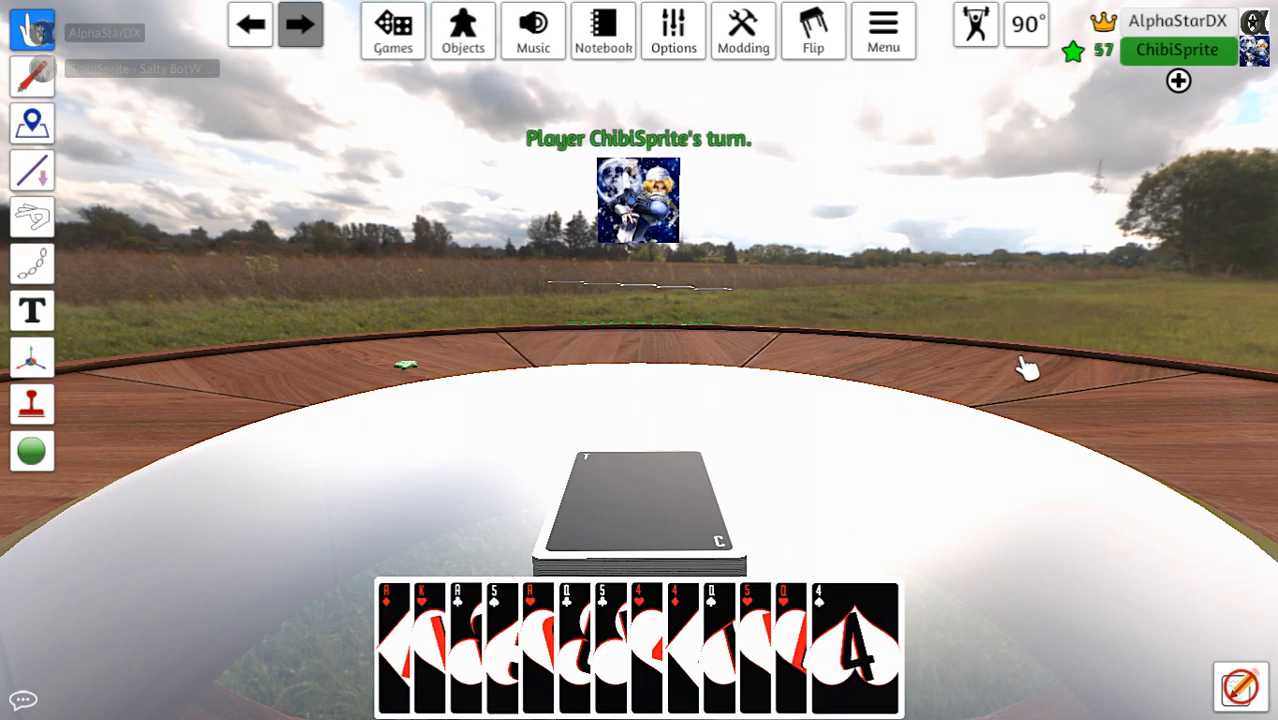
mouse_move(1000, 388)
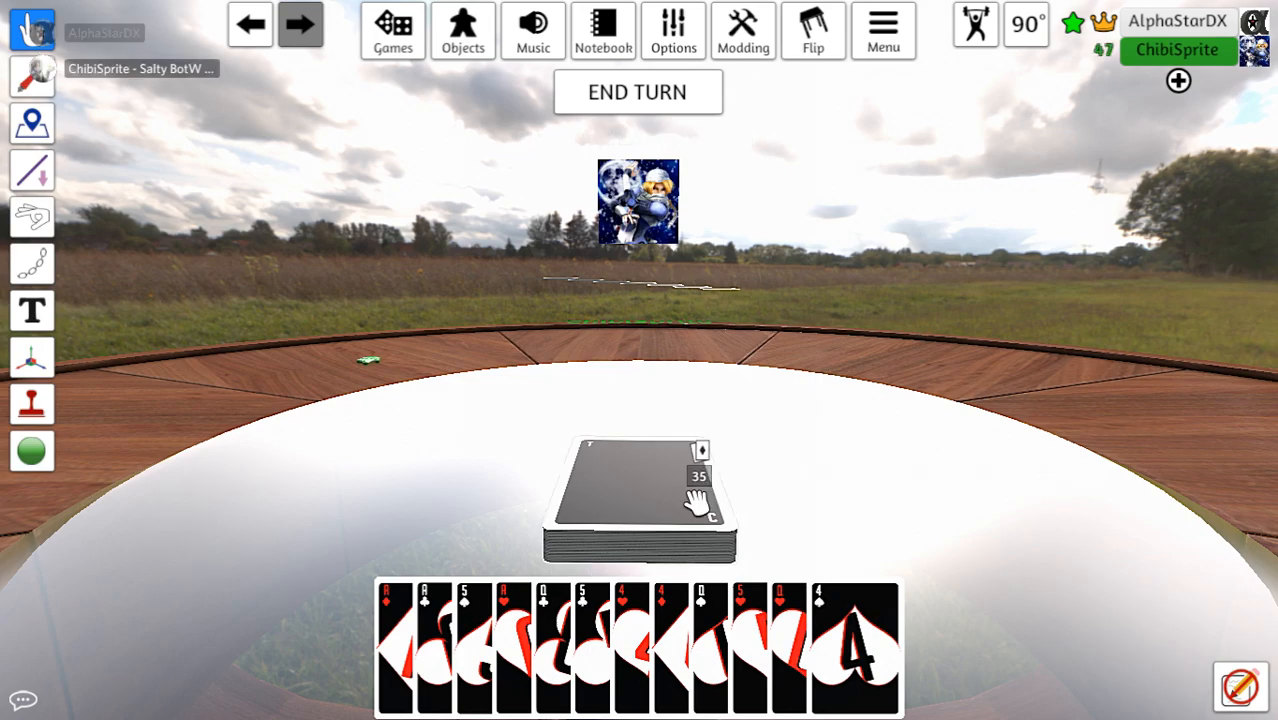
Draw from the deck and end the turn twice so play passes around
click(638, 500)
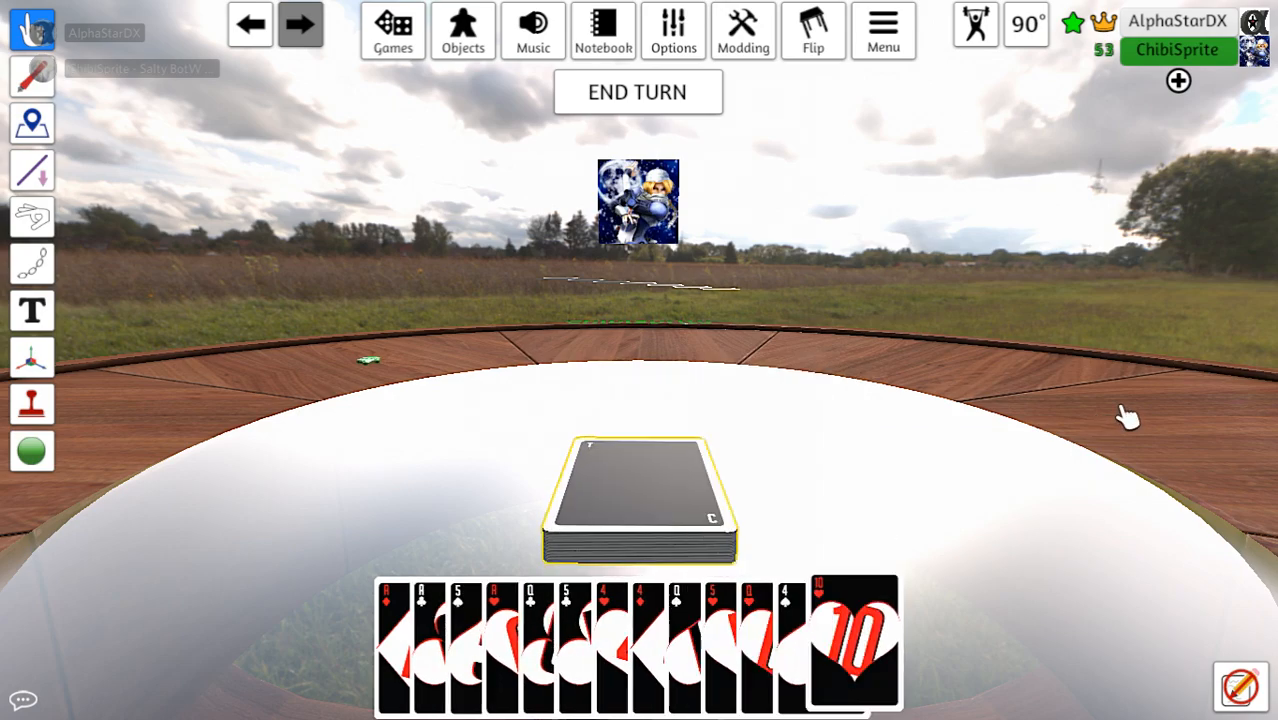
click(636, 92)
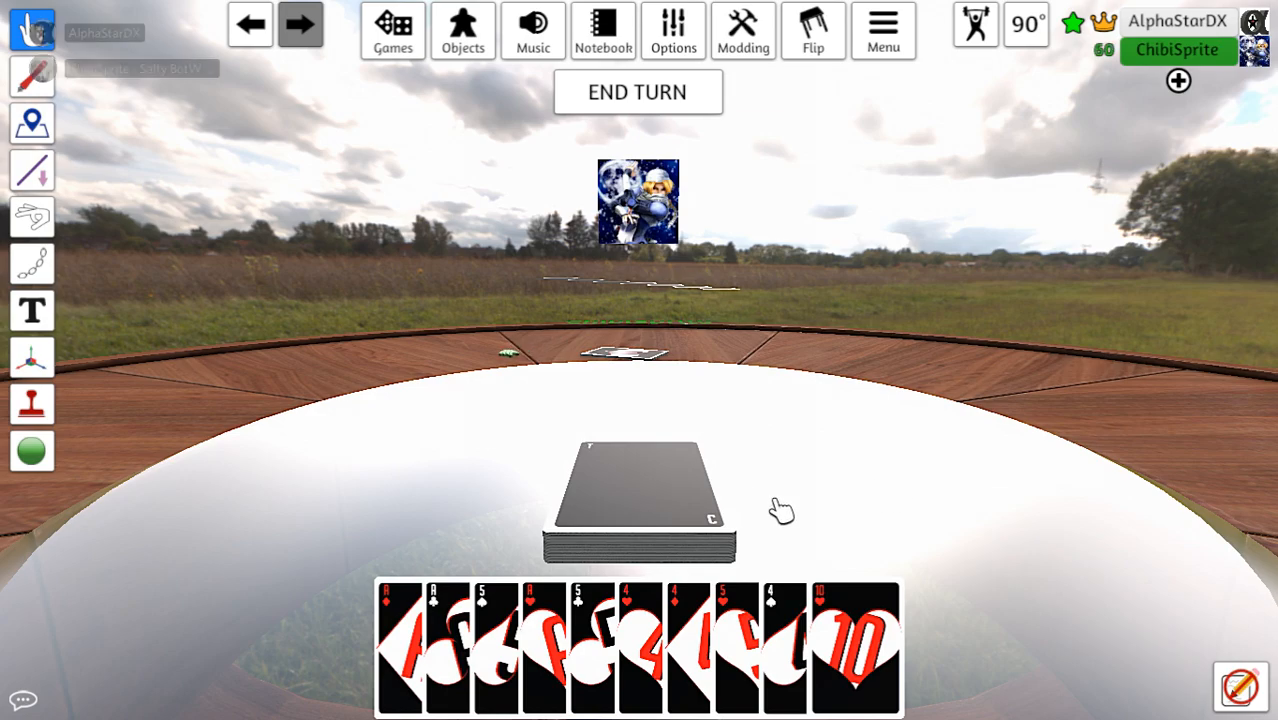
right_click(640, 500)
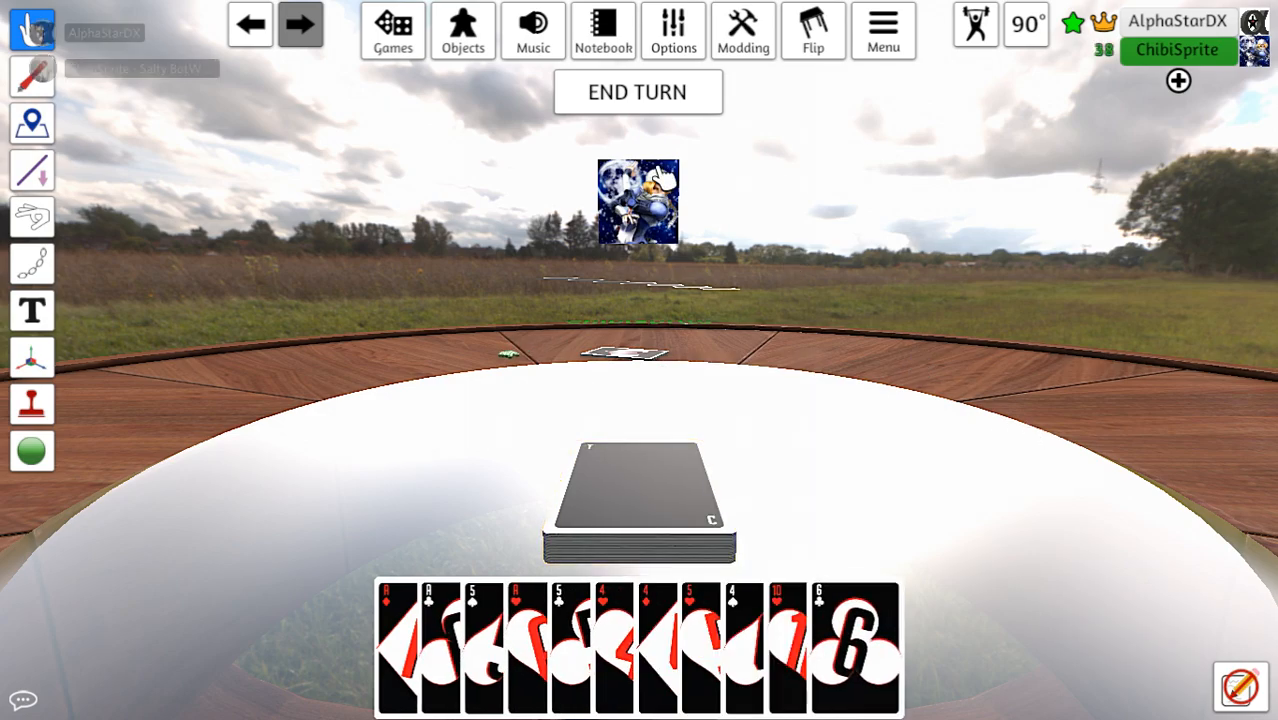
click(636, 92)
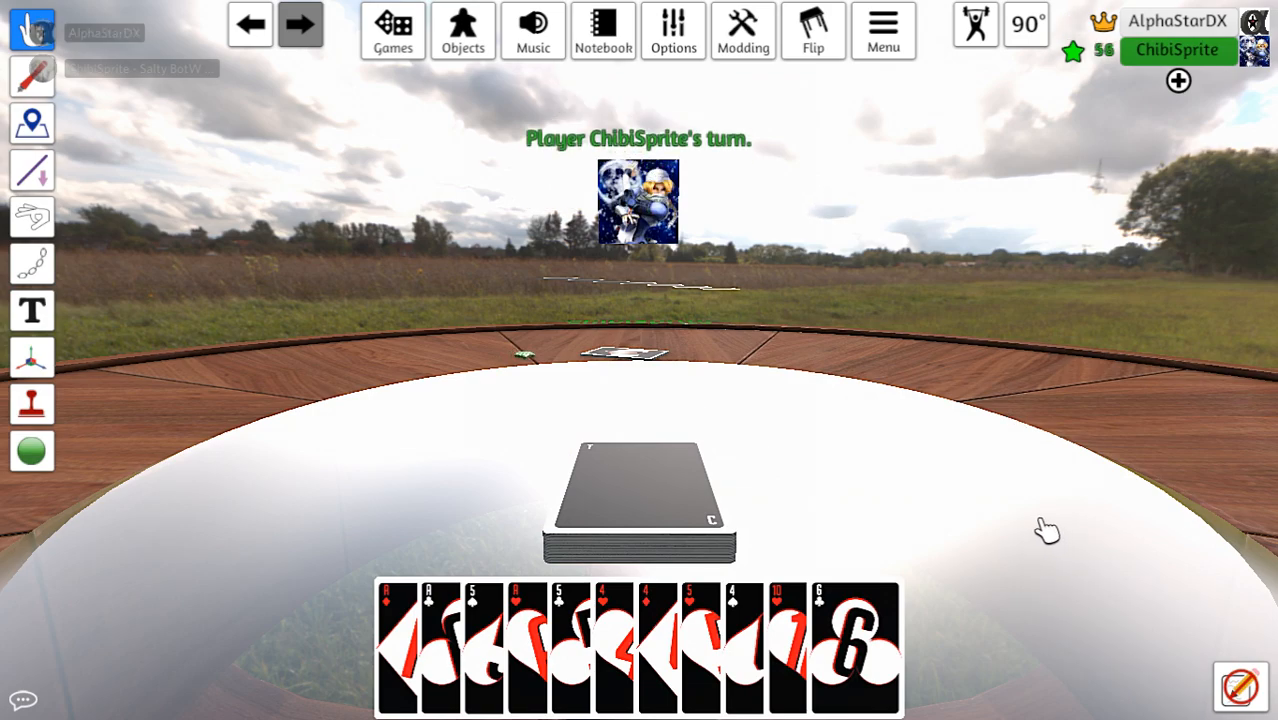
mouse_move(940, 496)
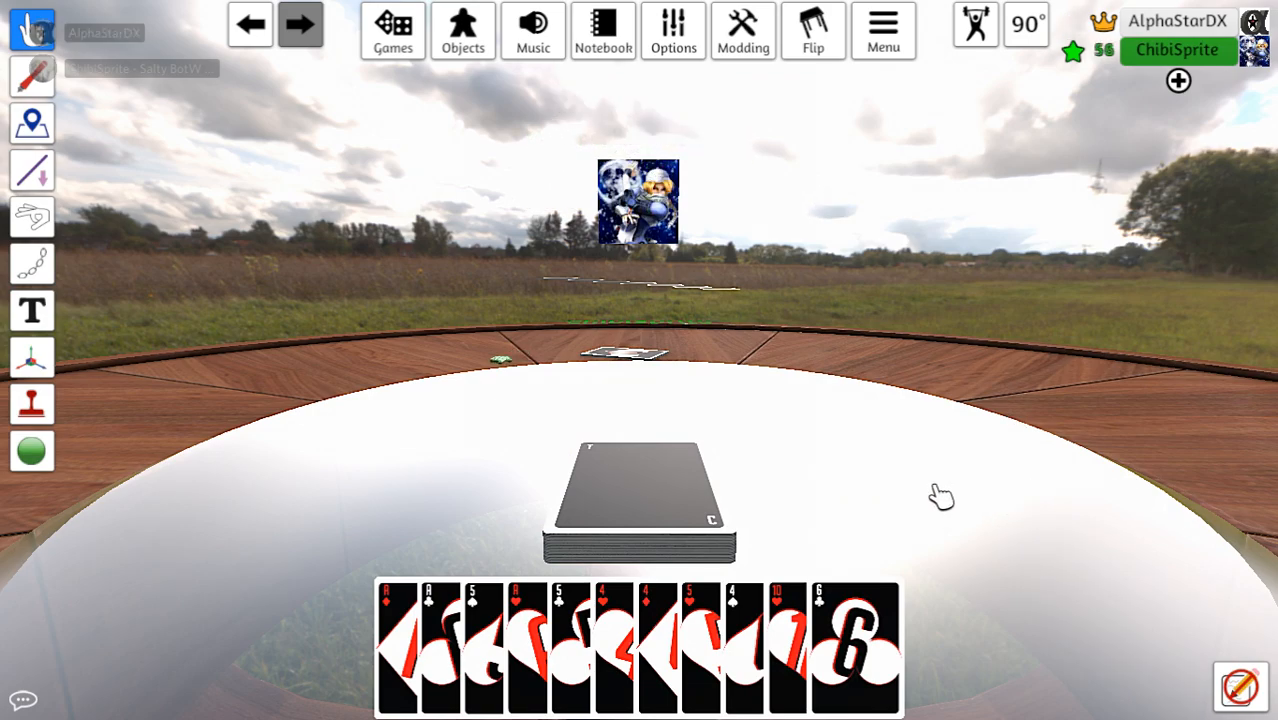
mouse_move(988, 512)
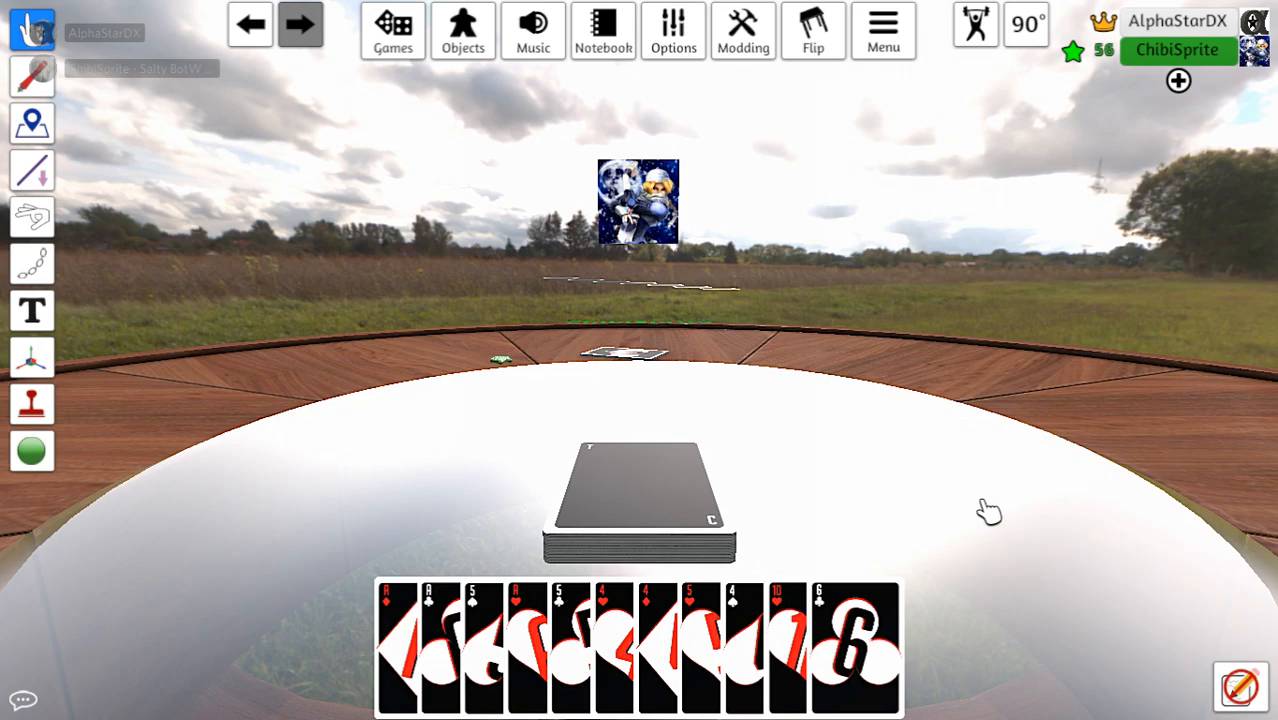
Pick up the draw deck, set it down rotated, end the turn and check its remaining count
click(640, 500)
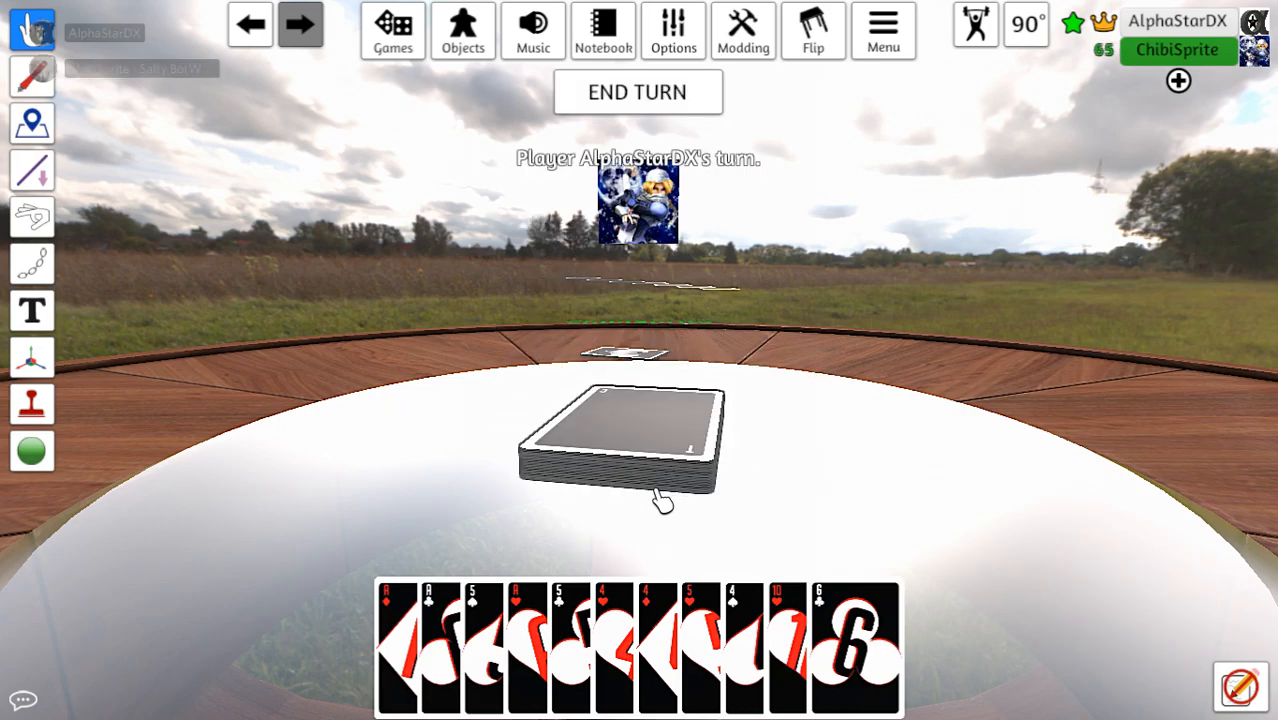
click(620, 444)
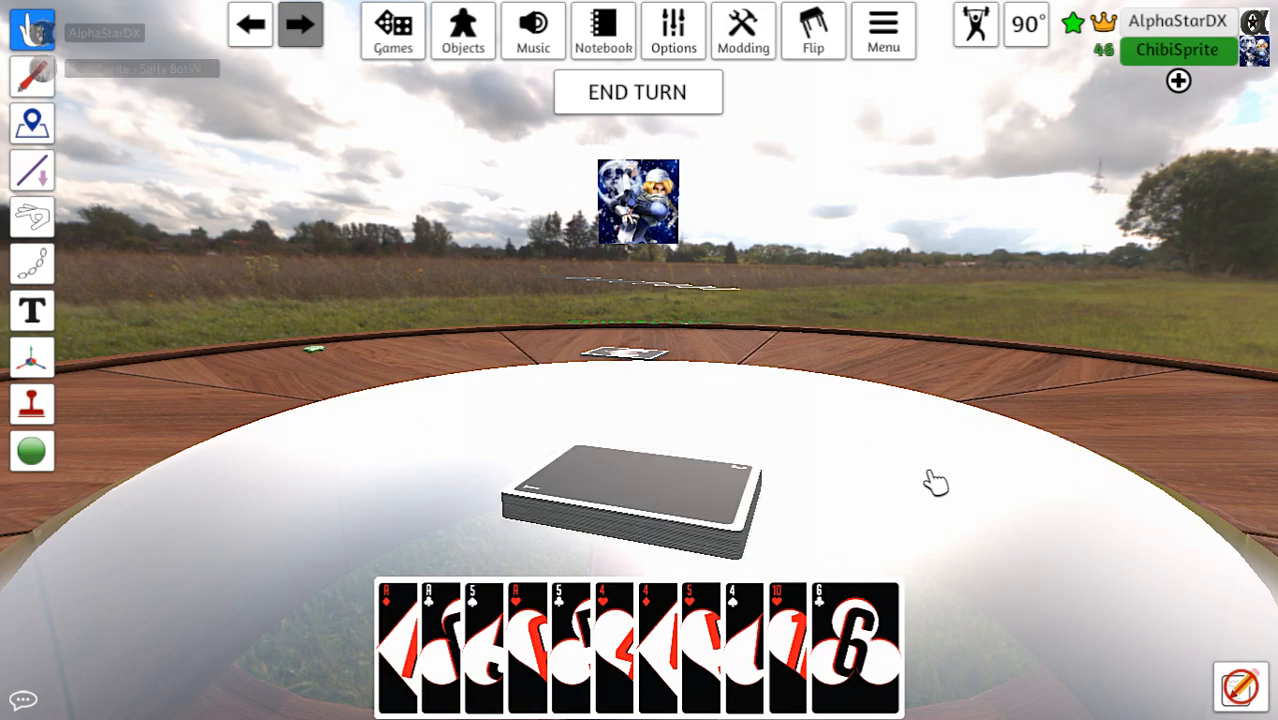
right_click(636, 490)
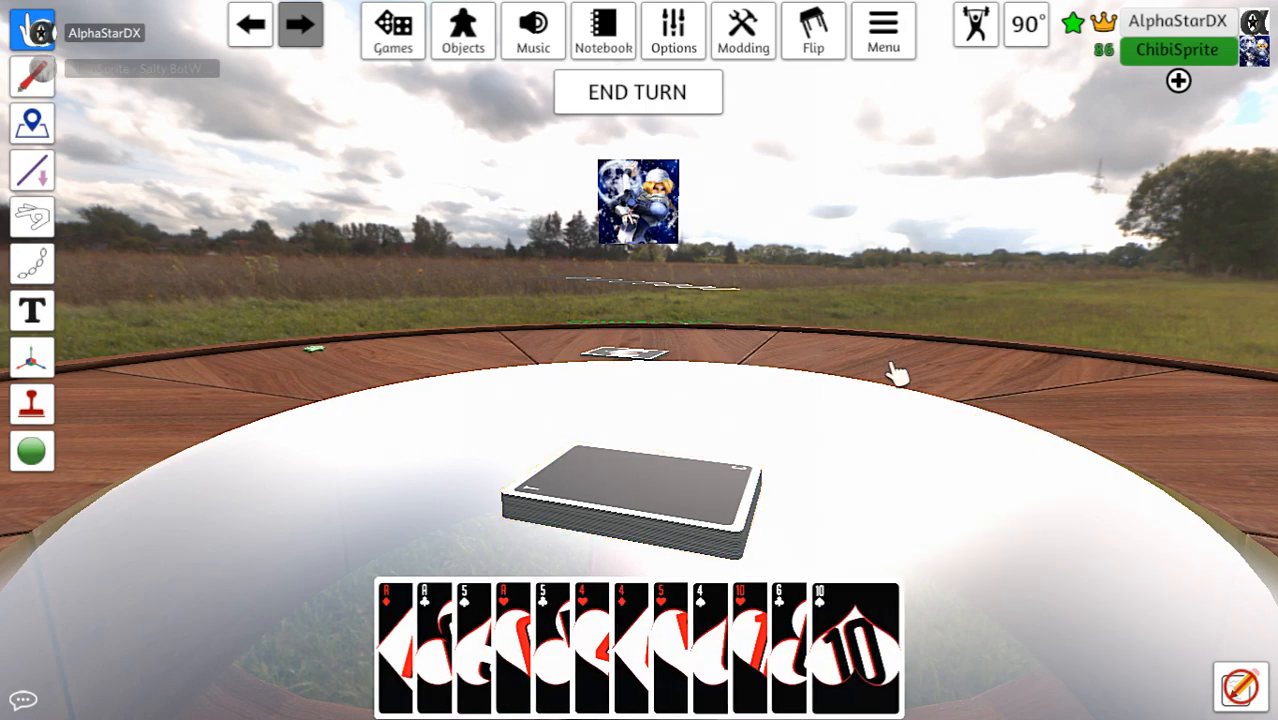
click(636, 92)
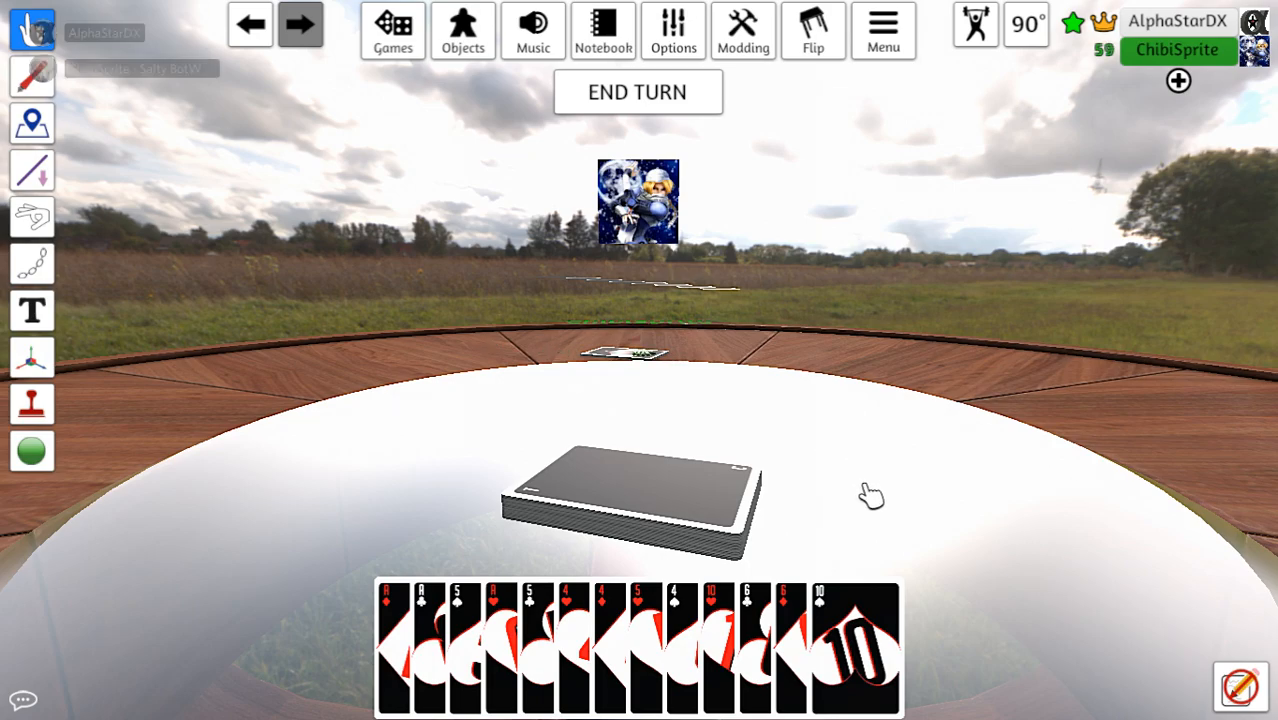
click(640, 500)
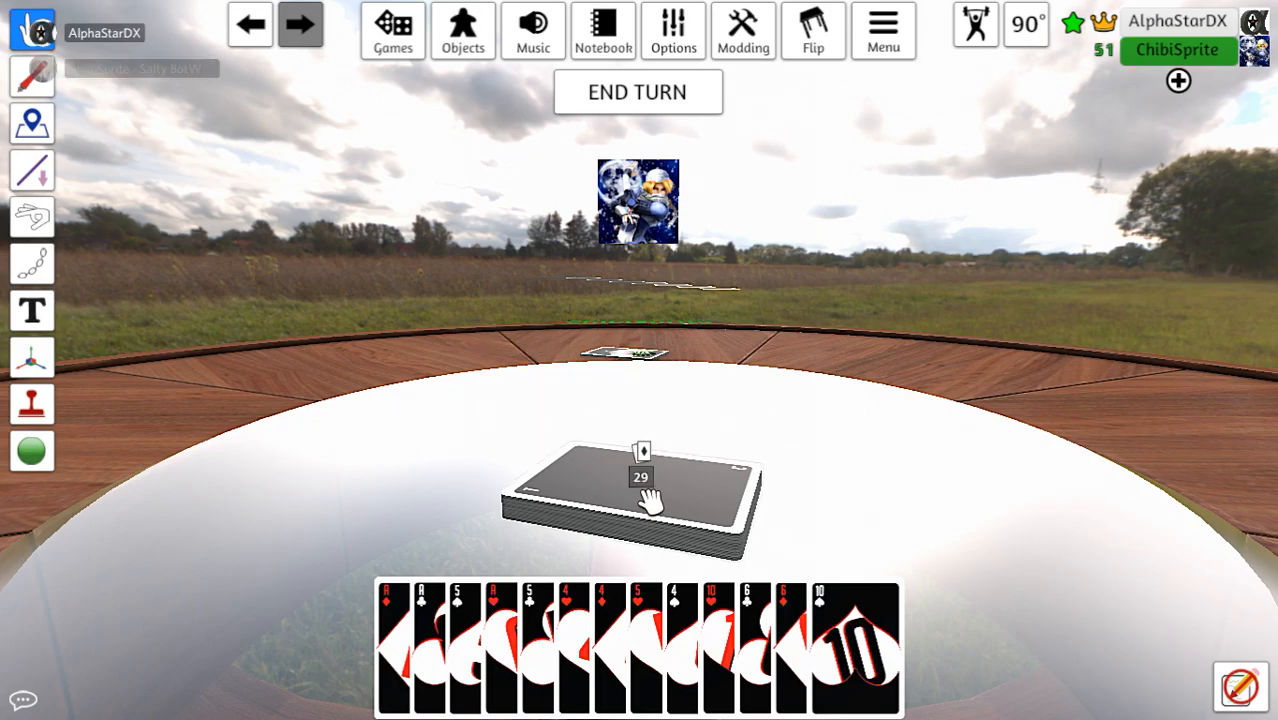
Draw an 8 and a Joker from the deck into the hand and end the turn
right_click(640, 490)
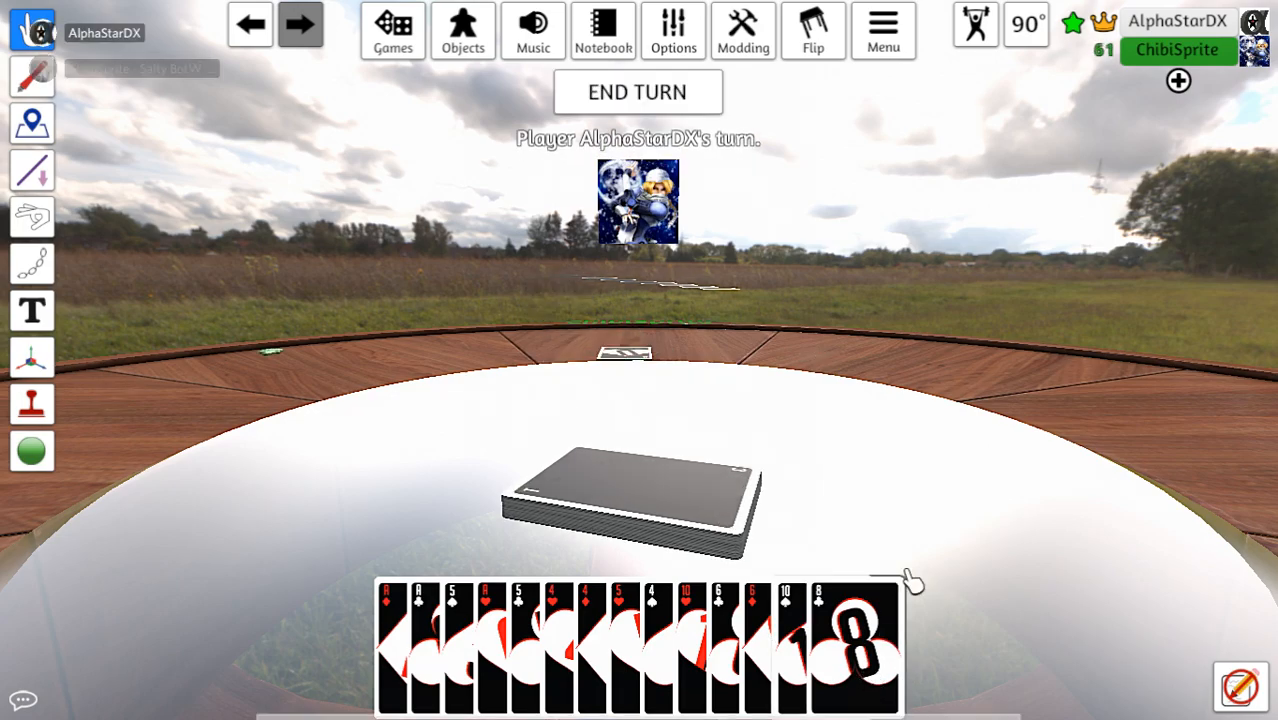
drag(856, 644, 930, 510)
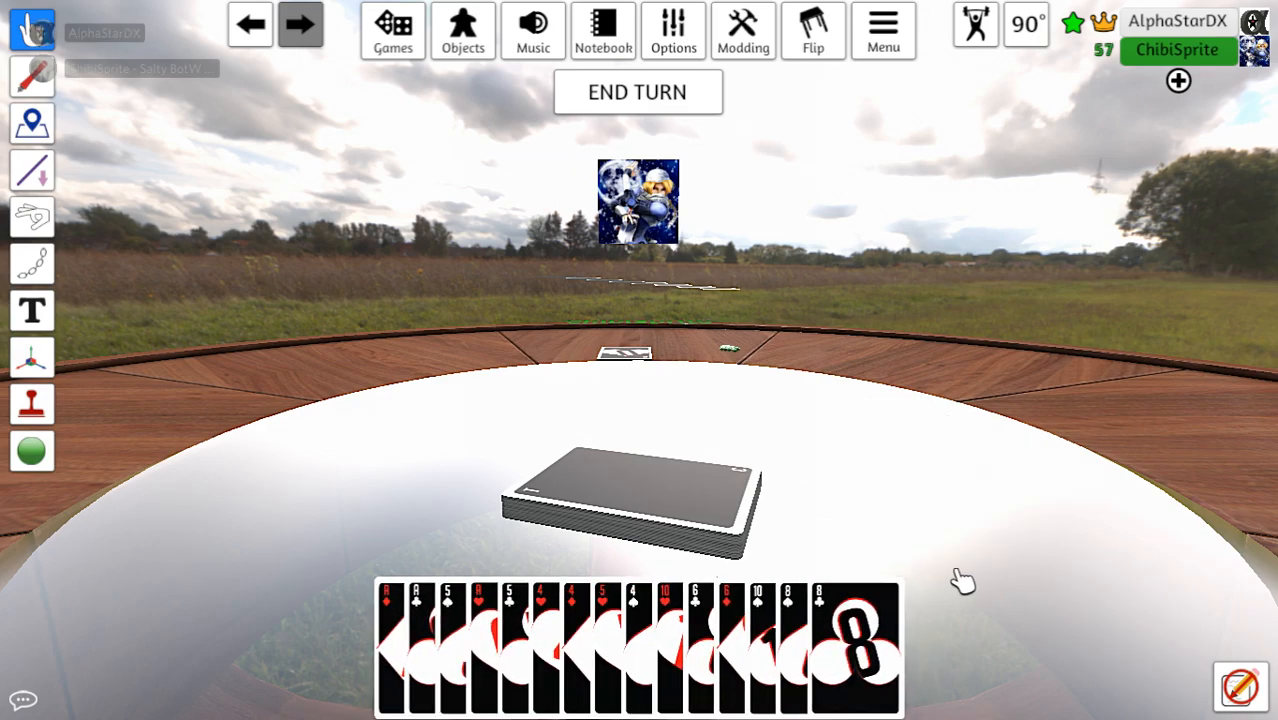
mouse_move(900, 456)
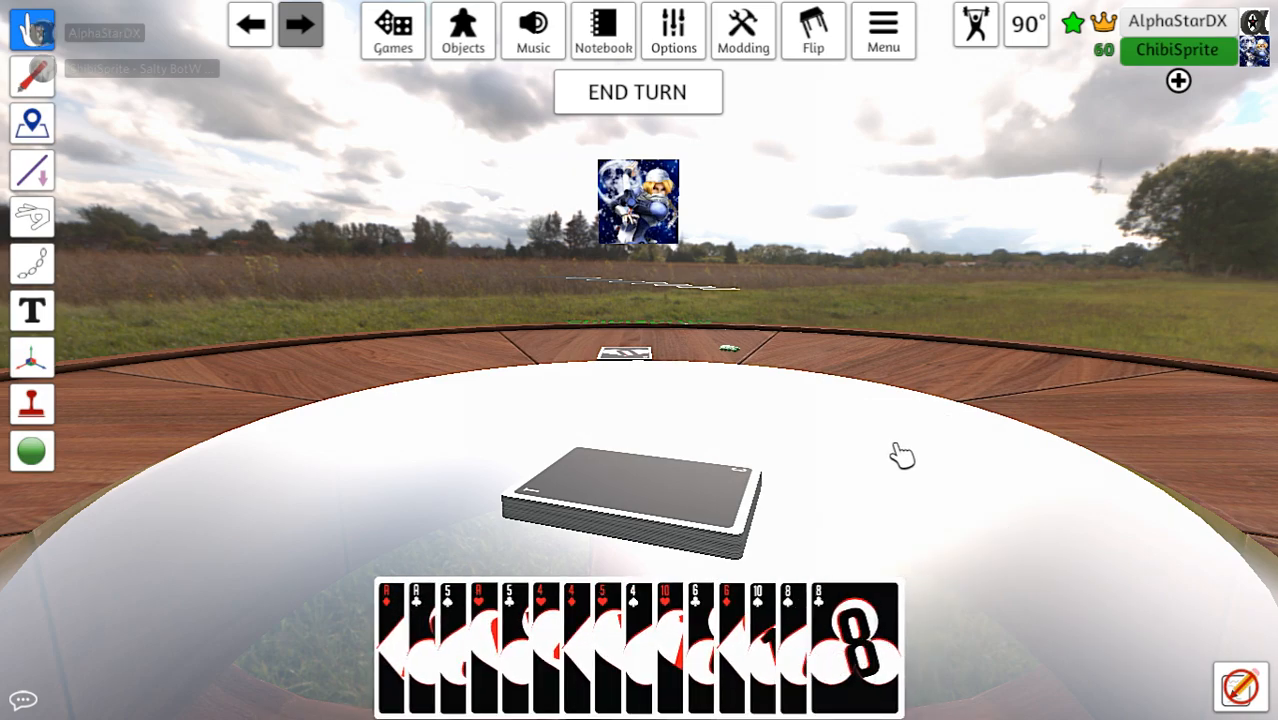
mouse_move(876, 432)
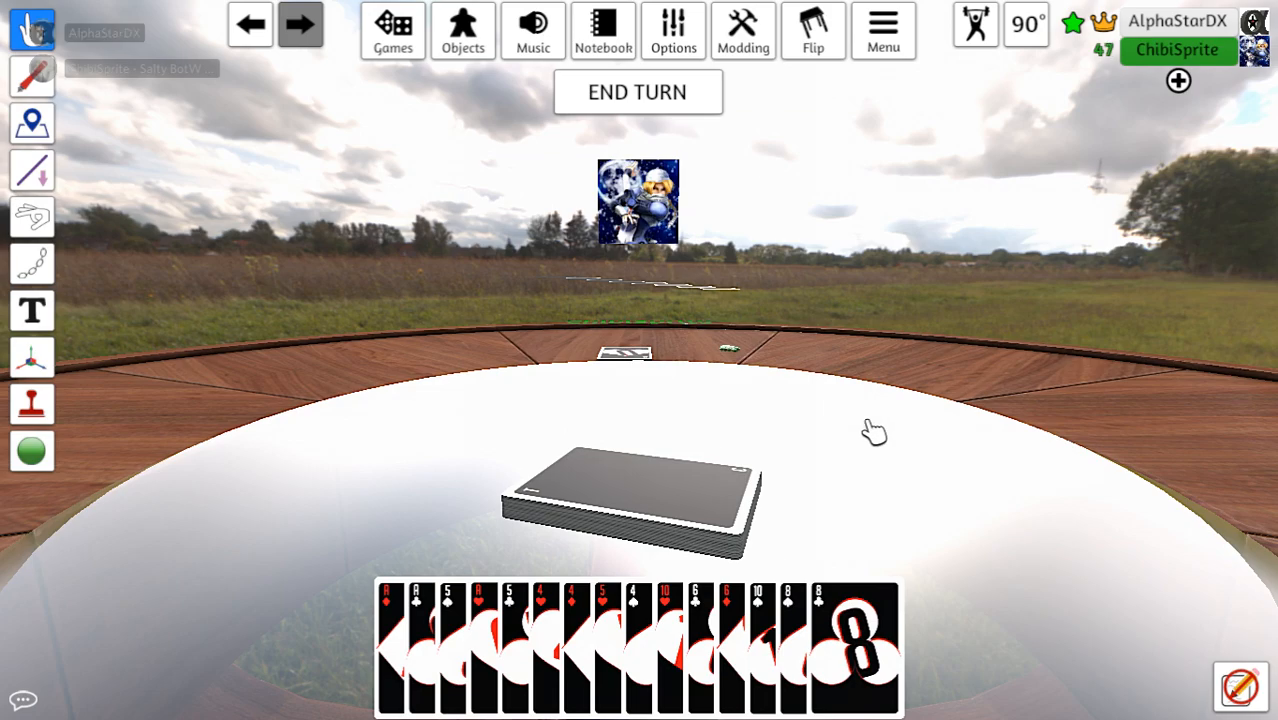
right_click(636, 500)
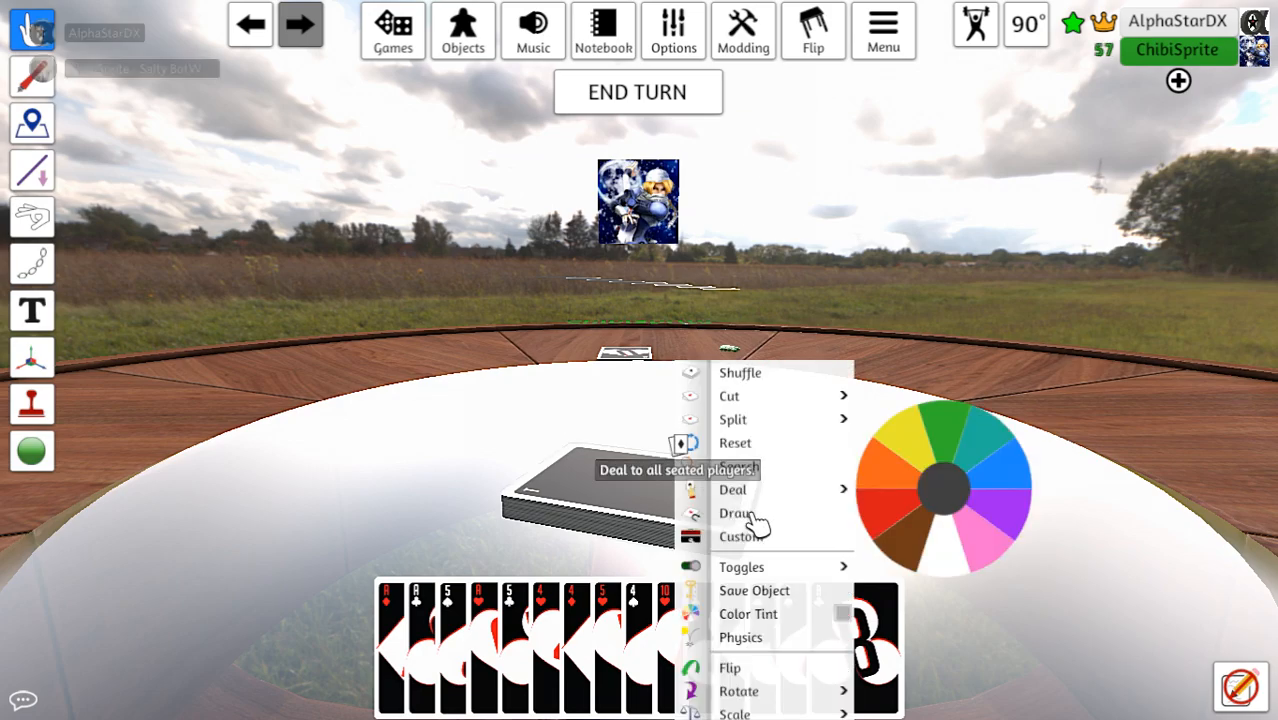
click(732, 488)
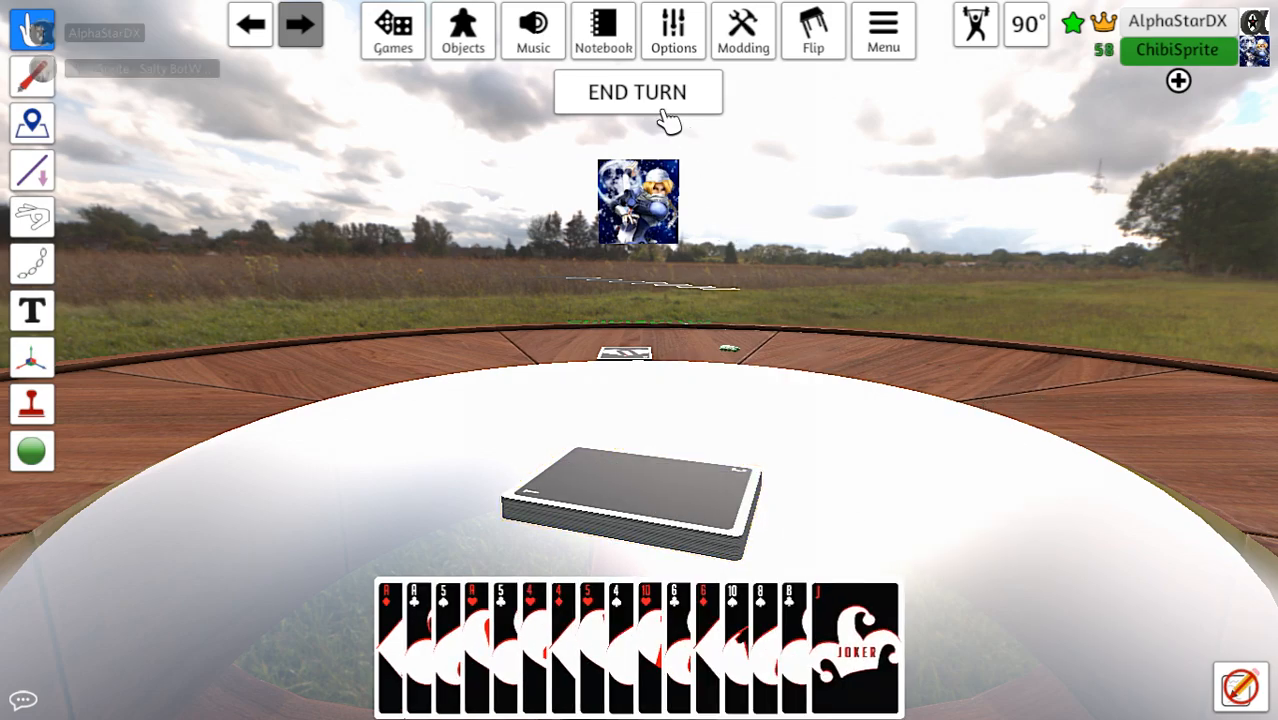
click(636, 92)
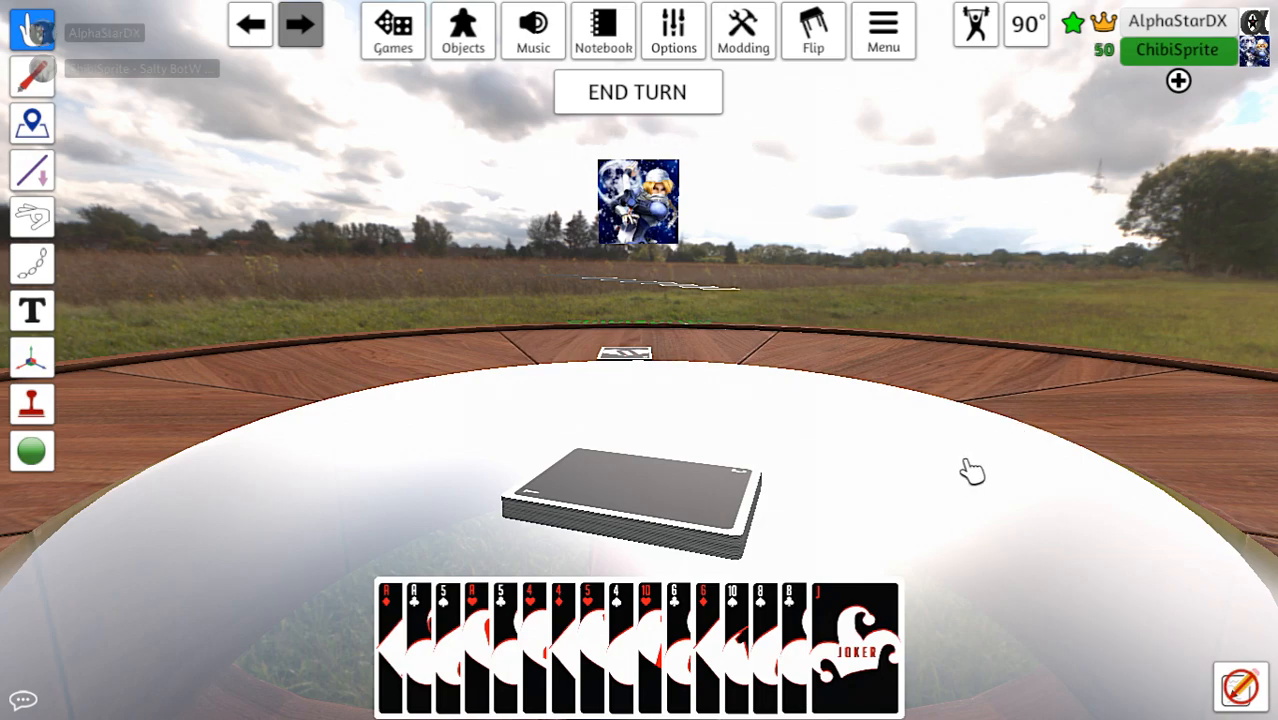
right_click(640, 490)
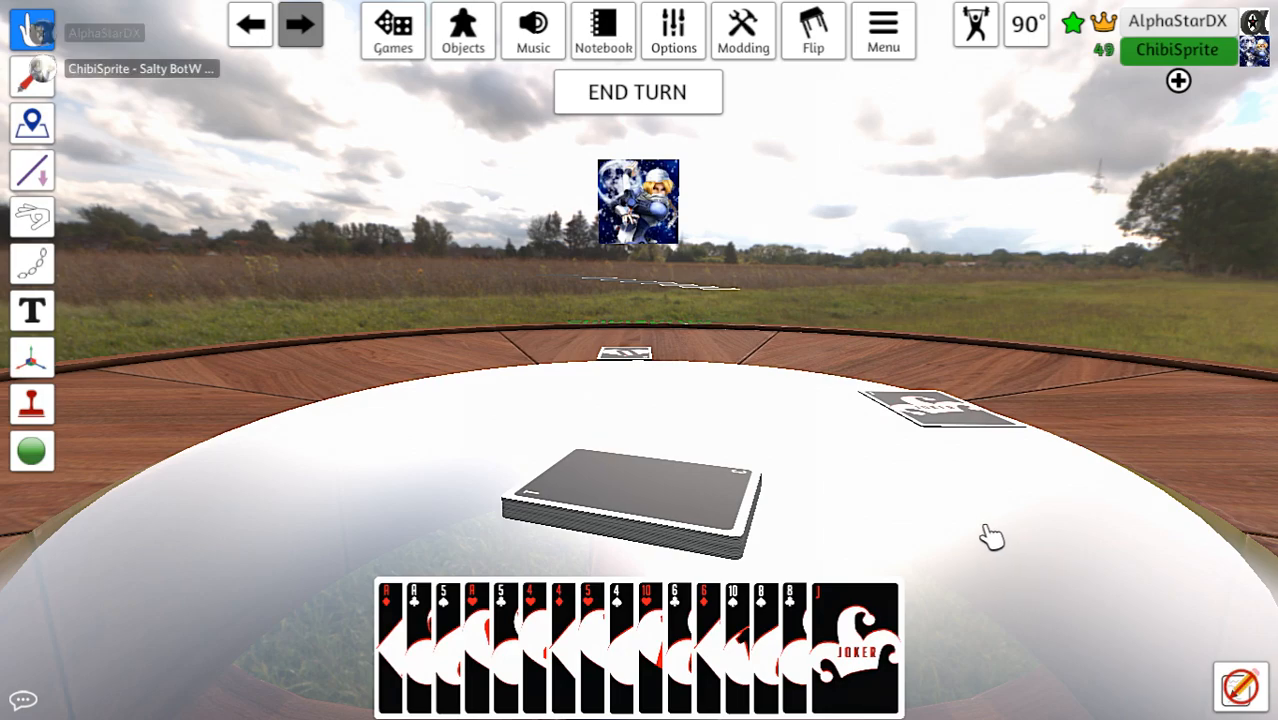
End the turn and draw a red 10 from the deck into the hand
right_click(636, 500)
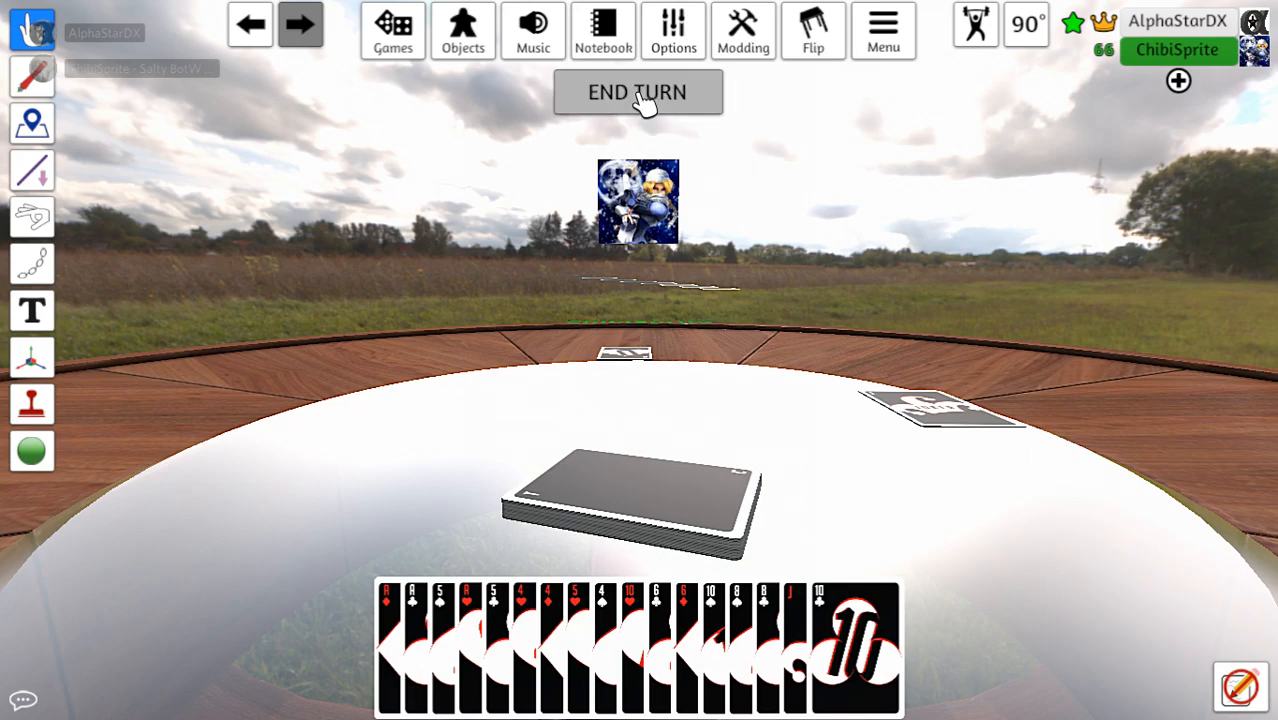
click(636, 92)
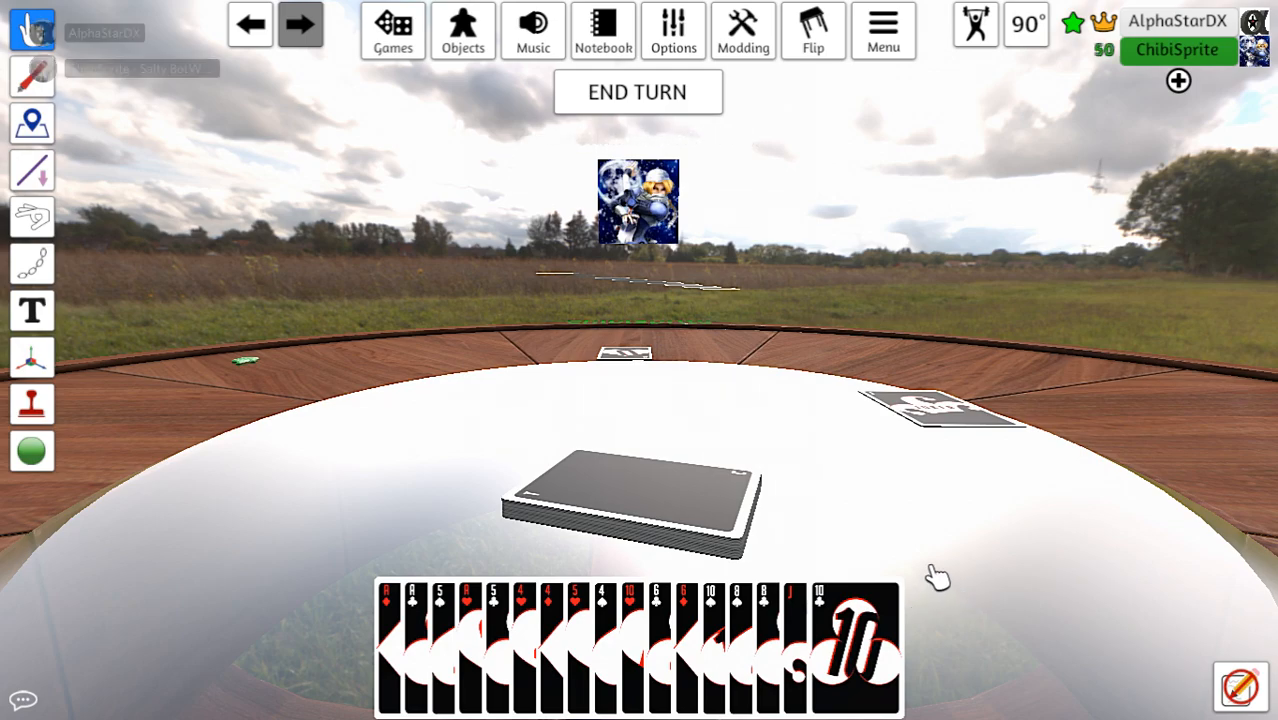
right_click(630, 500)
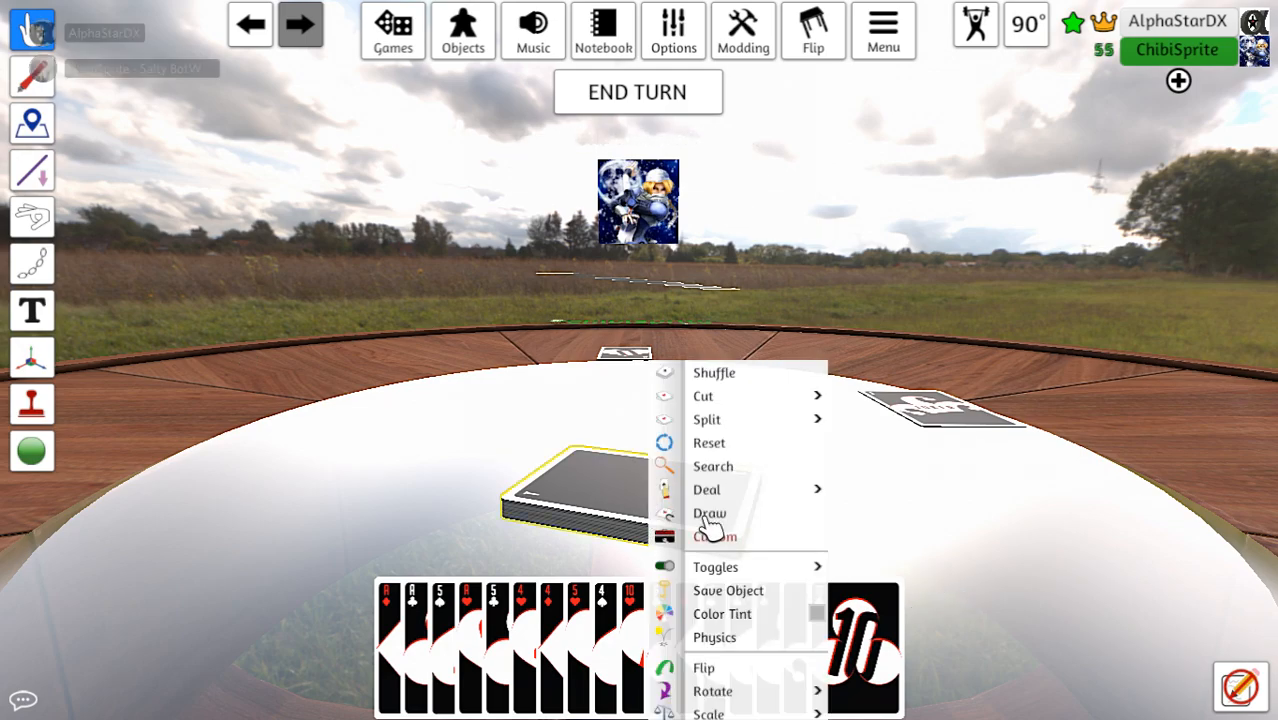
click(708, 512)
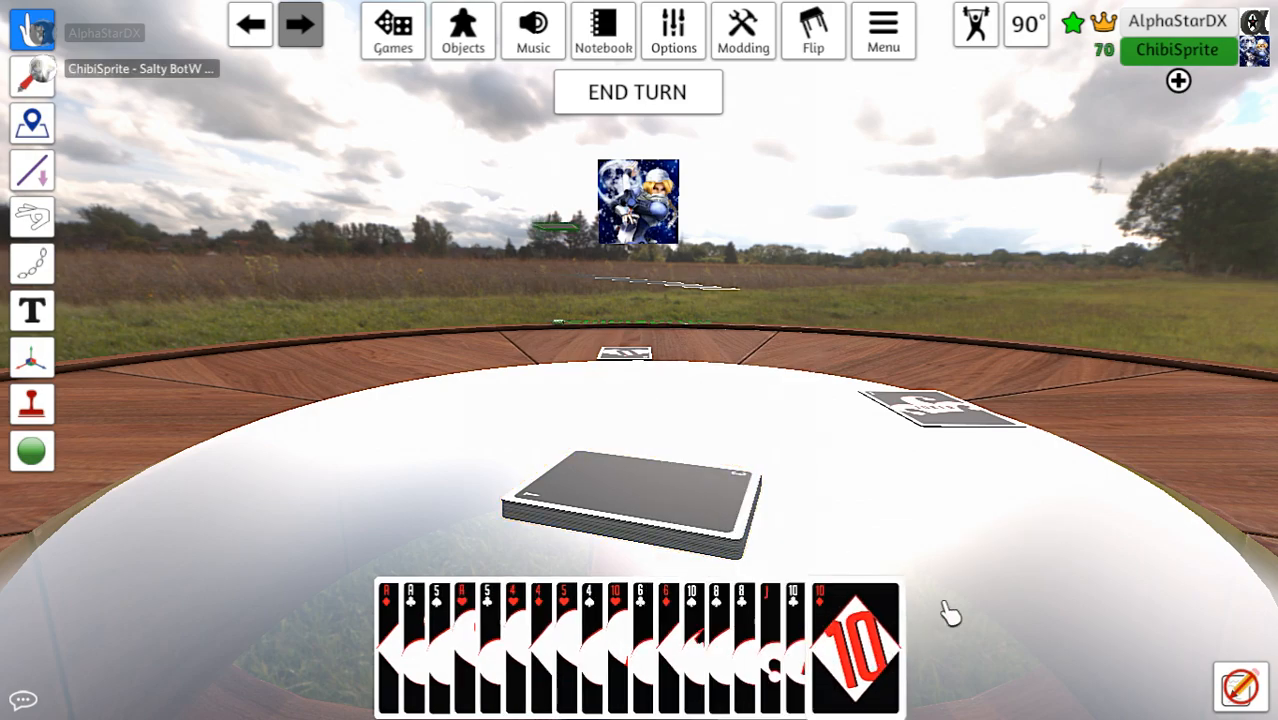
Lay the 10 face-up on the table's right side and the Ace on the left
drag(856, 644, 970, 560)
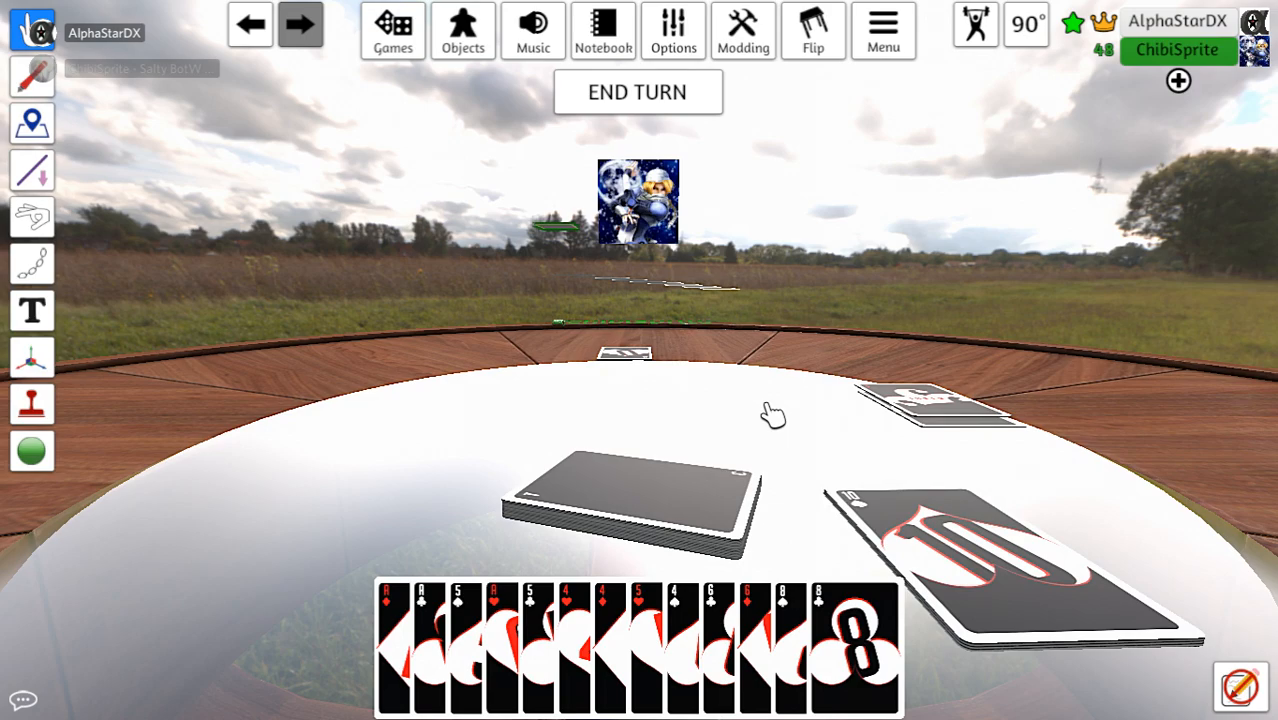
mouse_move(716, 438)
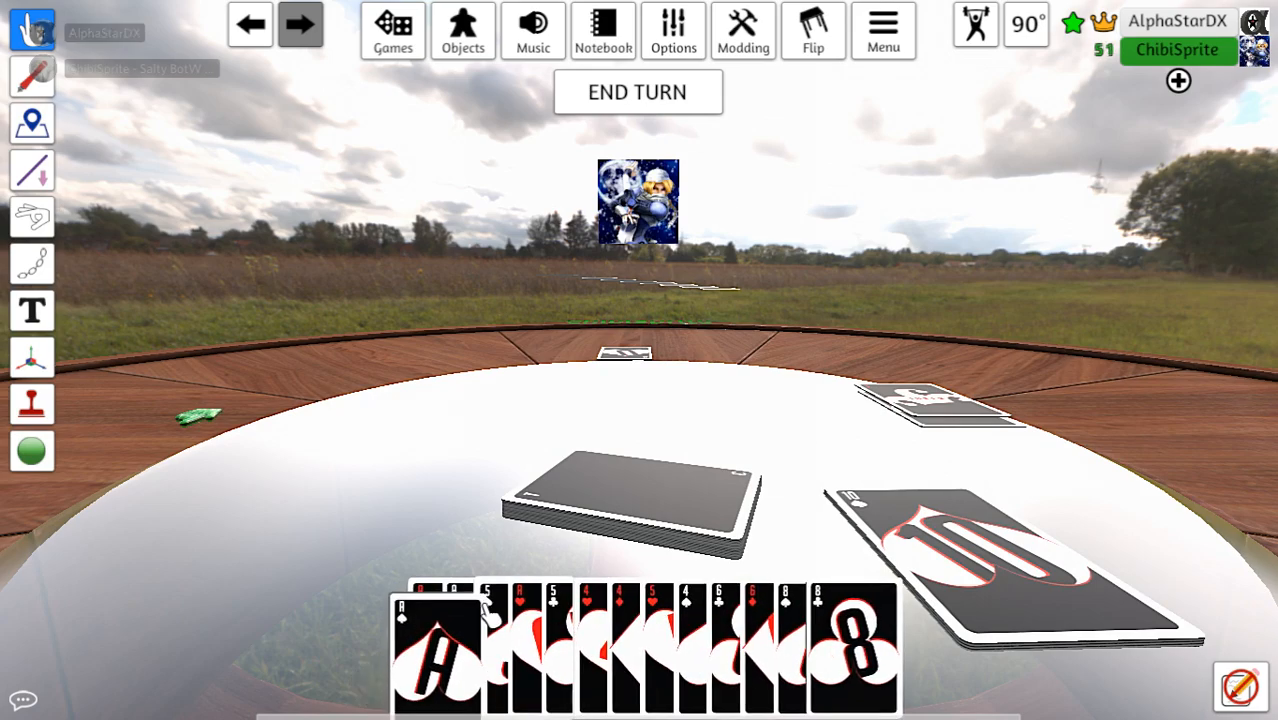
drag(440, 640, 440, 530)
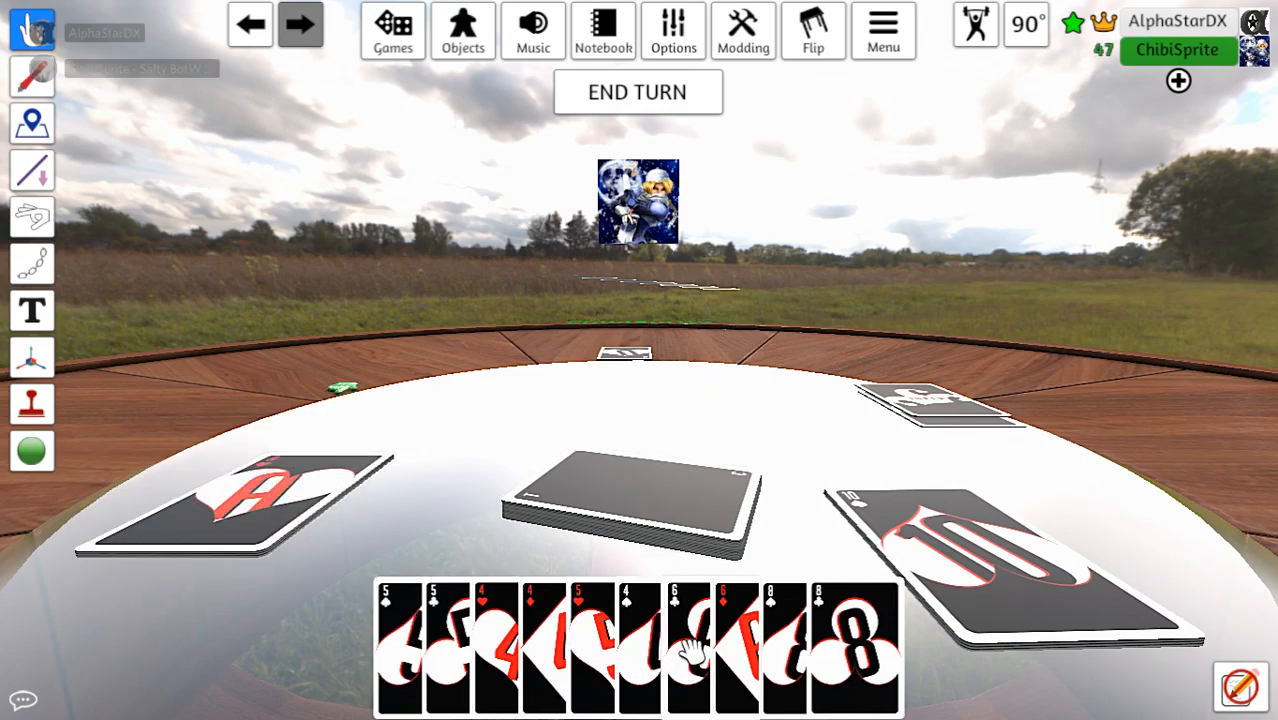
Draw a red eight from the deck into the hand and end the turn
right_click(624, 500)
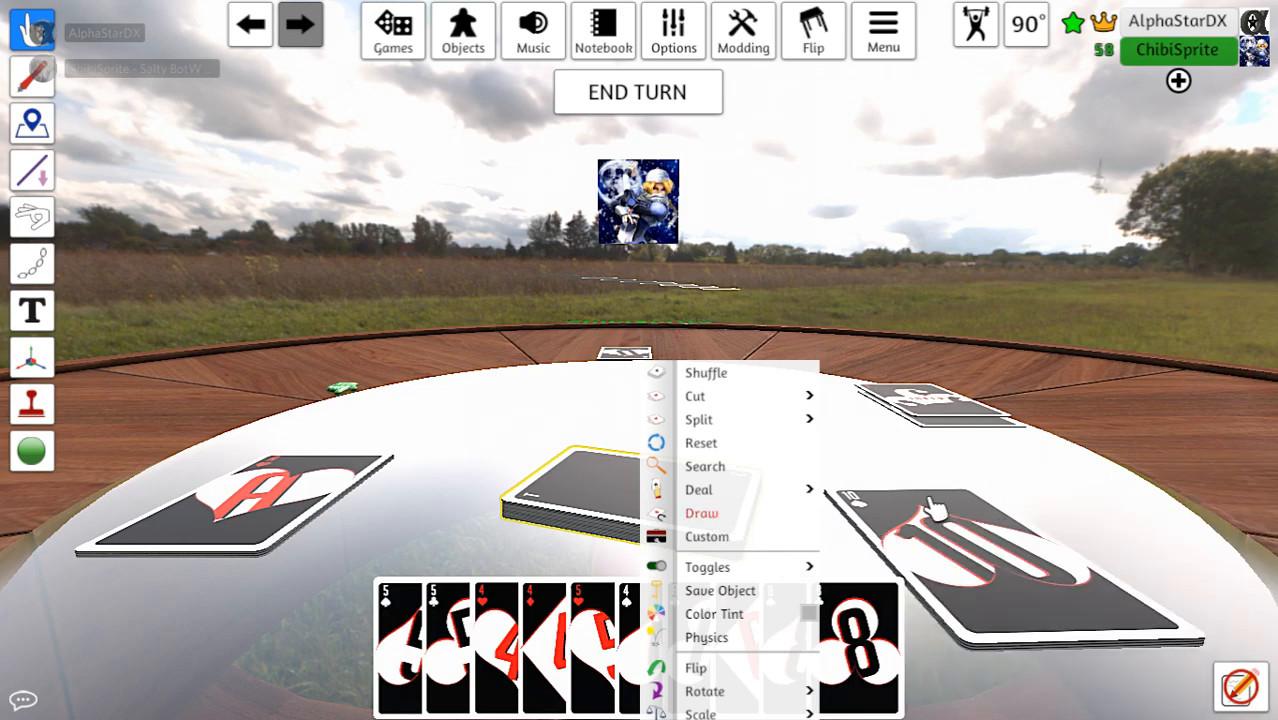
click(702, 512)
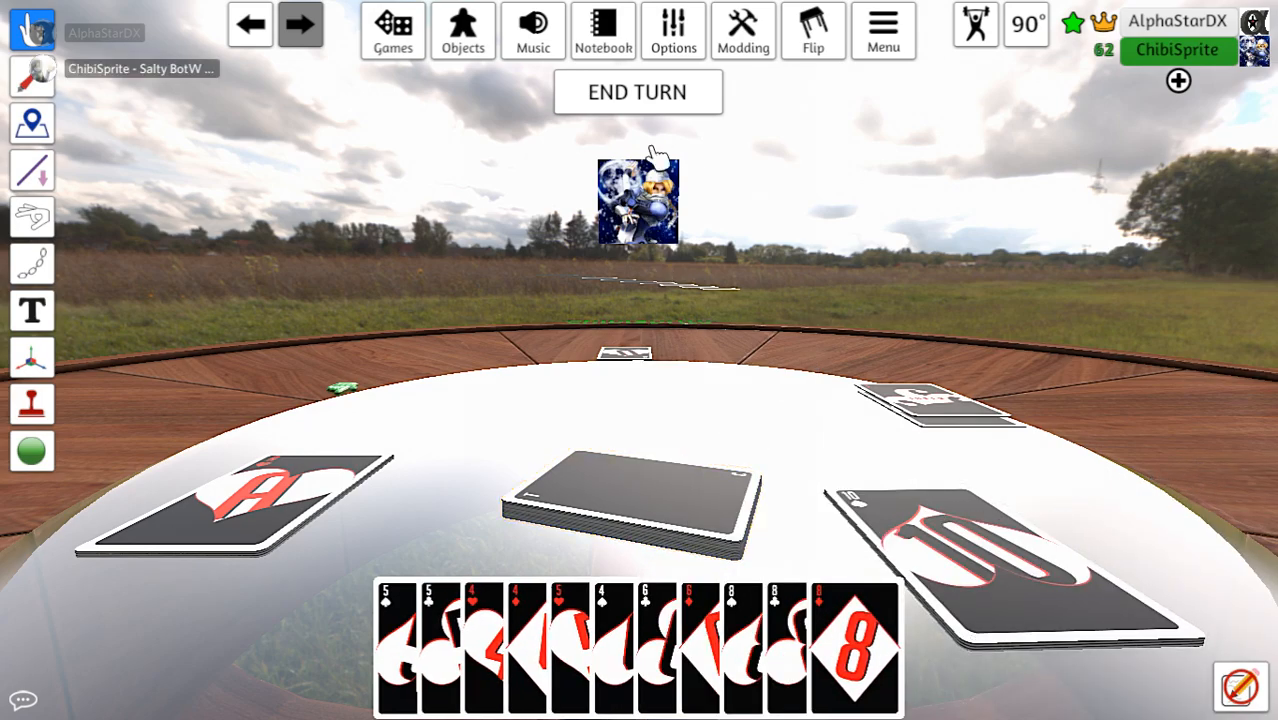
click(636, 92)
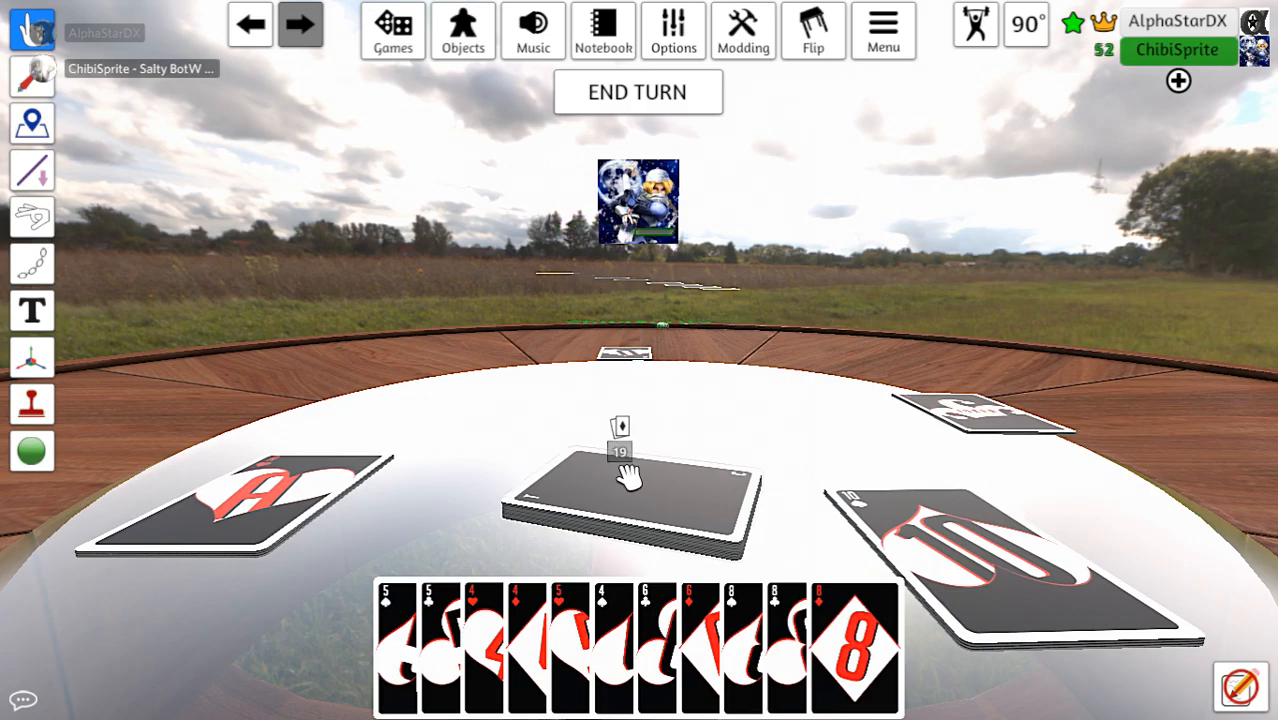
Draw a jack from the central pile via its Draw action
right_click(630, 490)
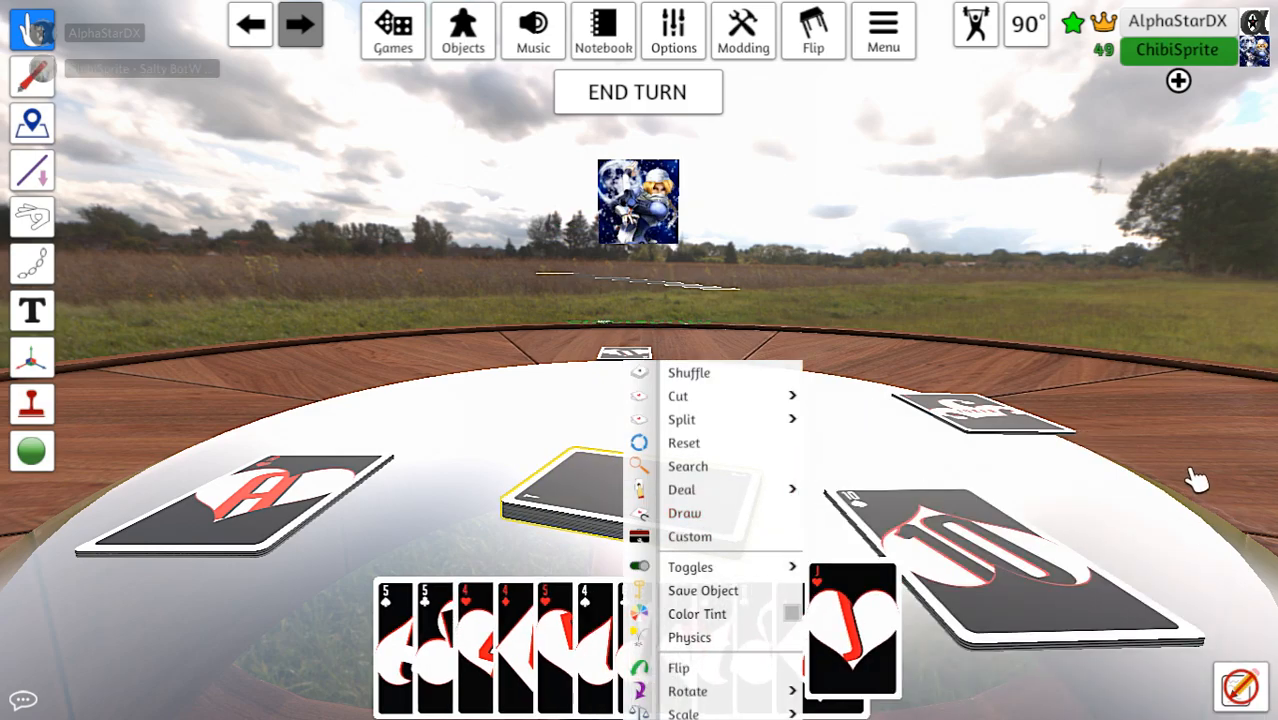
click(680, 488)
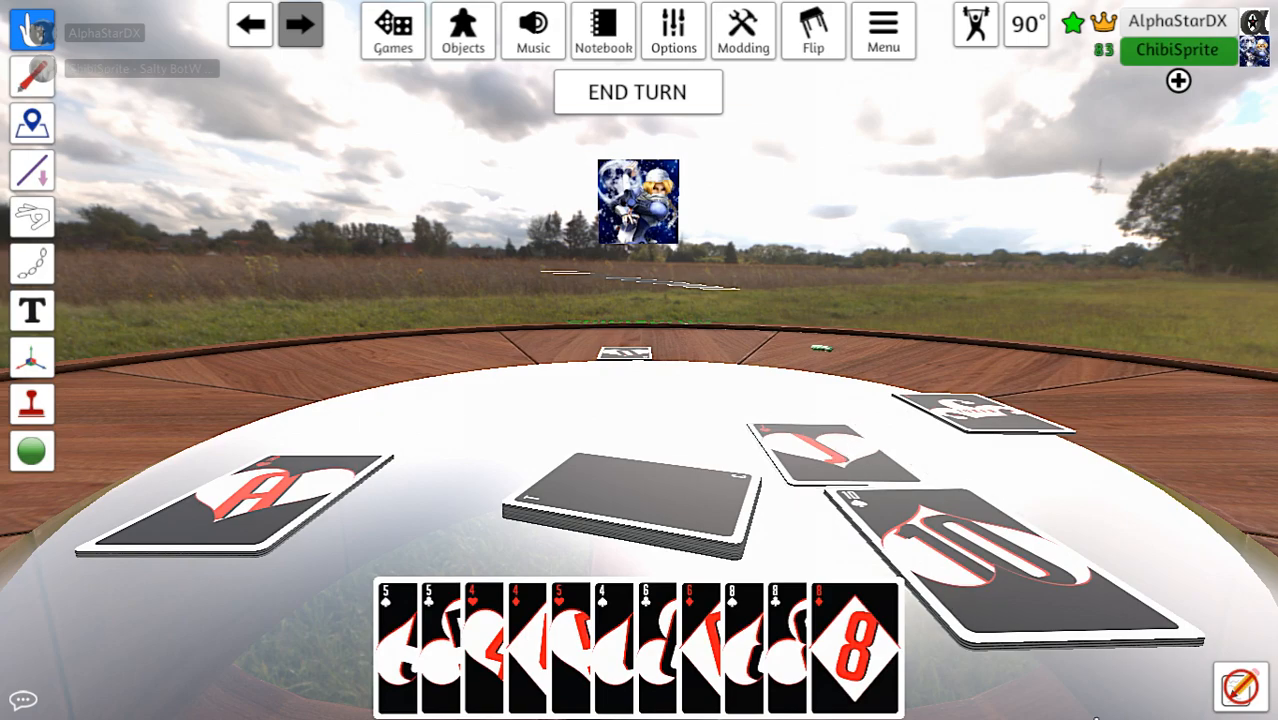
mouse_move(1082, 480)
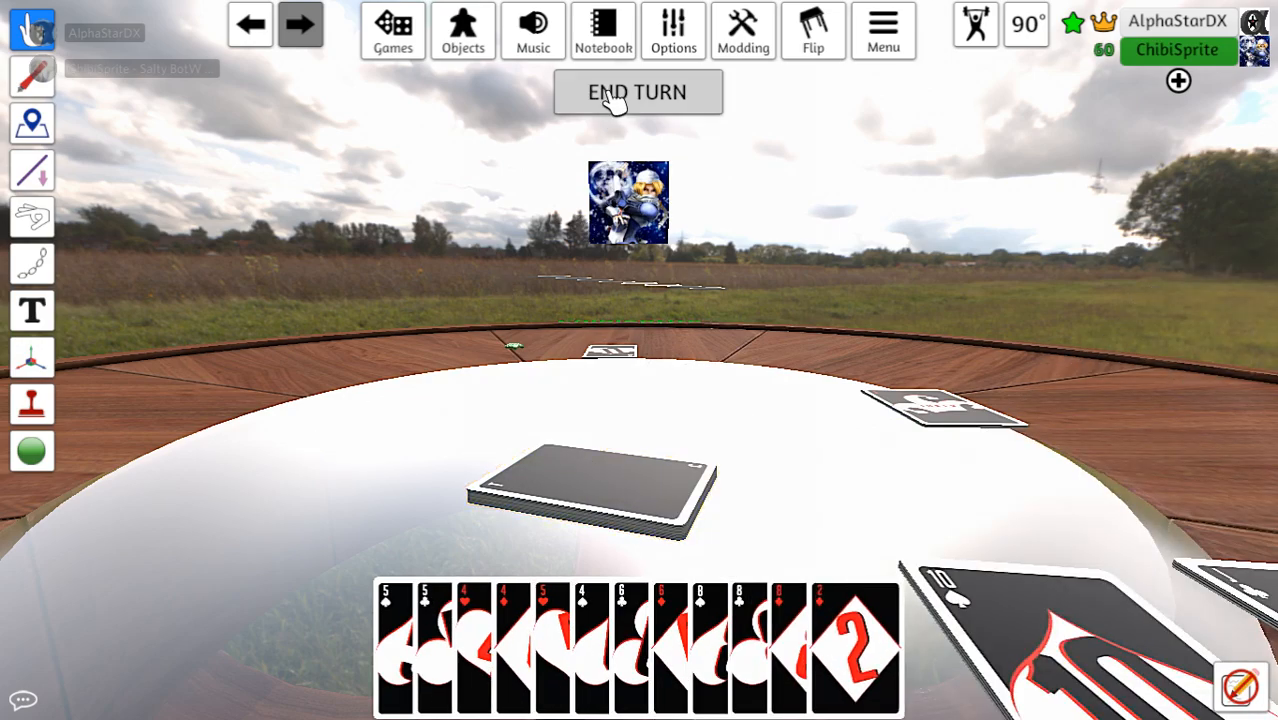
End the turn, then draw a red 6 from the central pile and deal out a pair of 3s
click(636, 92)
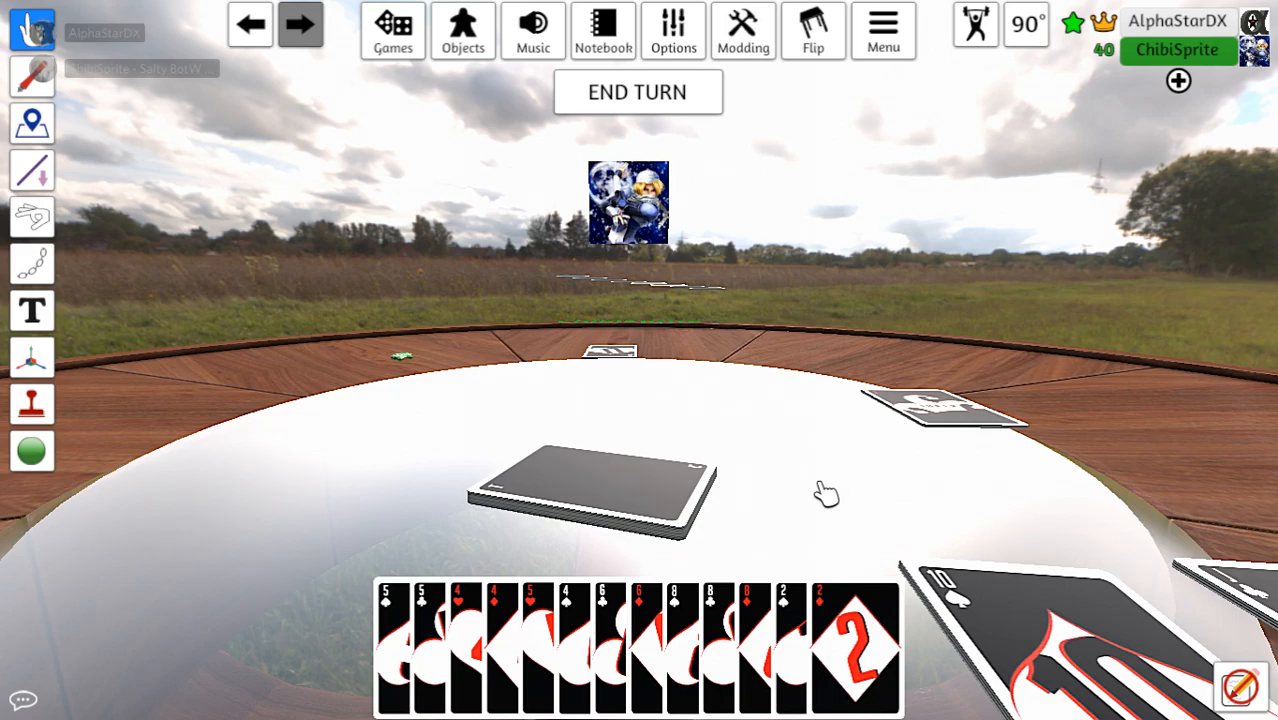
right_click(590, 490)
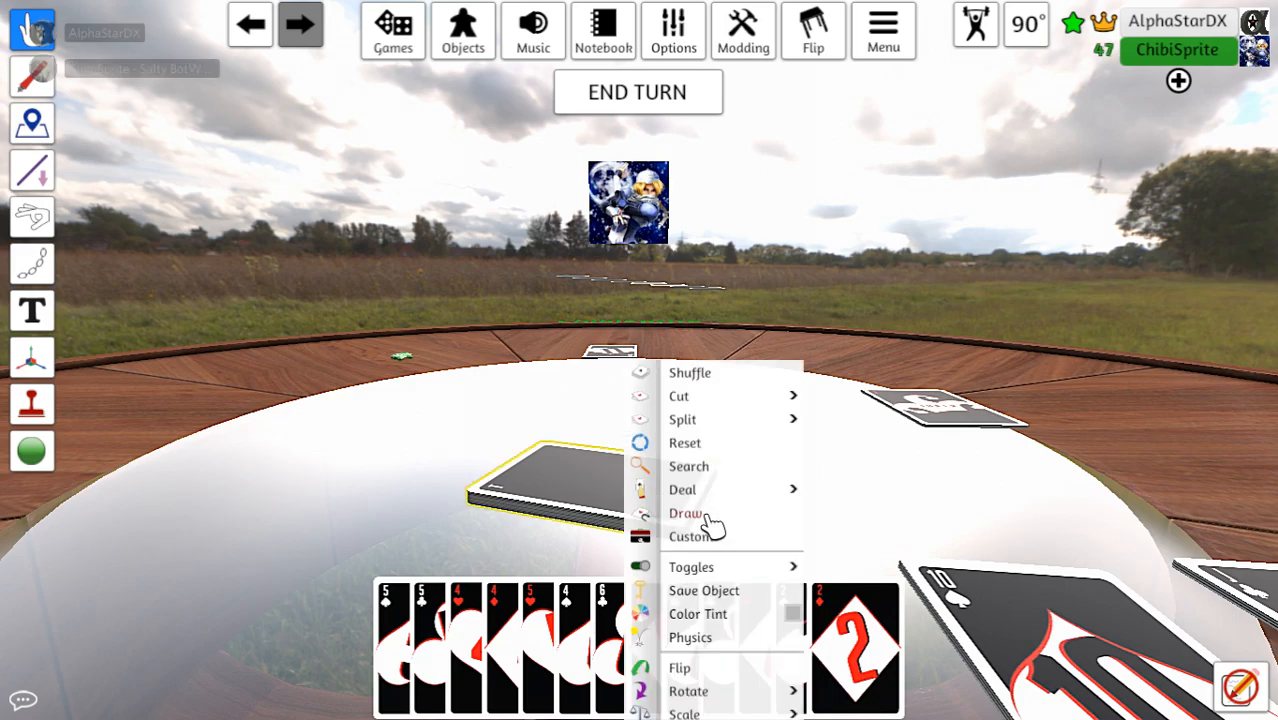
click(684, 512)
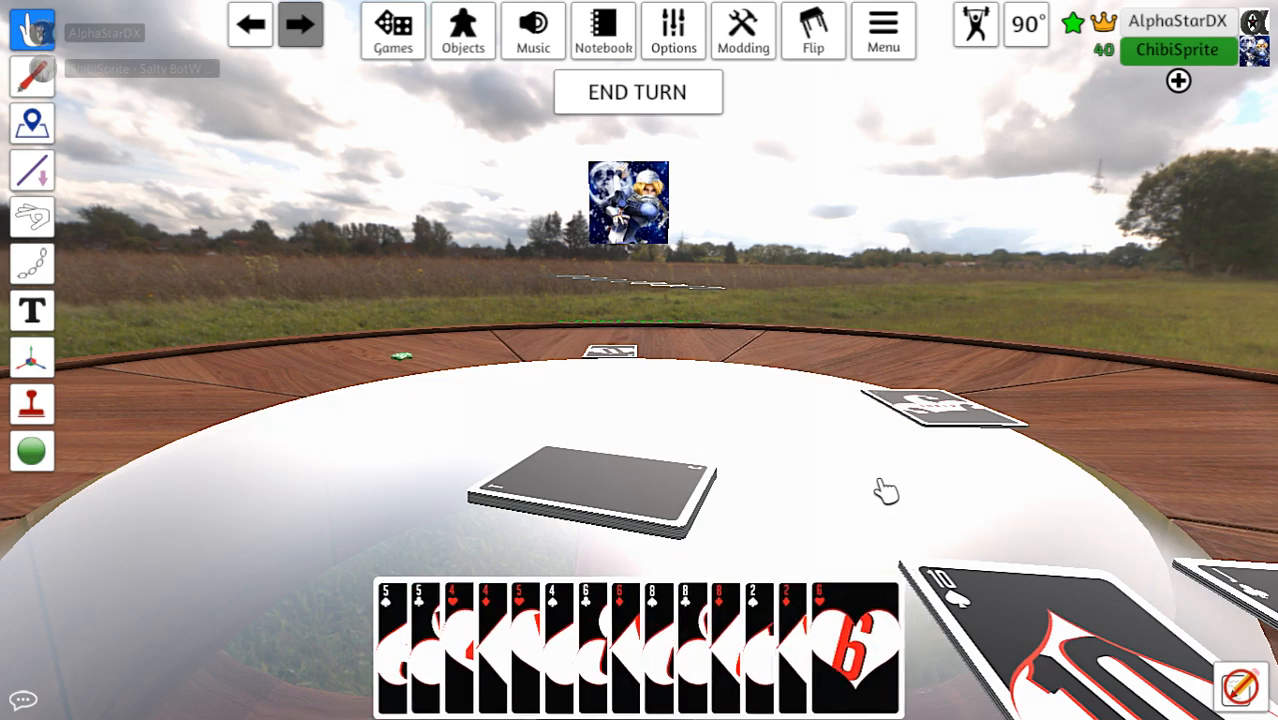
right_click(590, 490)
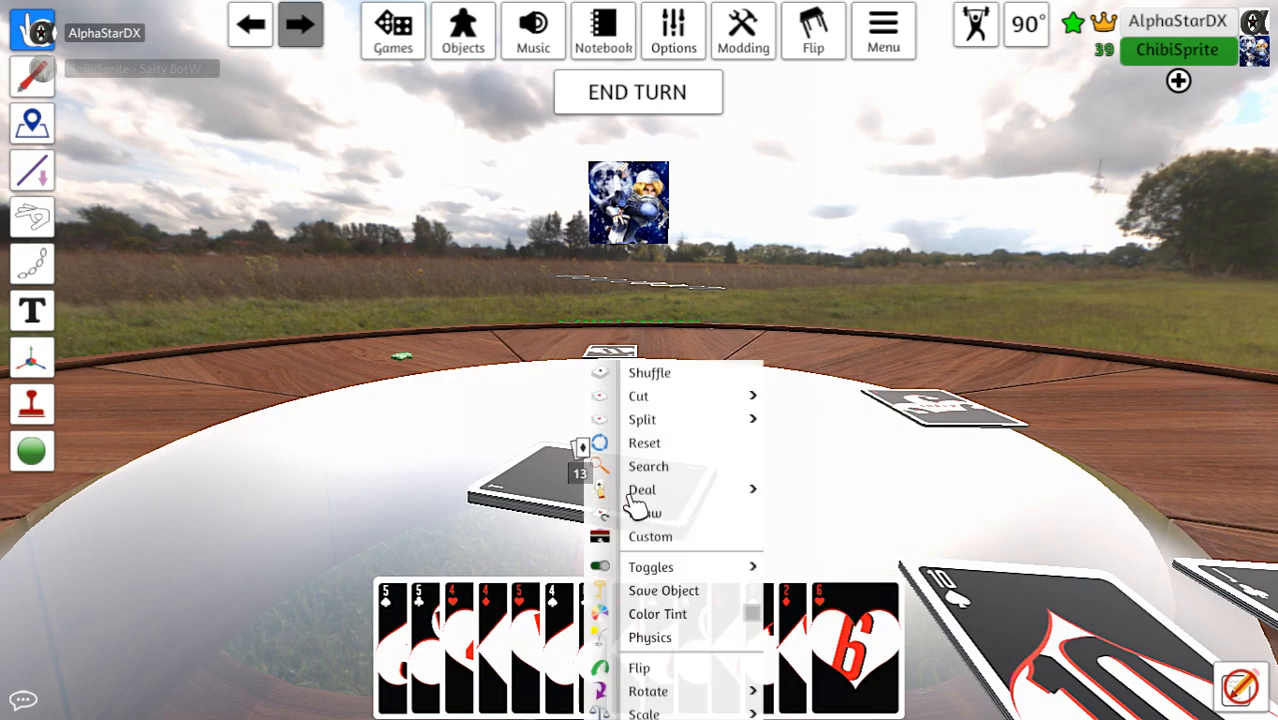
click(640, 488)
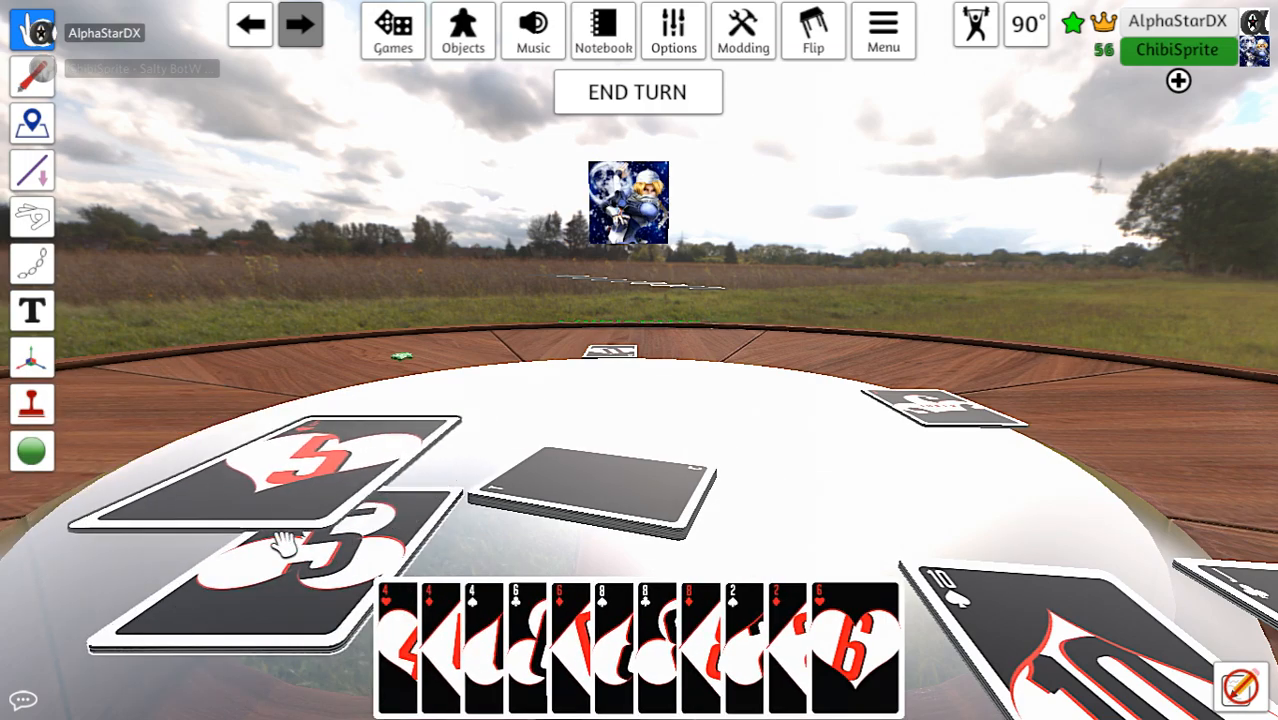
End the turn and draw a 2 from the central pile into the hand
click(636, 92)
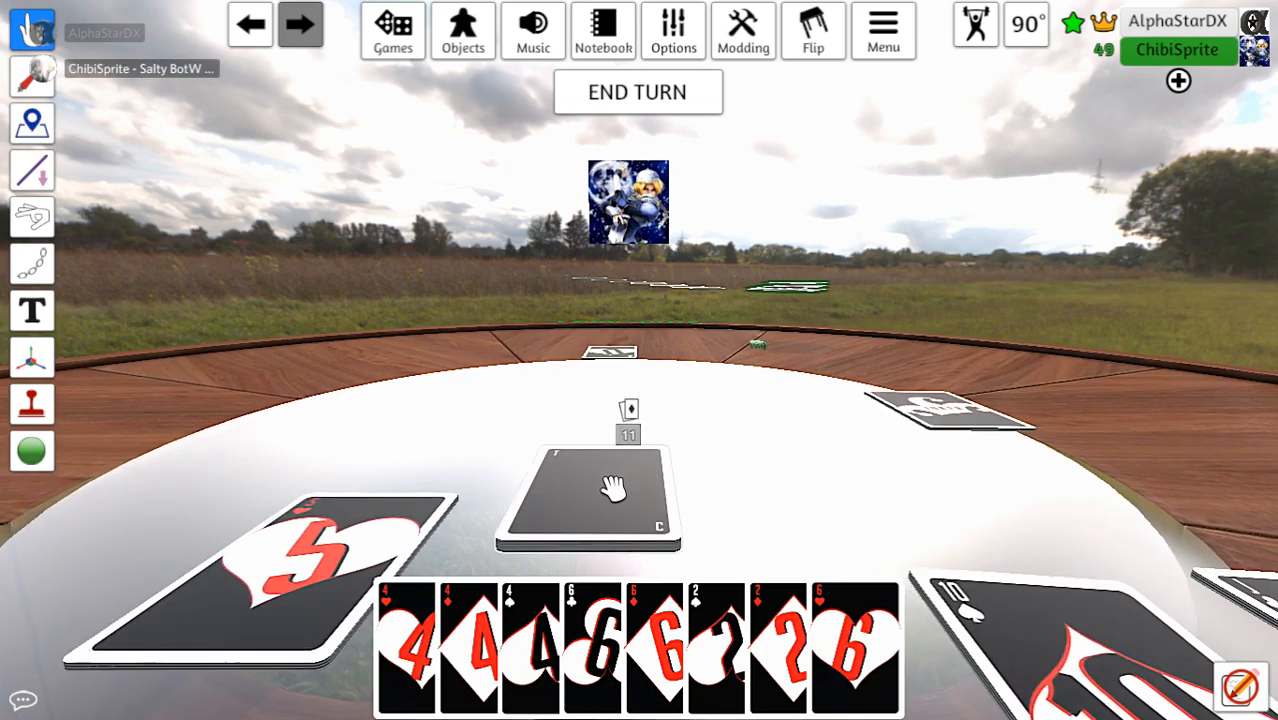
right_click(588, 490)
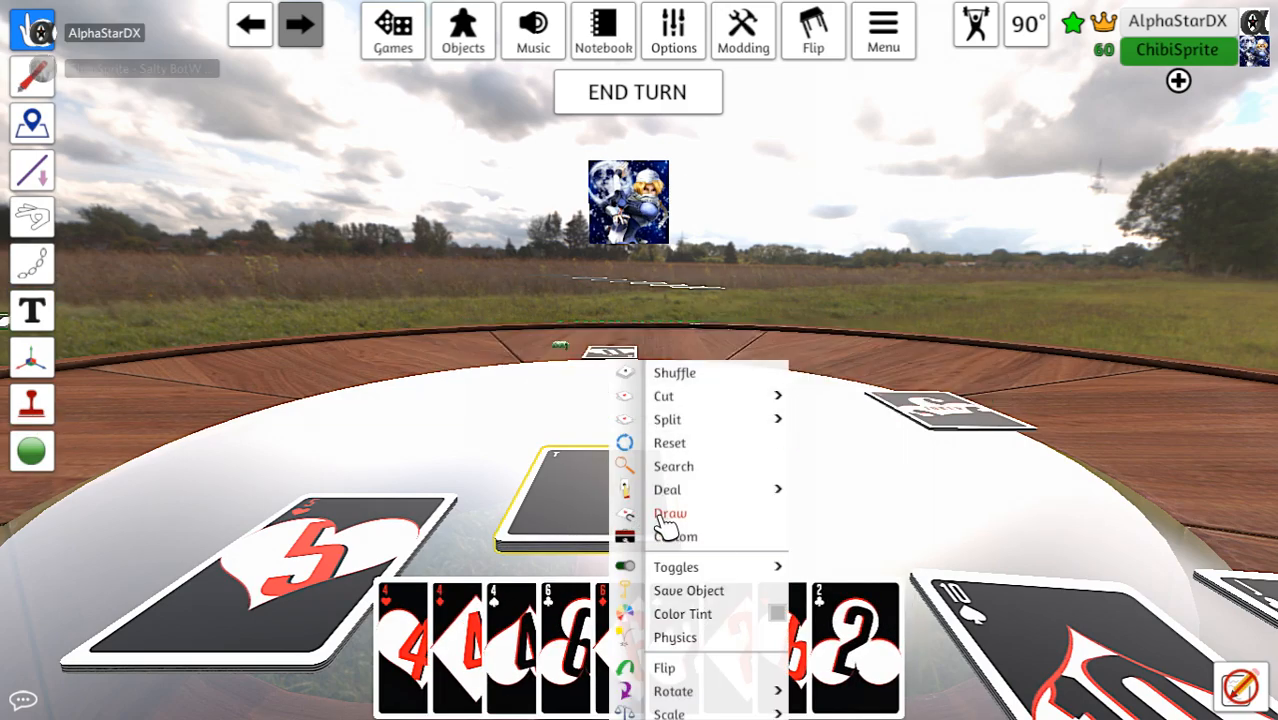
click(670, 512)
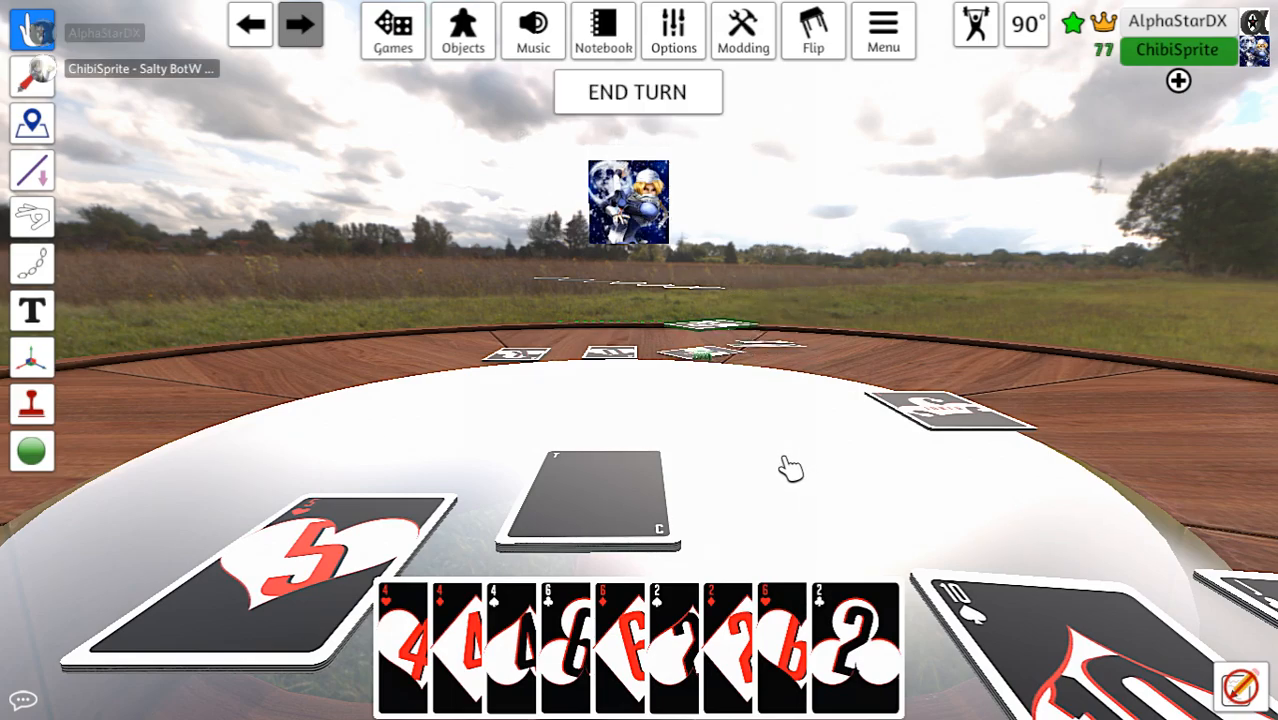
End the turn holding three 4s and three 6s, leaving another card face up beside the pile
right_click(588, 500)
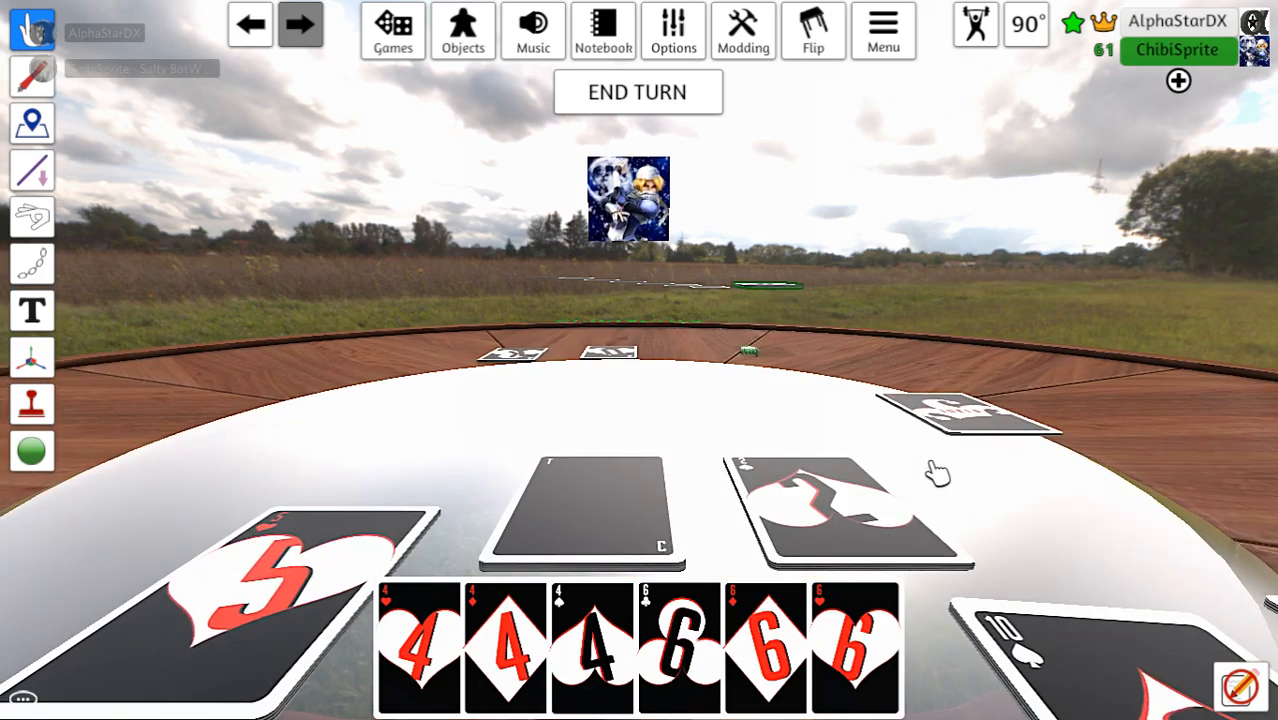
click(636, 92)
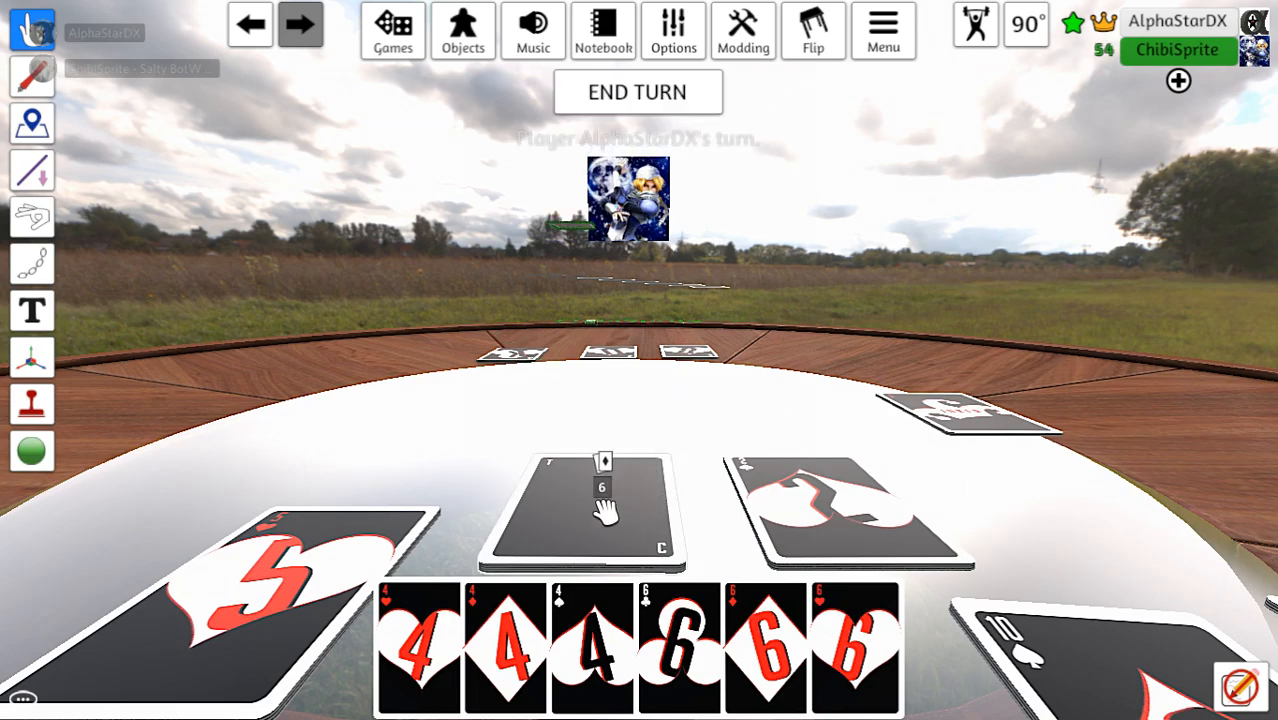
right_click(604, 510)
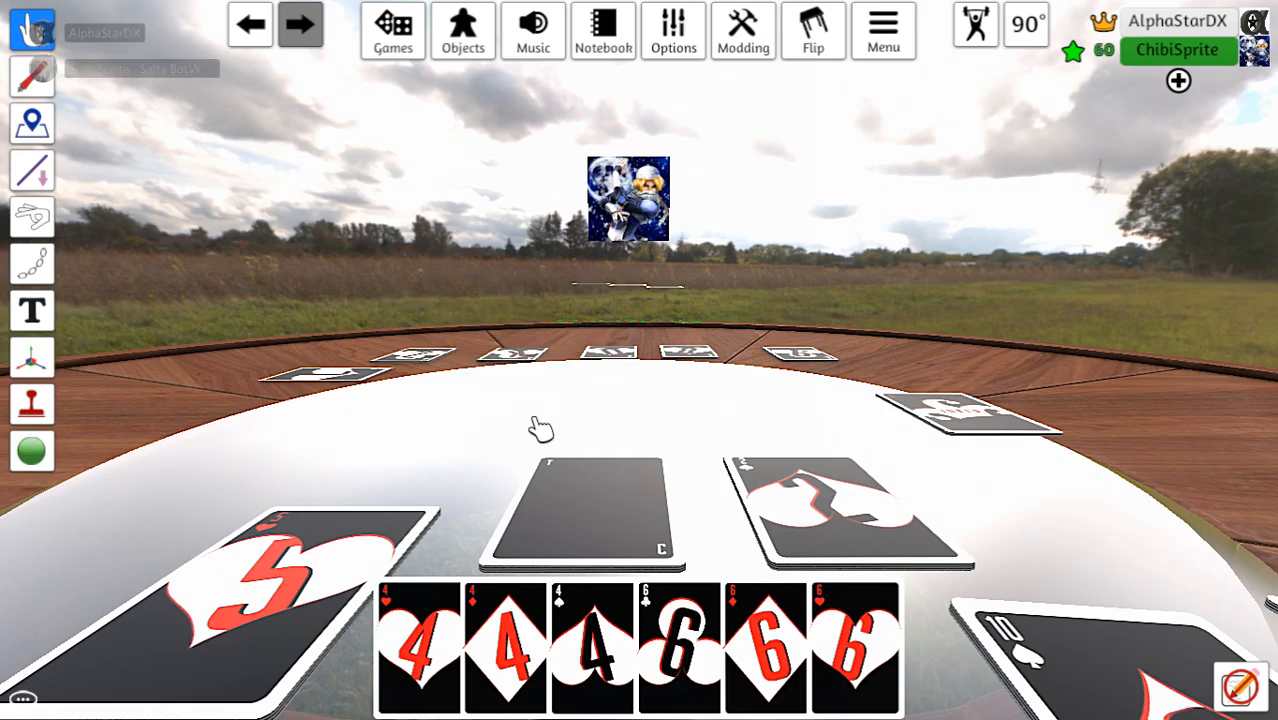
mouse_move(1220, 444)
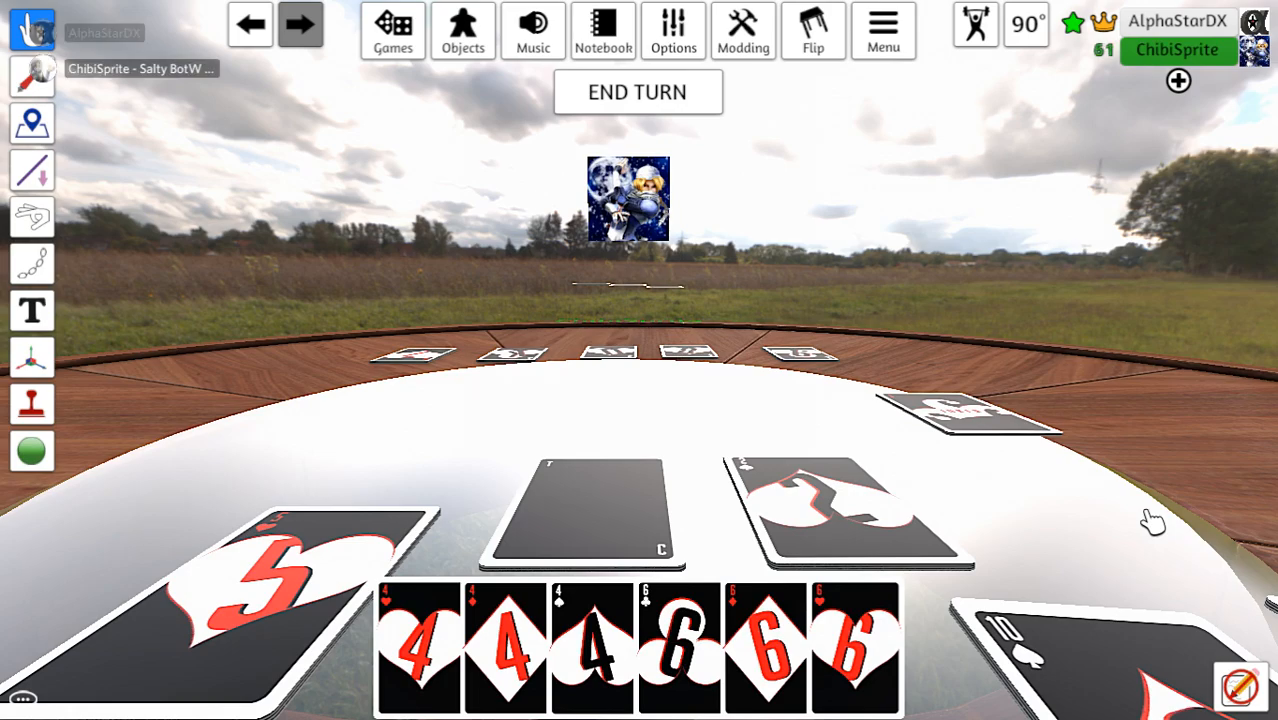
right_click(600, 516)
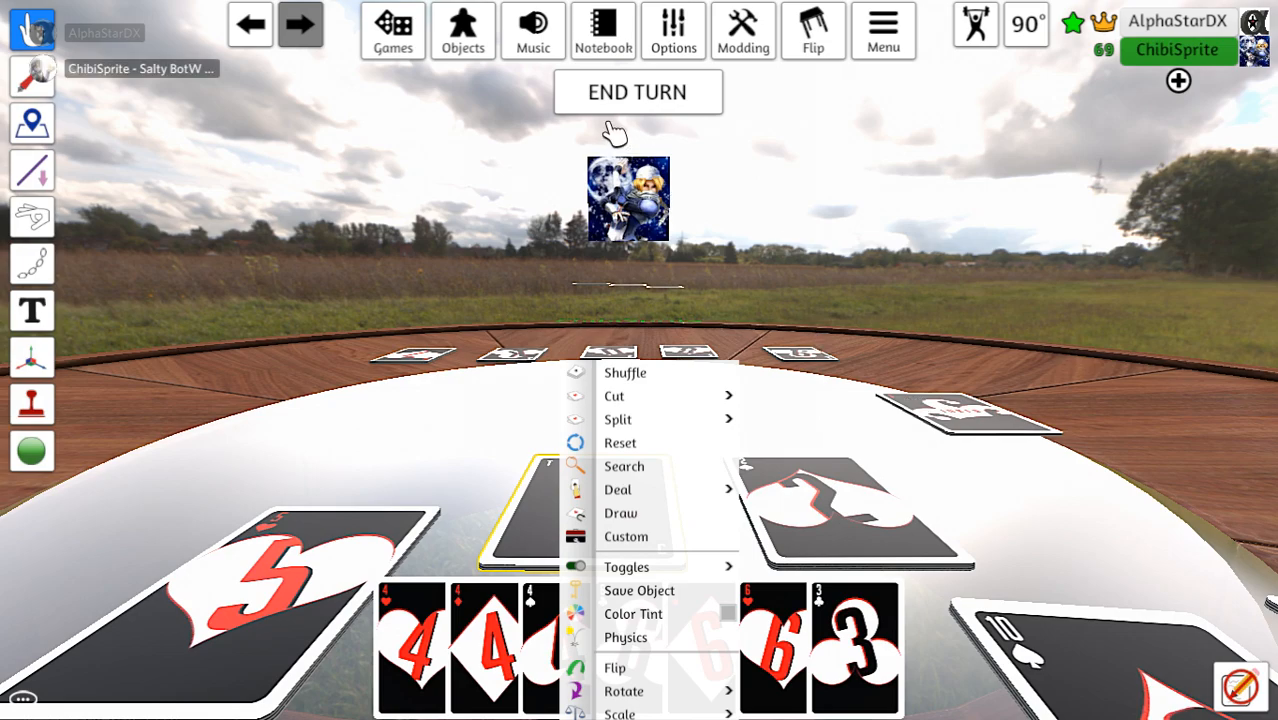
click(638, 92)
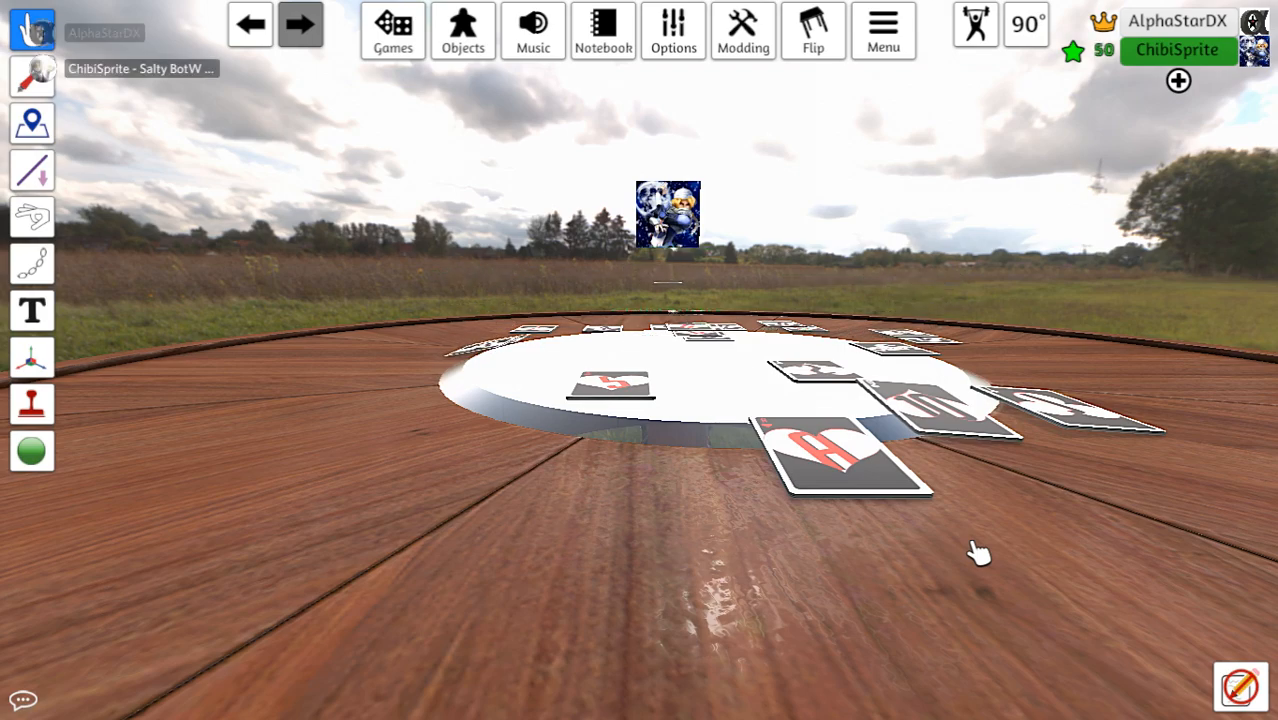
mouse_move(960, 572)
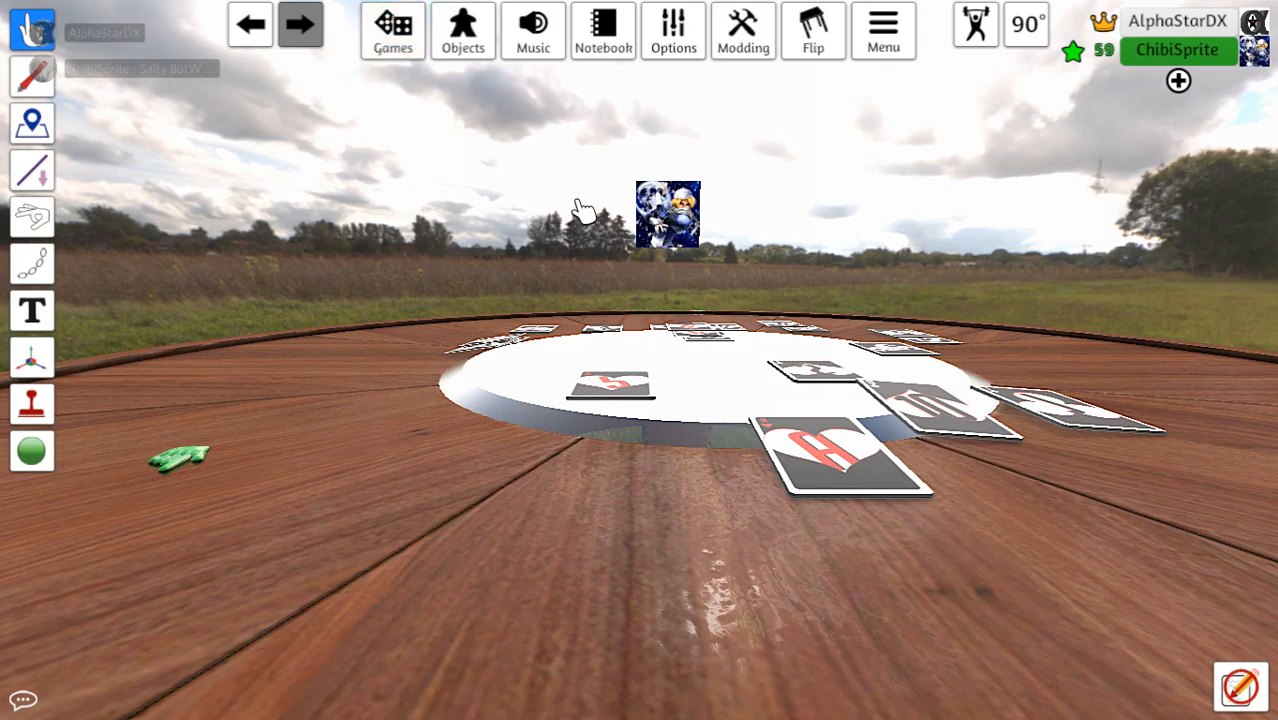
Promote player ChibiSprite from the player list and confirm
click(1176, 50)
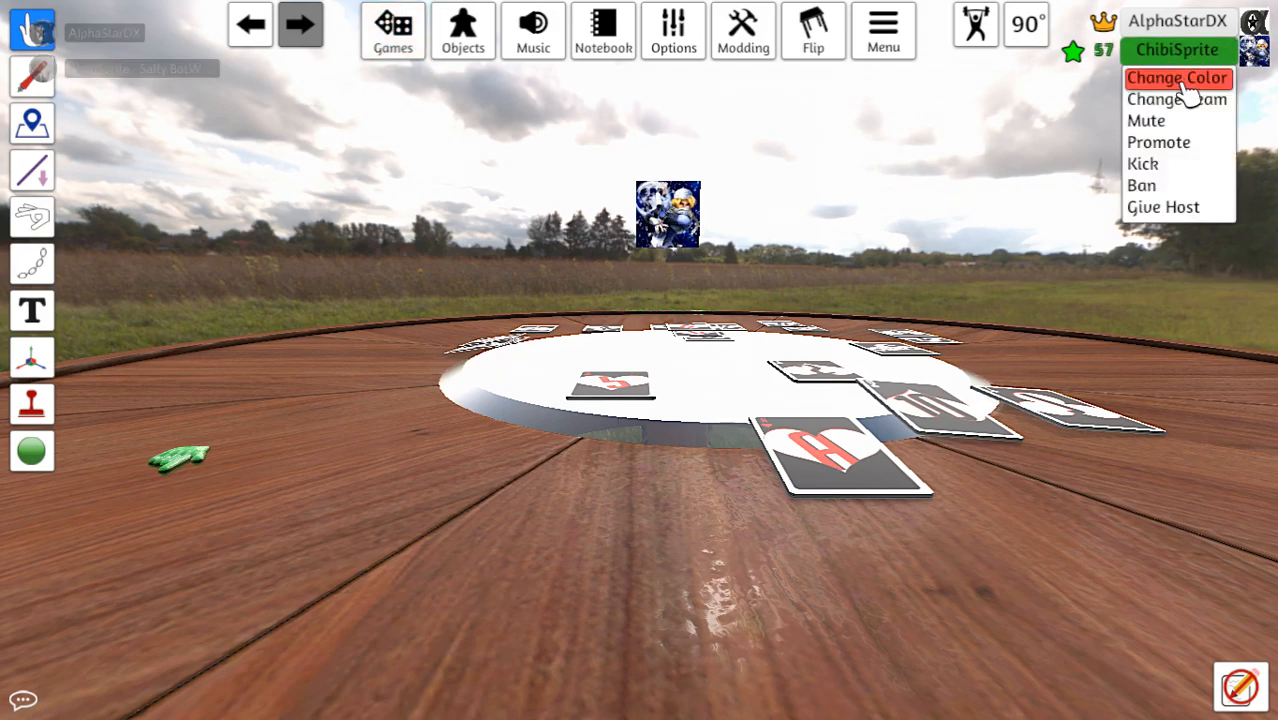
click(1160, 142)
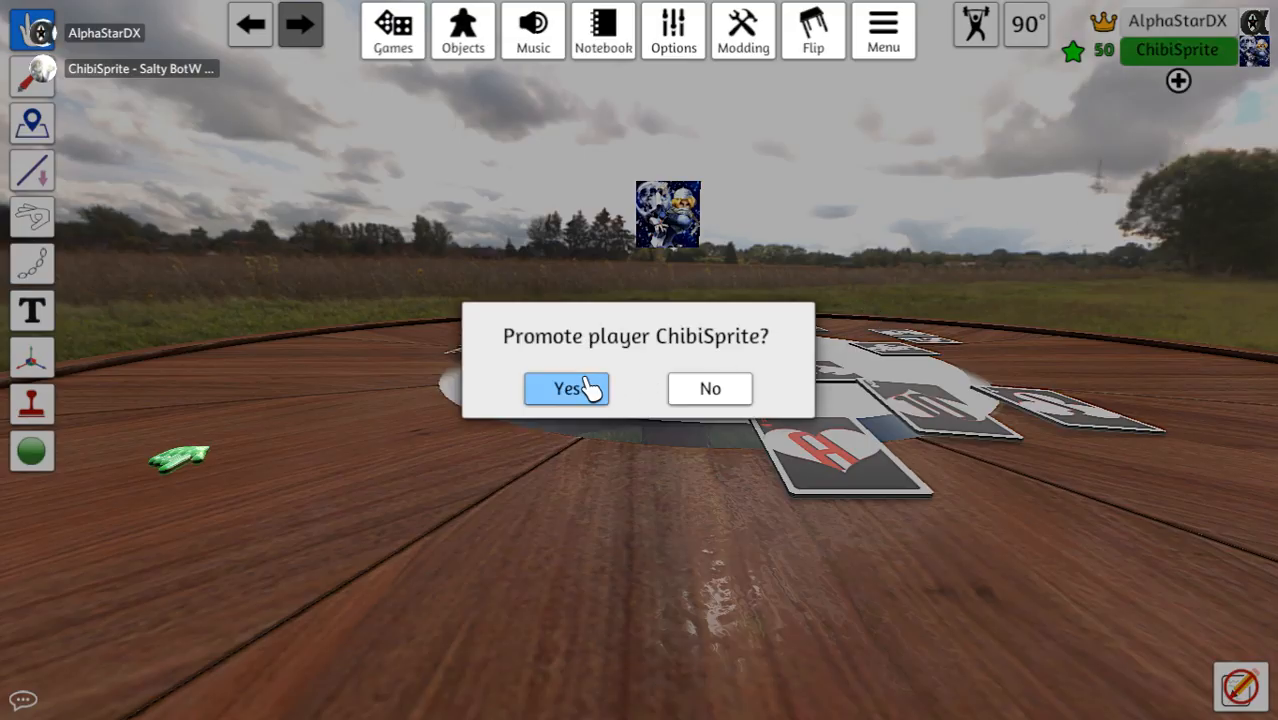
click(566, 388)
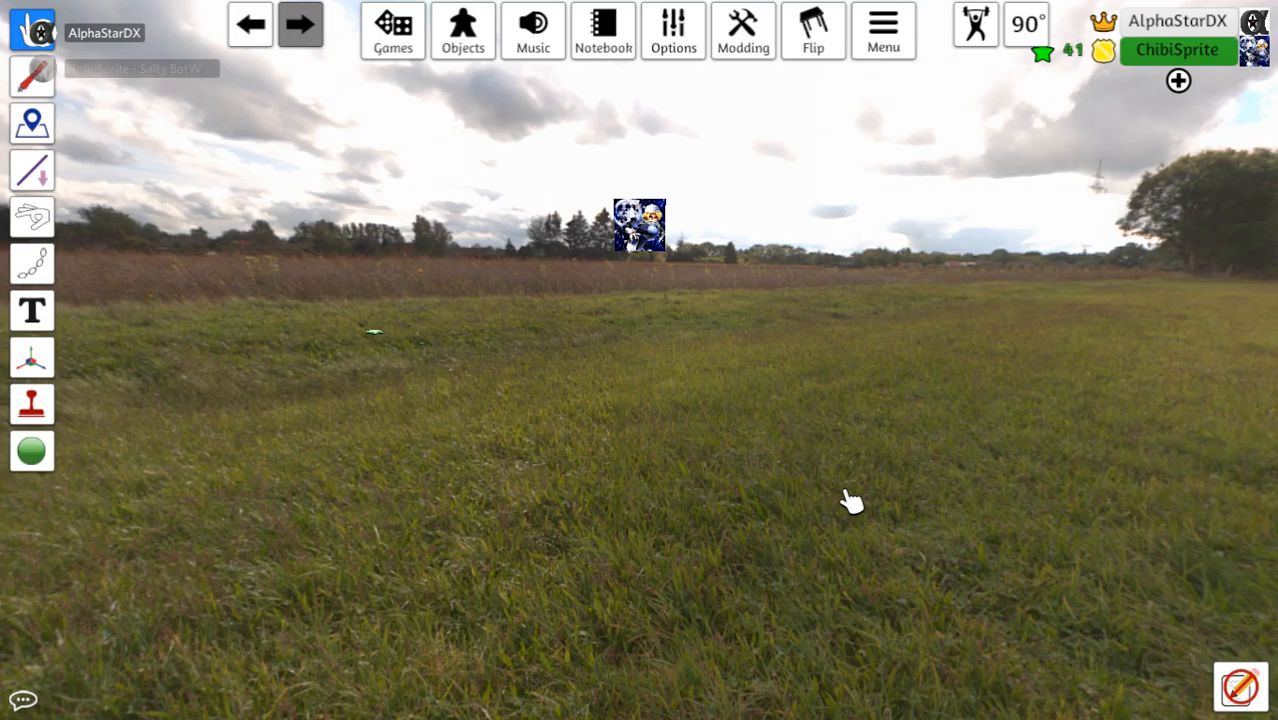
Show the full Tabletop Simulator achievements list in the Steam overlay, down to the hours-played progress bars
key(shift+tab)
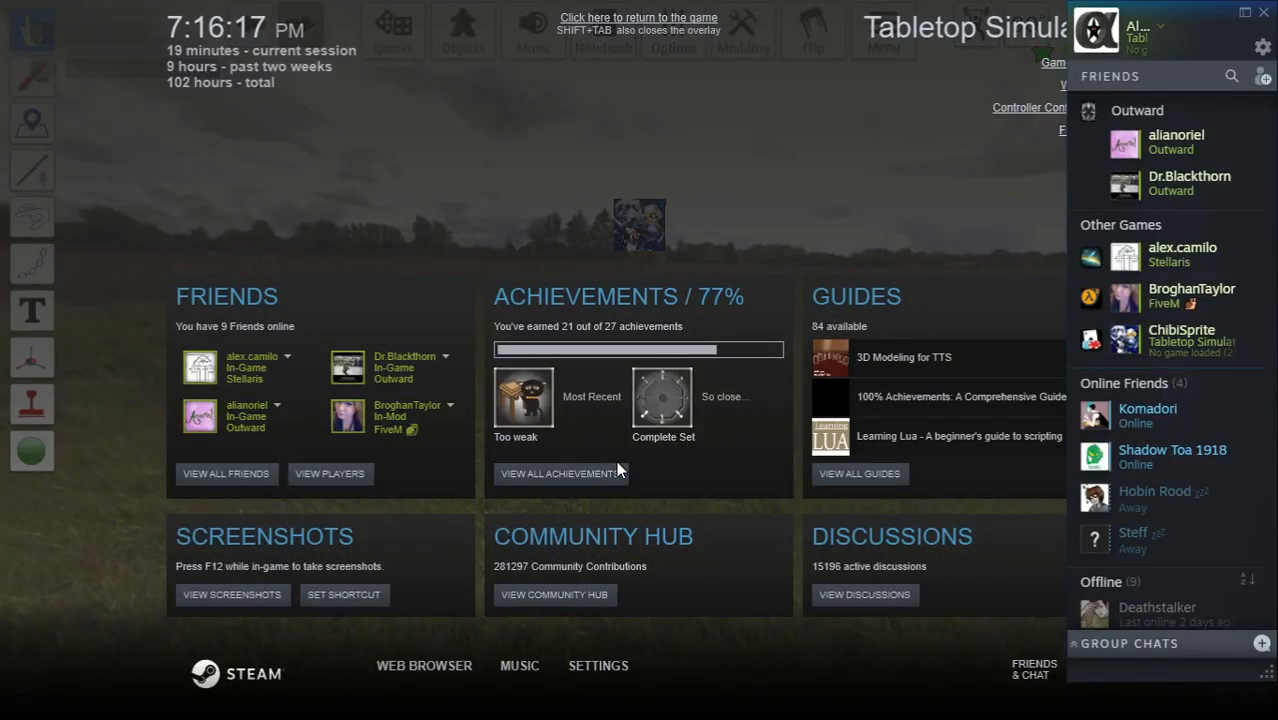
click(560, 472)
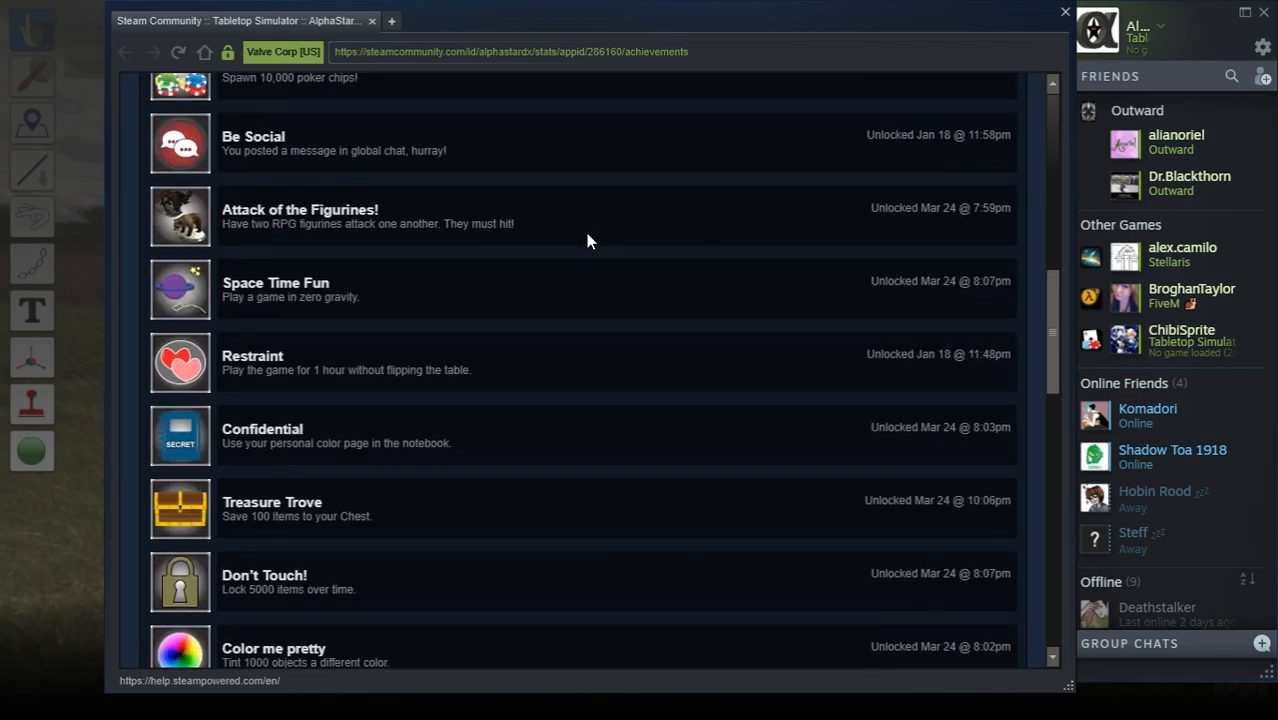
scroll(down, 3)
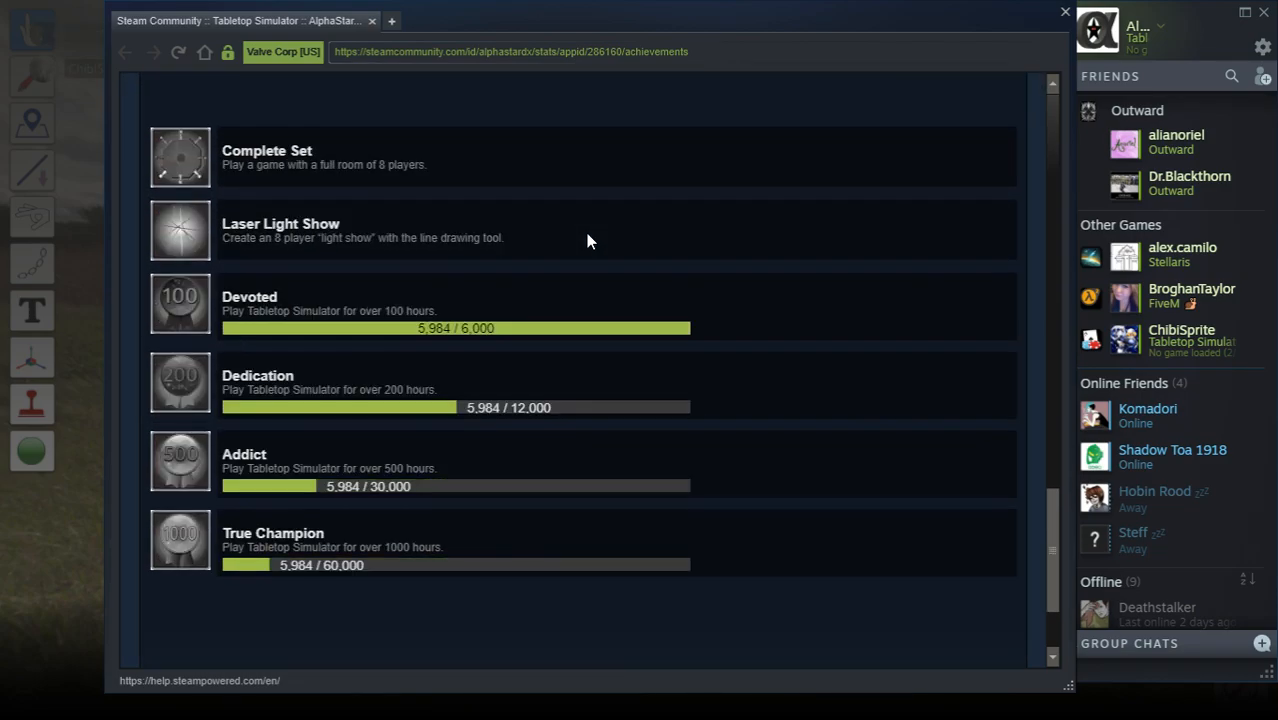
scroll(down, 3)
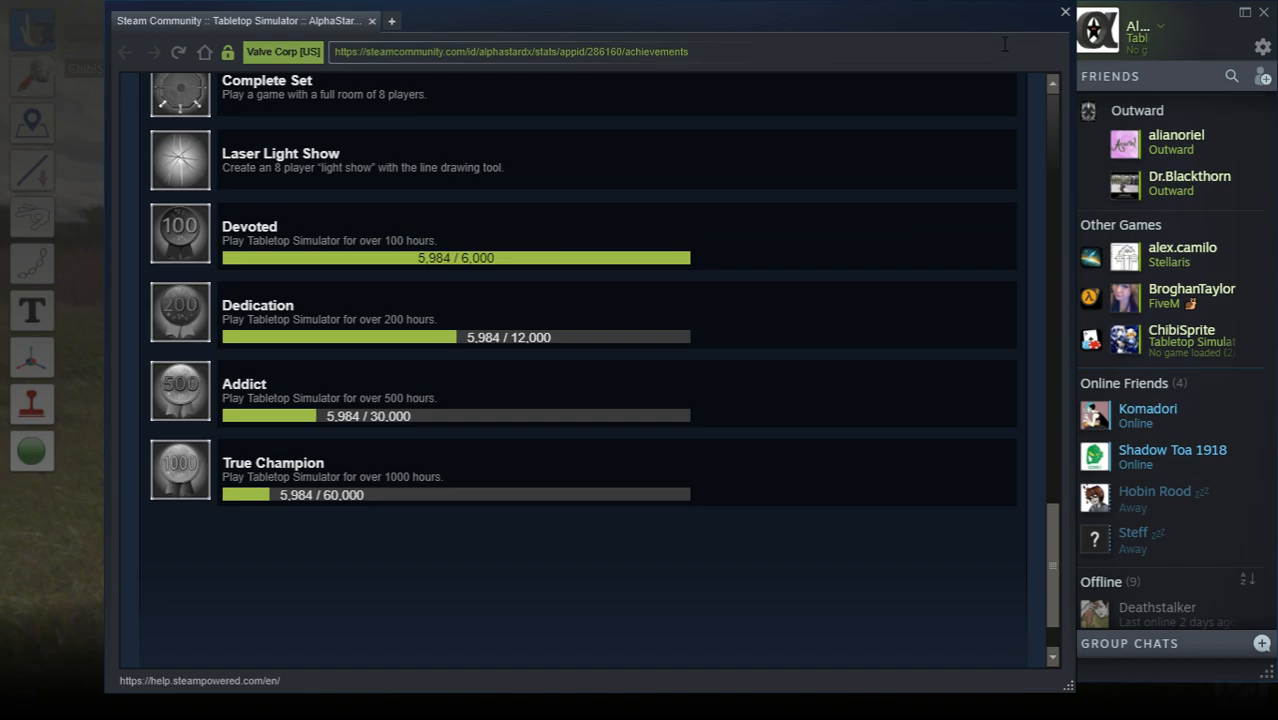